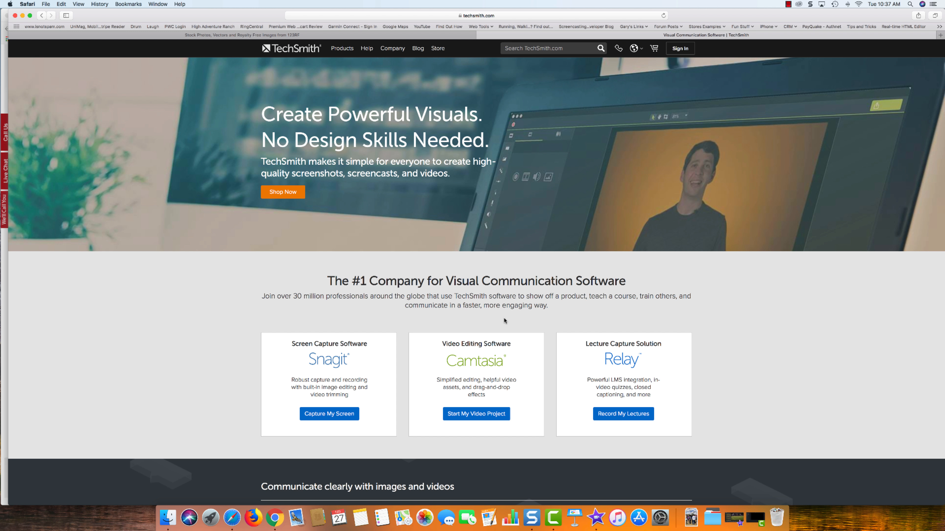
mouse_move(507, 320)
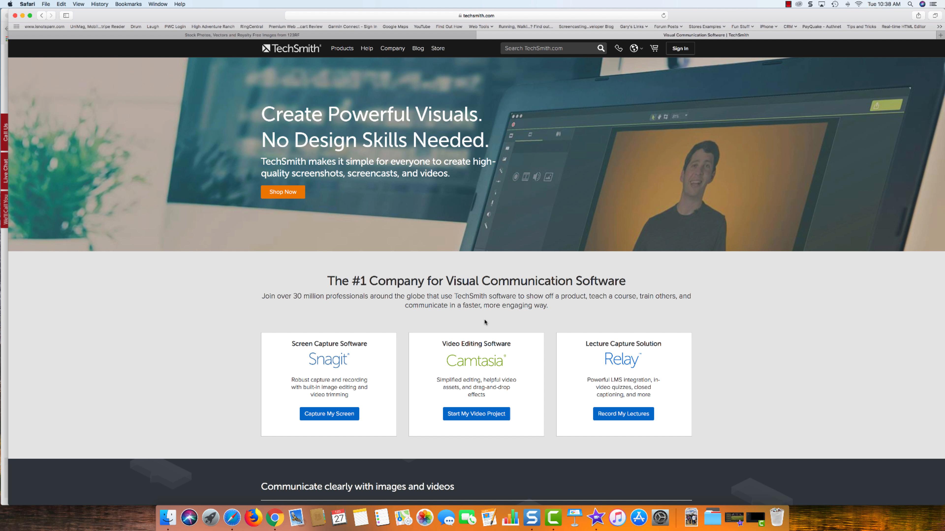
mouse_move(399, 318)
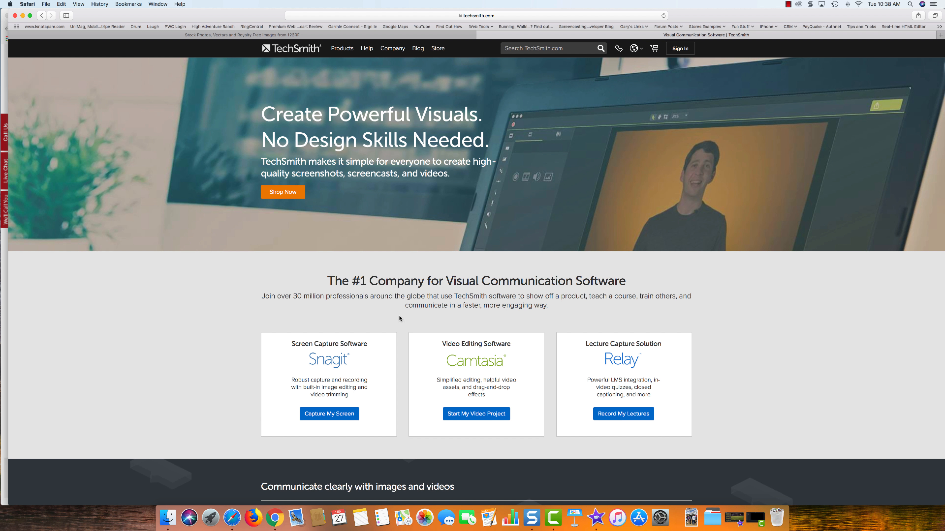
mouse_move(512, 318)
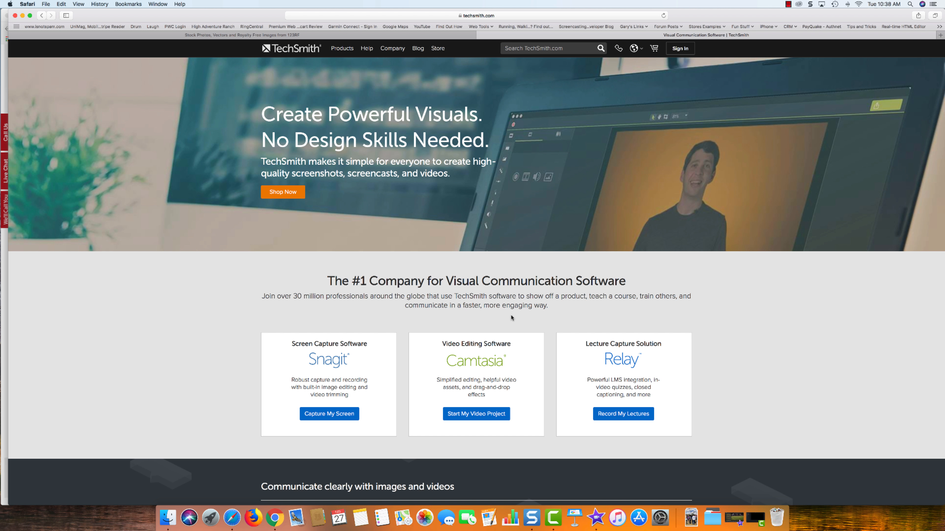
mouse_move(504, 315)
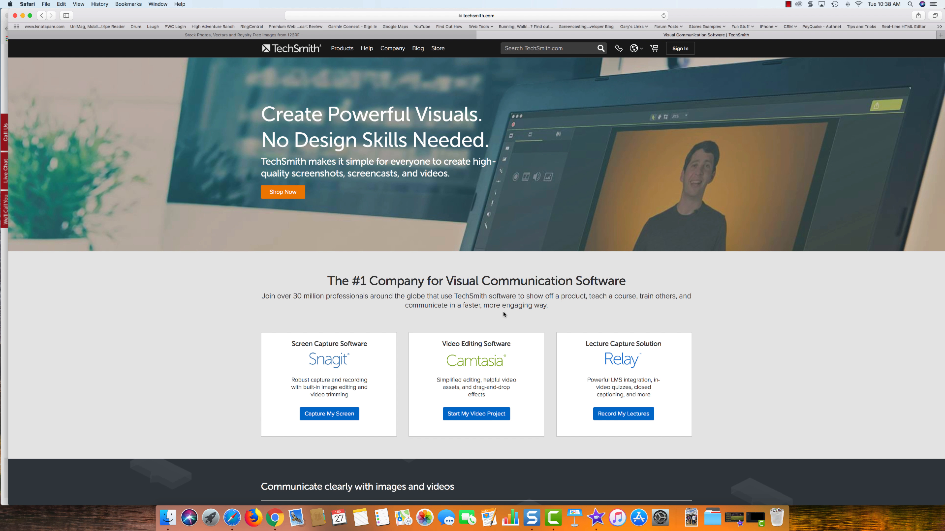
mouse_move(493, 317)
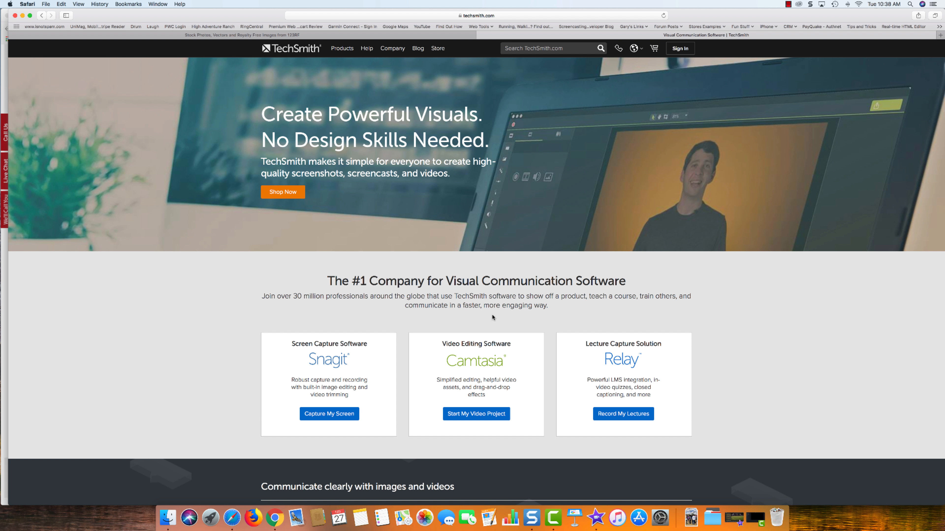
mouse_move(485, 318)
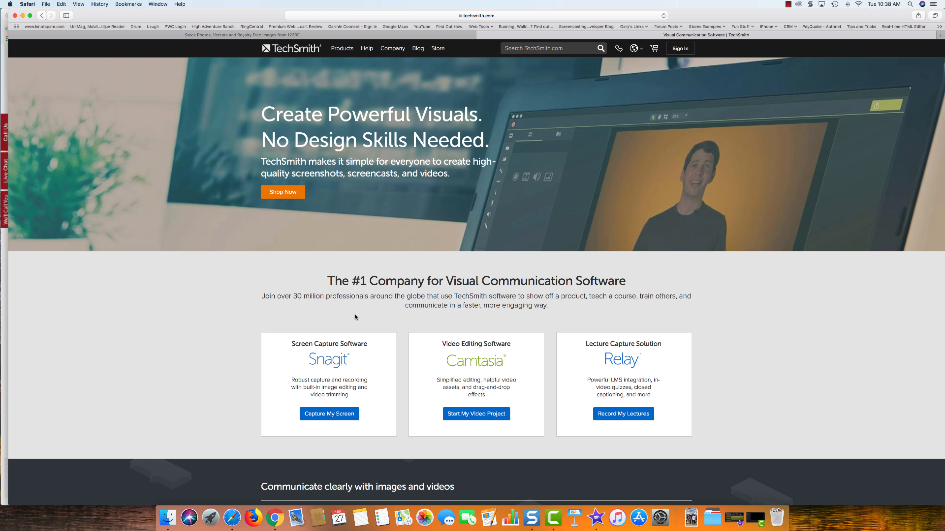
mouse_move(348, 317)
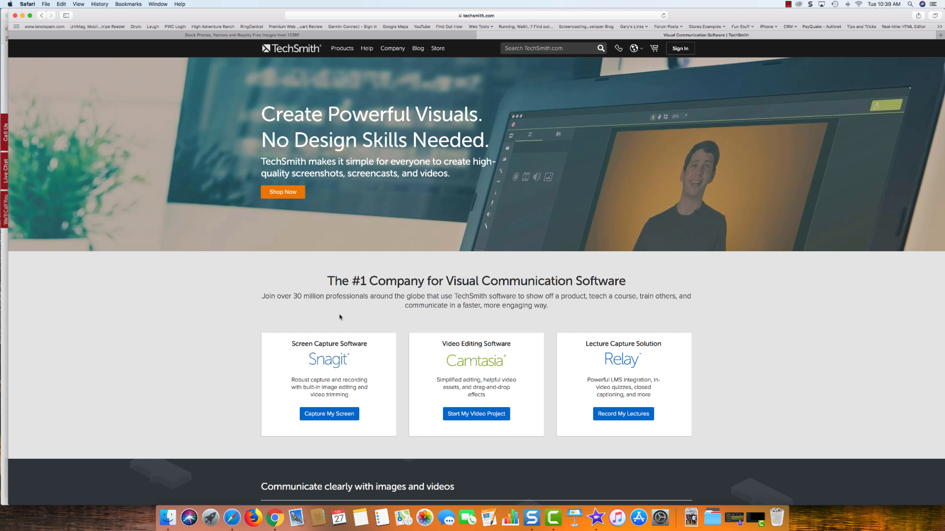
mouse_move(534, 350)
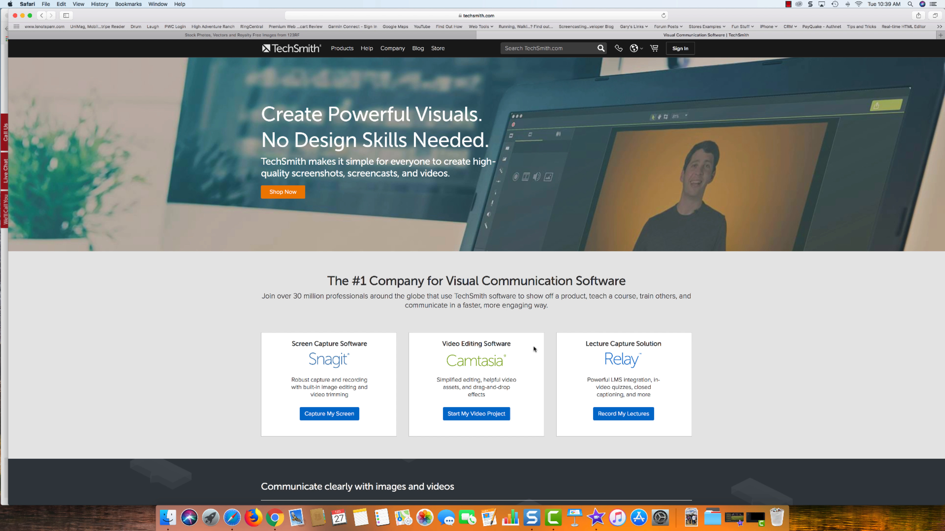
mouse_move(553, 344)
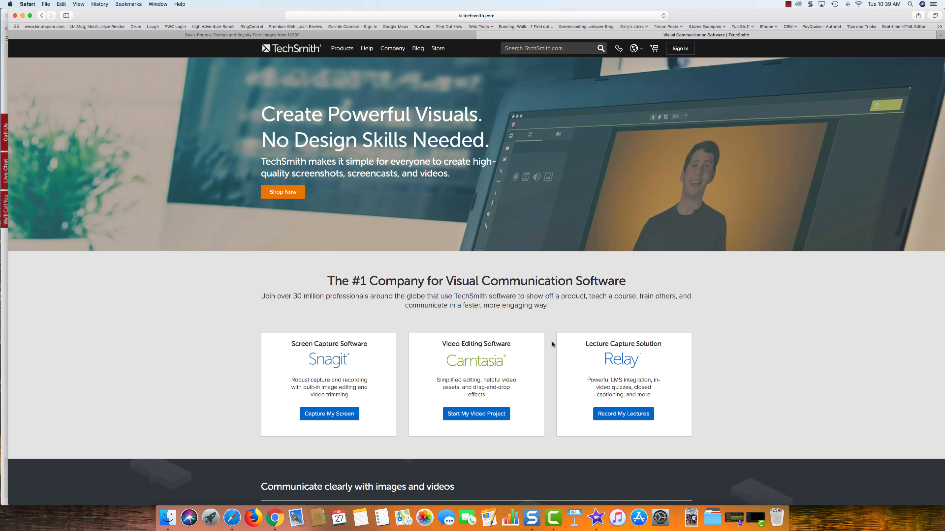
mouse_move(414, 324)
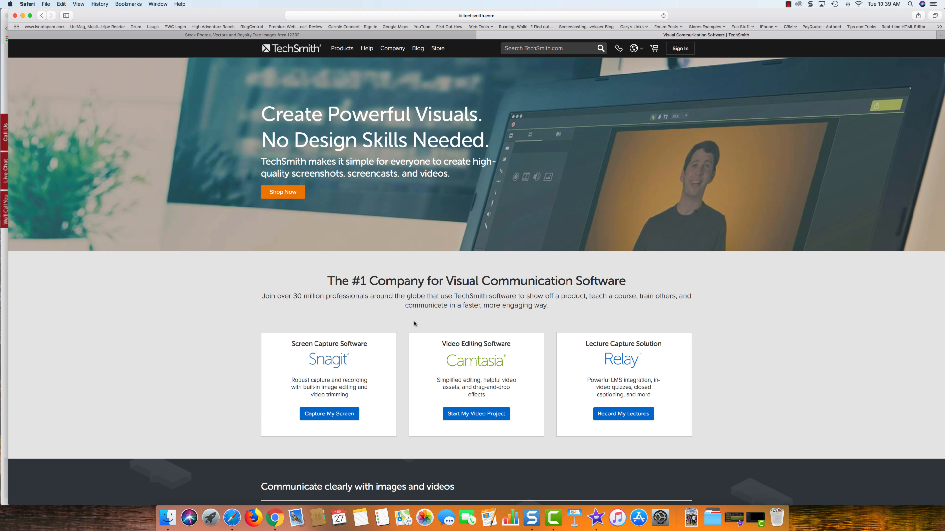
mouse_move(482, 313)
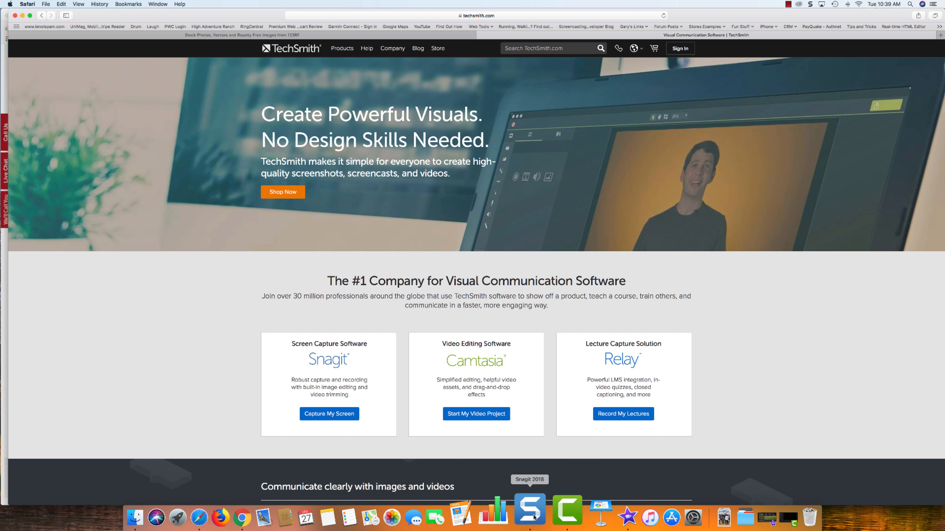
Step: Switch to the Snagit editor and draw a red arrow toward the Skipped tab
click(529, 517)
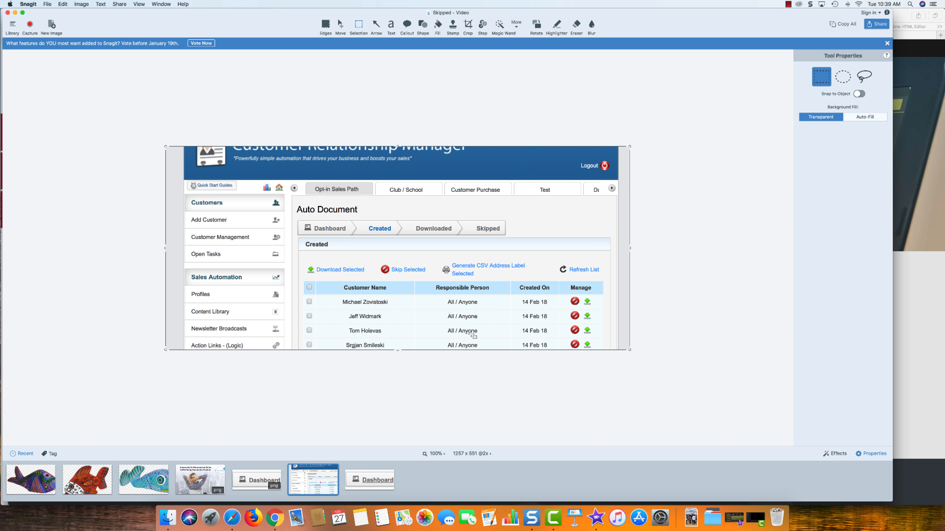
mouse_move(497, 100)
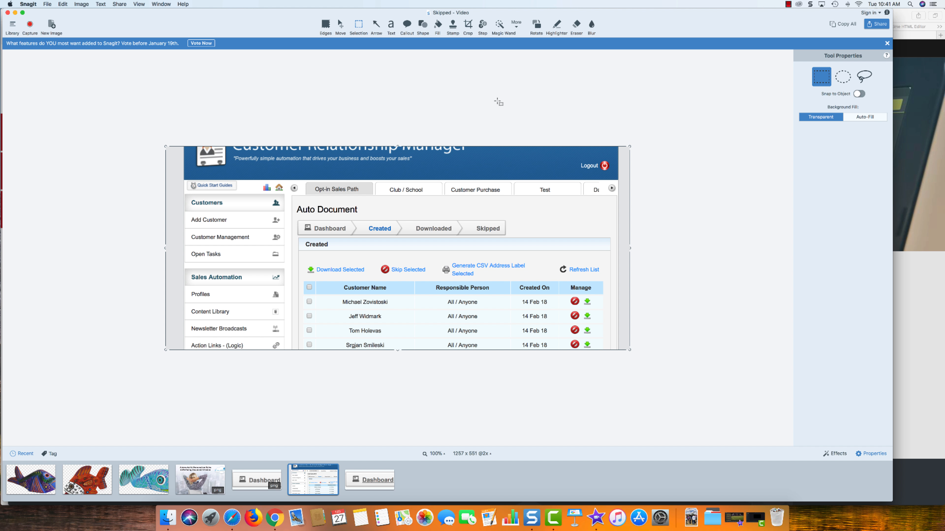
mouse_move(496, 100)
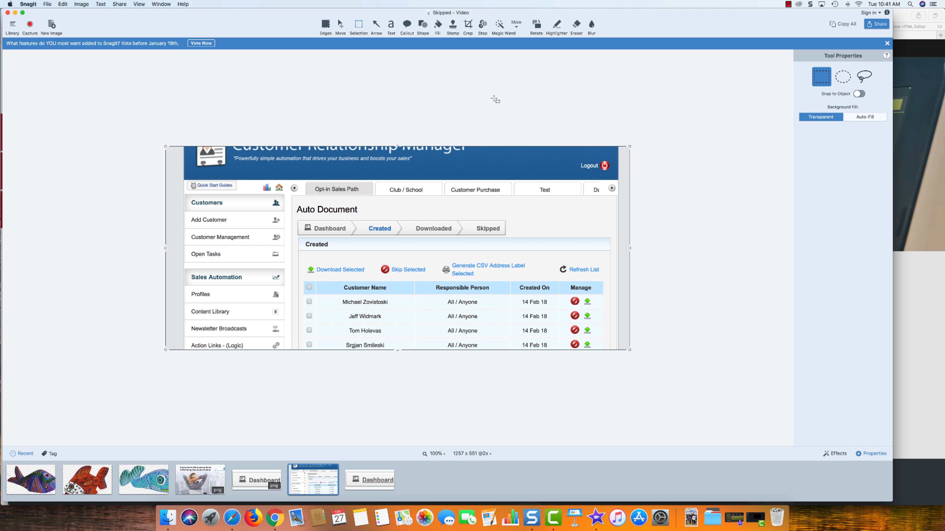
click(376, 25)
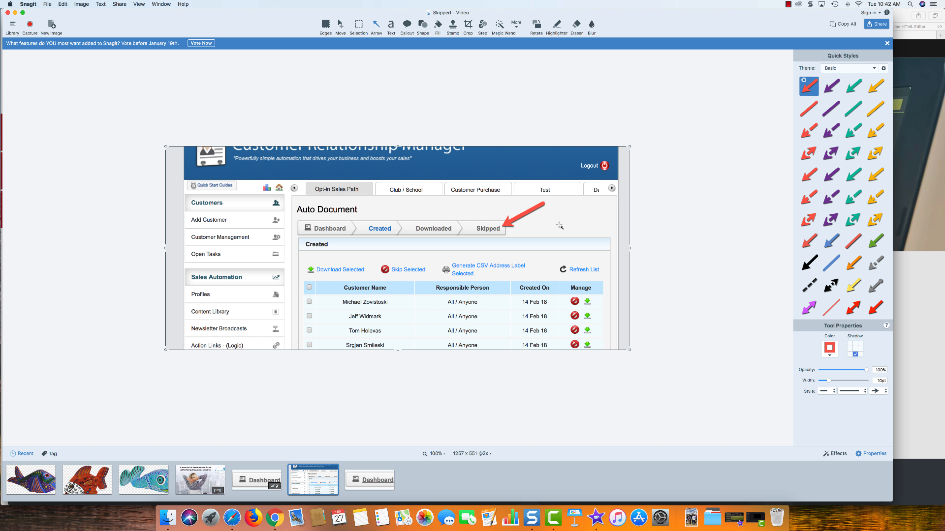
mouse_move(337, 356)
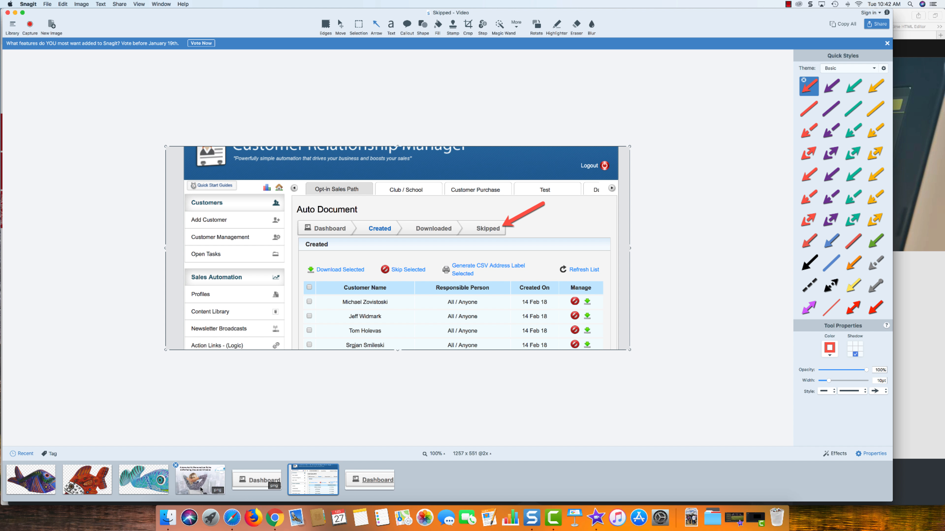
Step: Open the 1280 x 720 seated-person photo from the tray in the editor
click(199, 480)
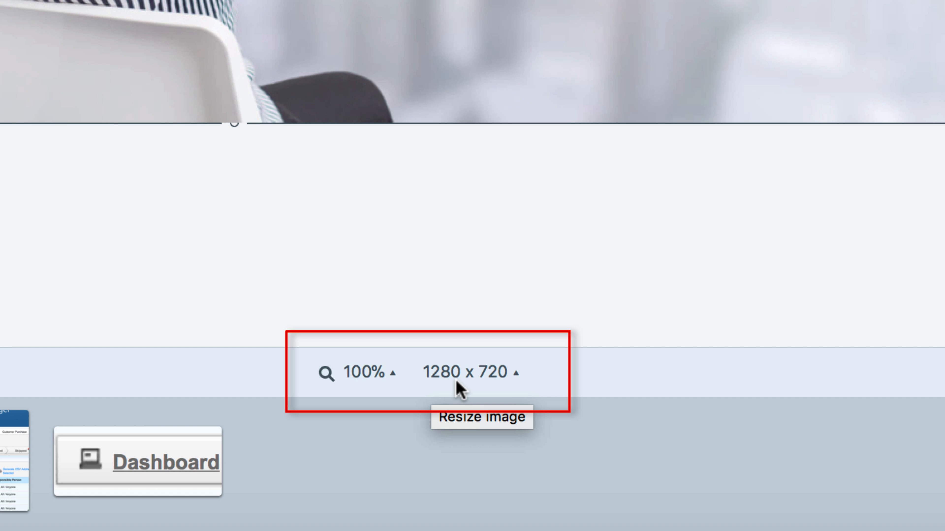
mouse_move(591, 232)
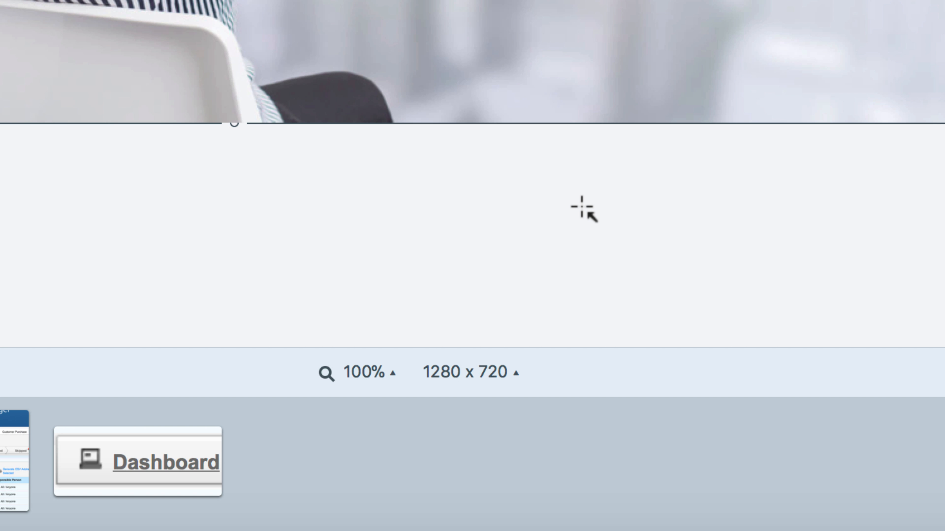
mouse_move(548, 198)
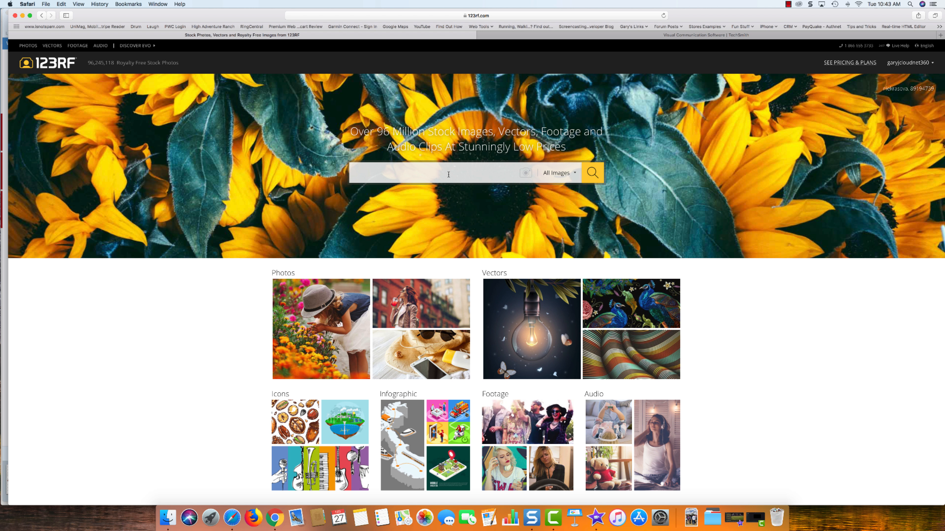
Step: Search 123RF for 'soccer' and choose the 'soccer goal' suggestion
click(440, 173)
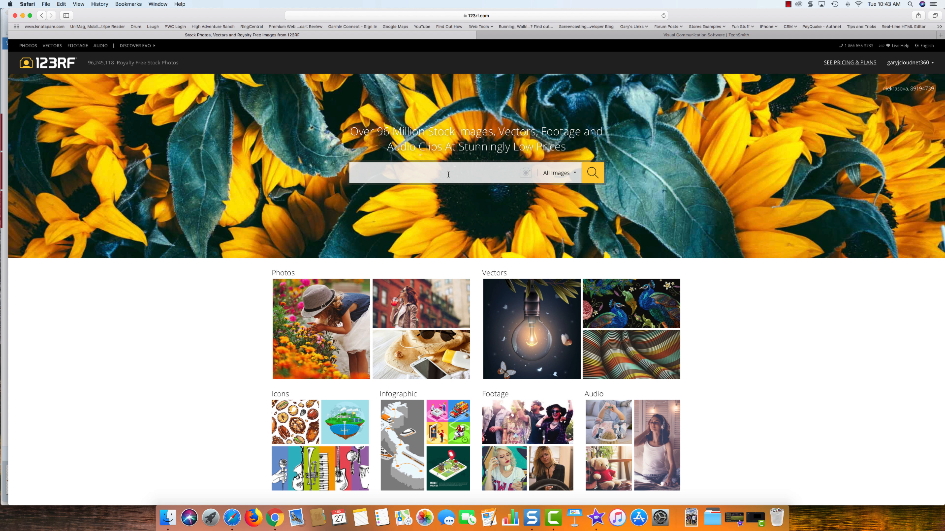
click(443, 173)
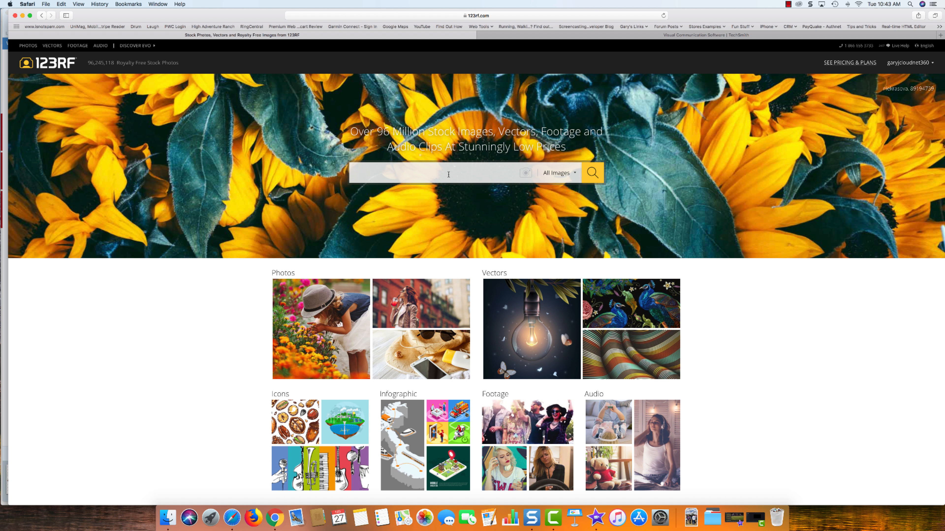
text(soccer)
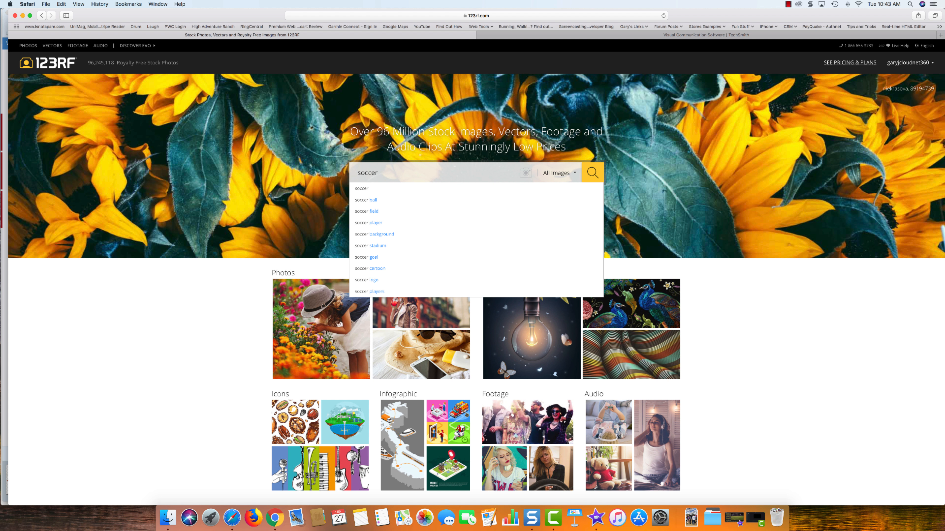
mouse_move(374, 234)
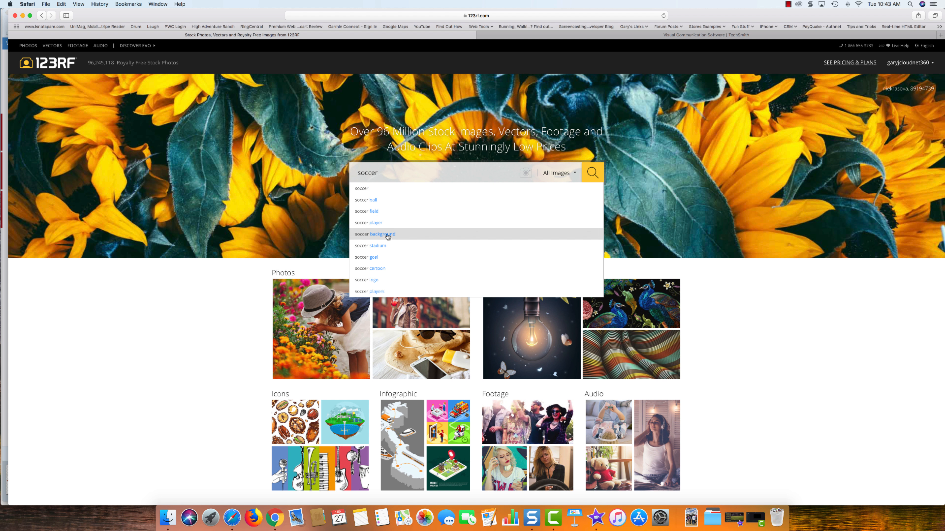
mouse_move(366, 258)
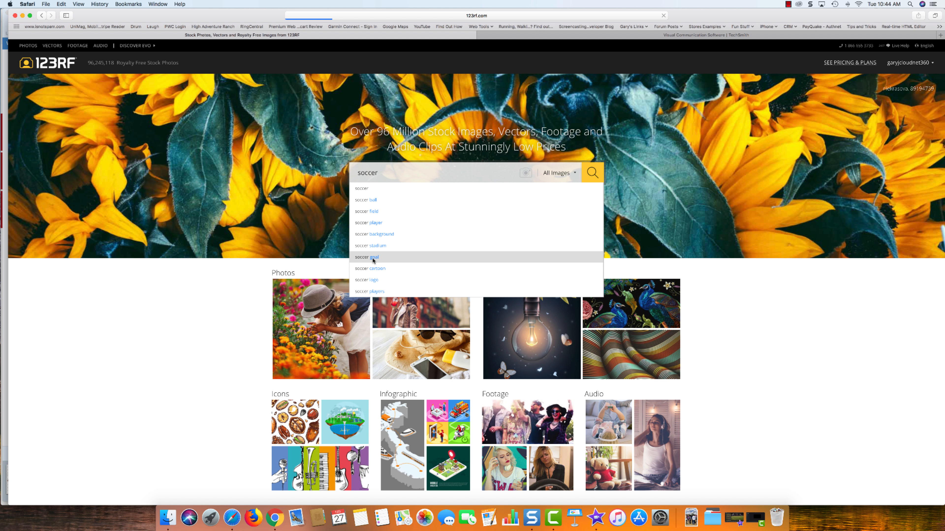
click(366, 257)
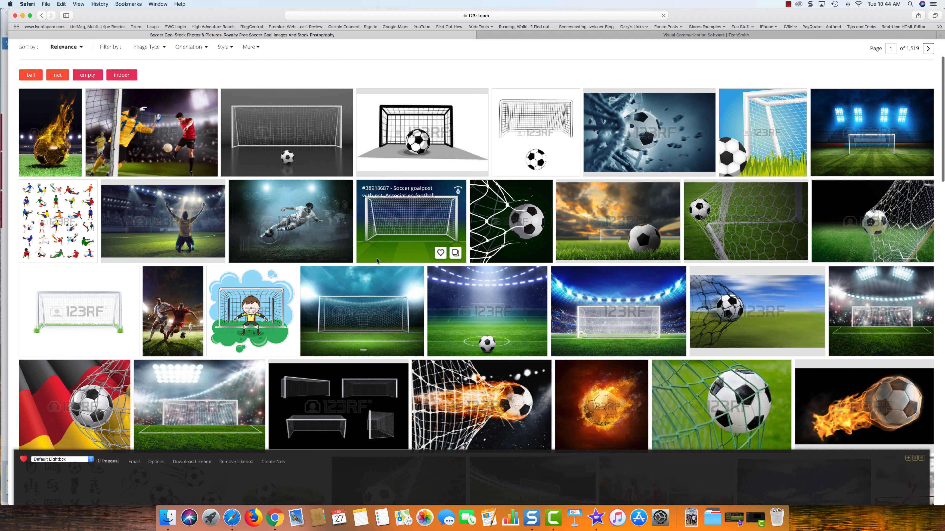
click(289, 220)
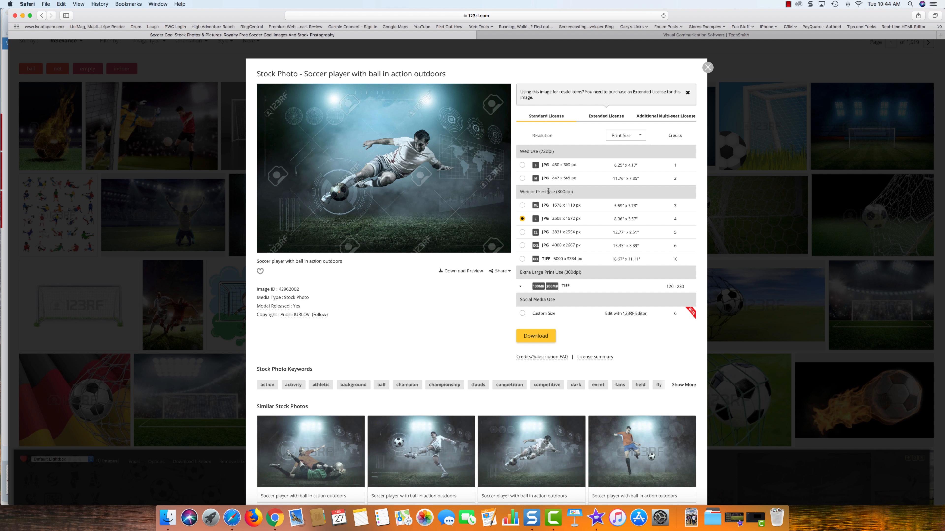
mouse_move(478, 323)
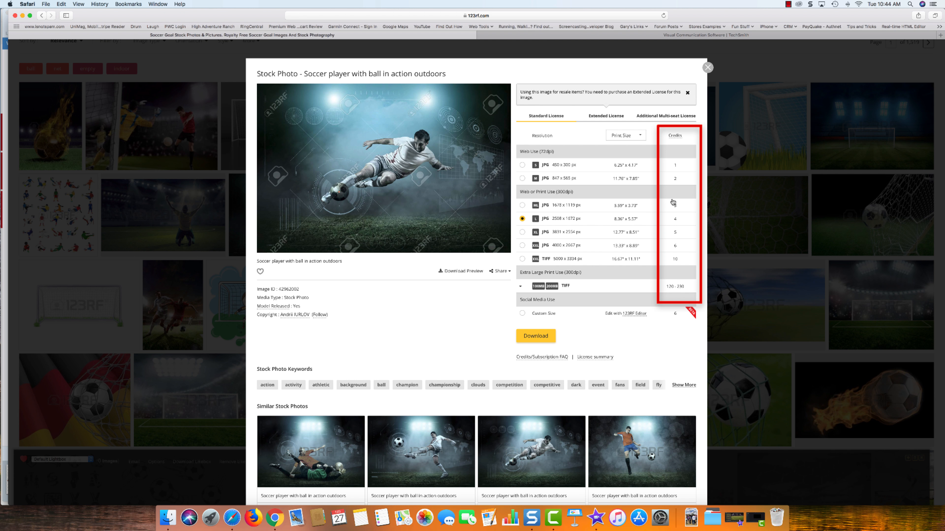
mouse_move(675, 245)
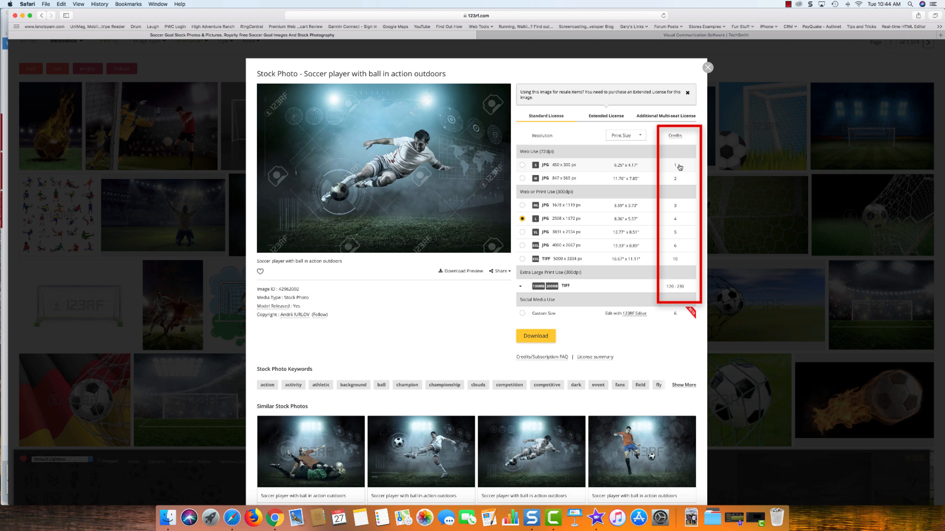
mouse_move(676, 232)
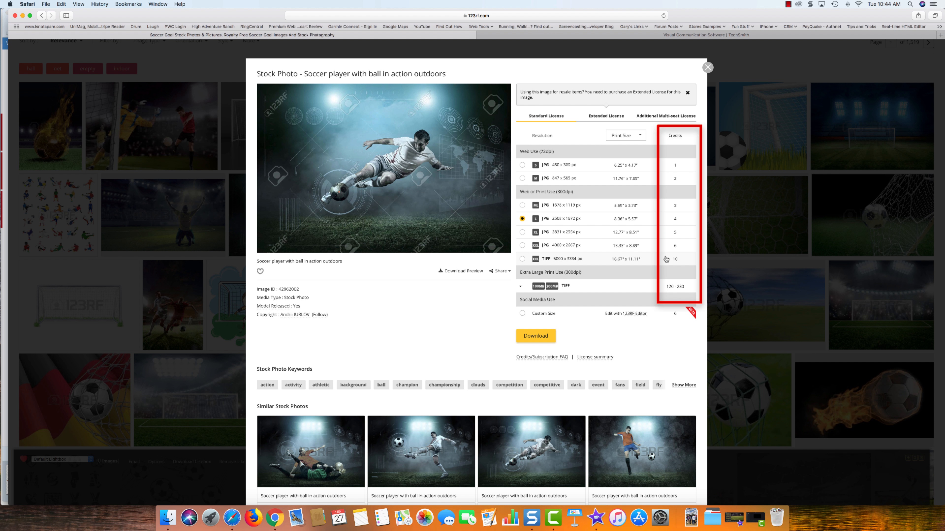
mouse_move(675, 178)
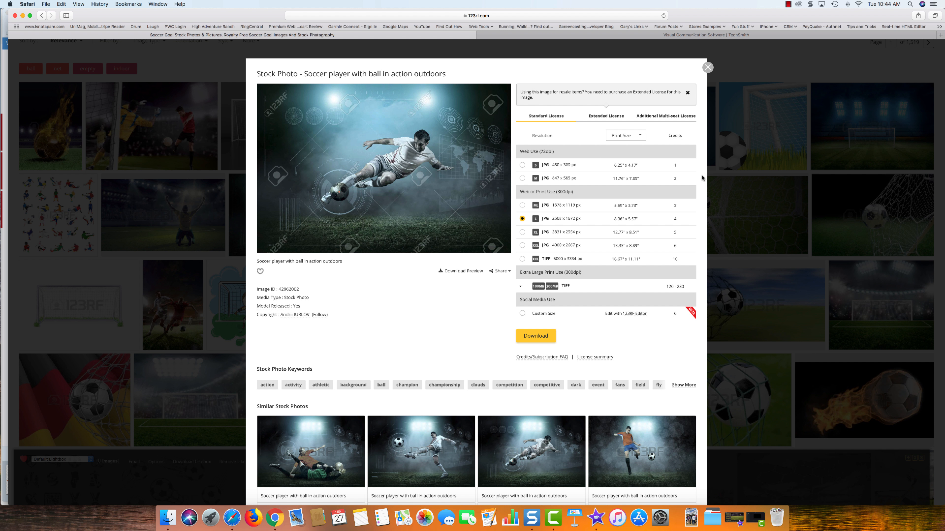
mouse_move(657, 259)
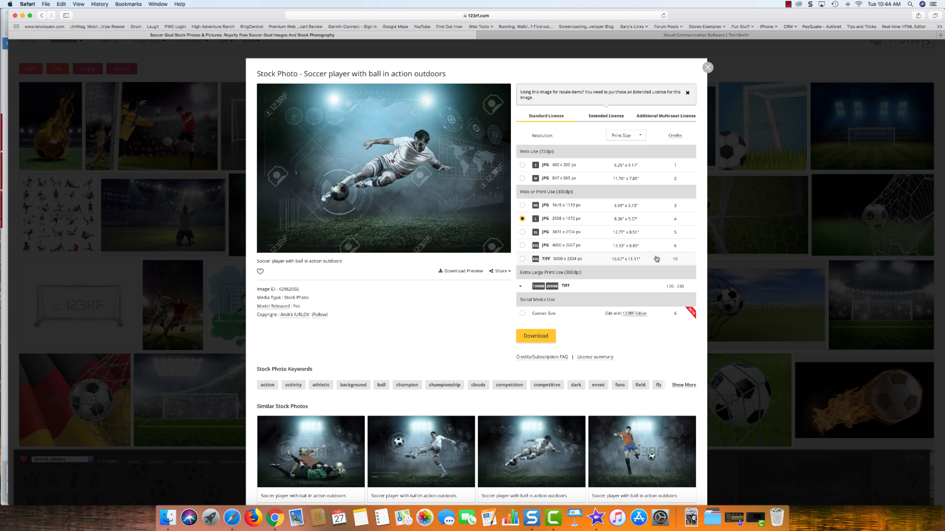
mouse_move(698, 191)
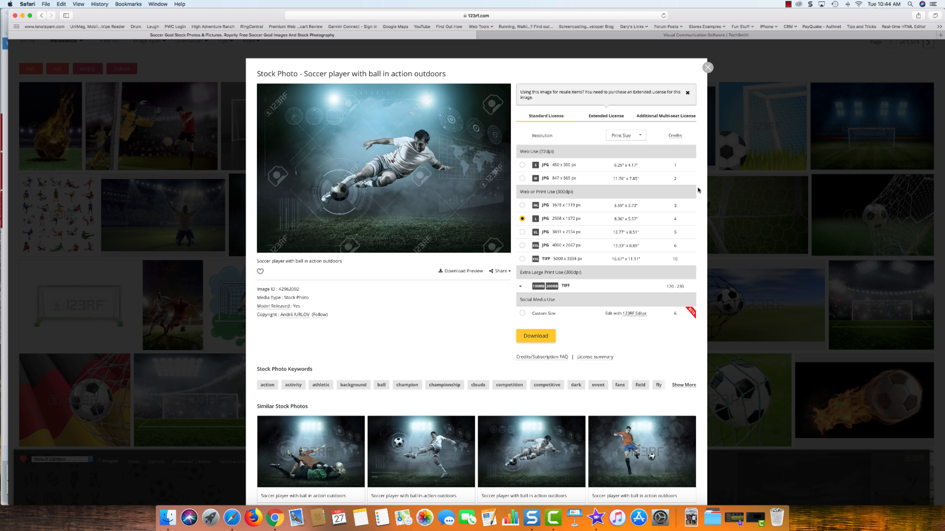
mouse_move(698, 257)
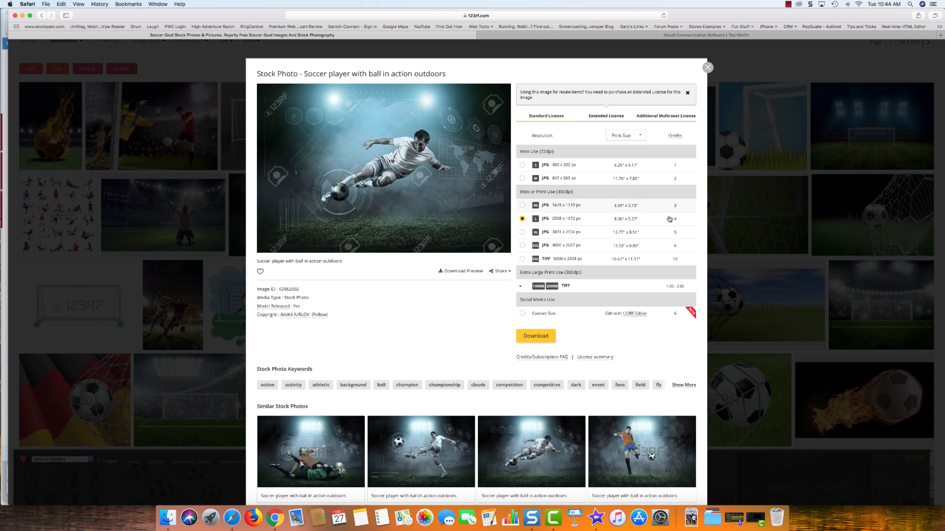
mouse_move(698, 223)
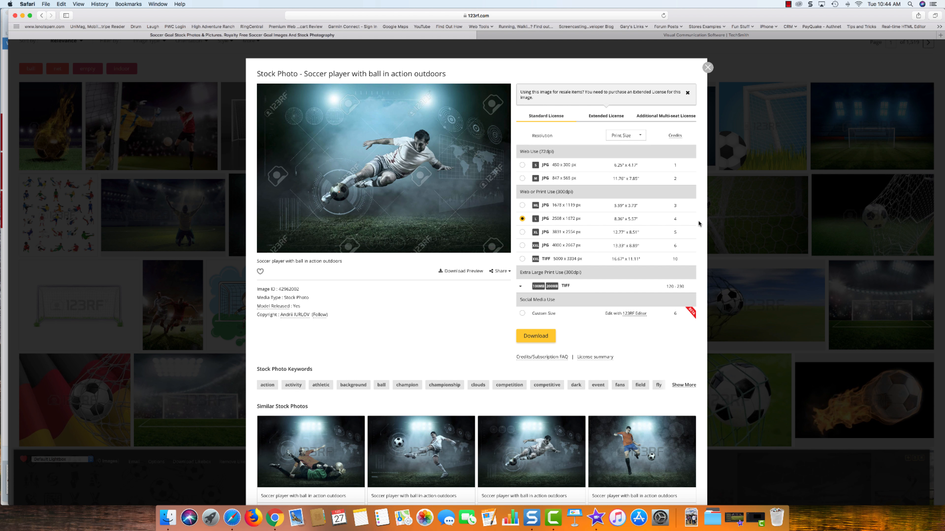
mouse_move(398, 314)
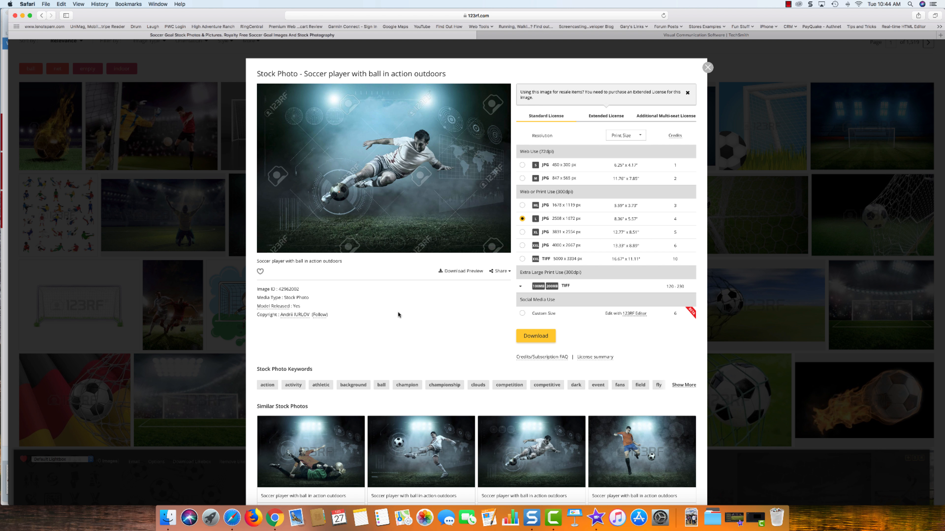
mouse_move(393, 309)
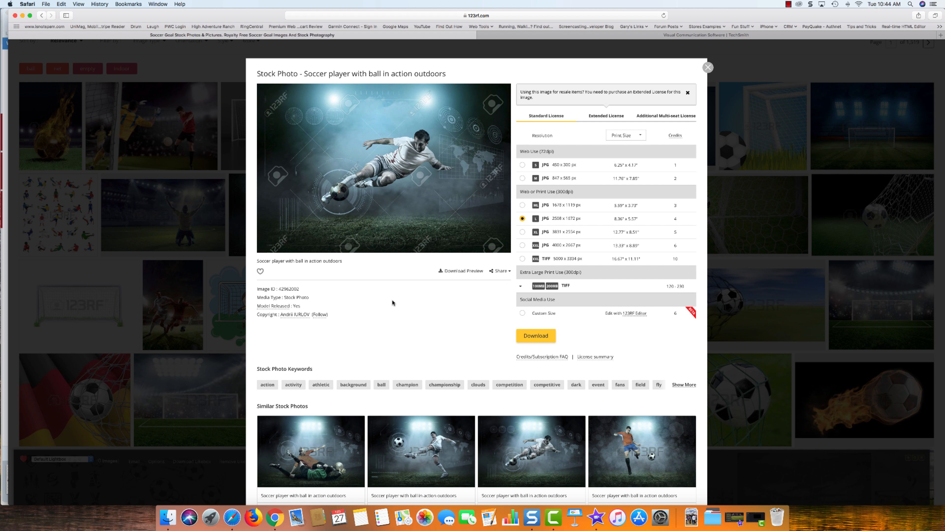
Step: Enlarge the soccer player photo preview, then bring Snagit back to the front
click(535, 335)
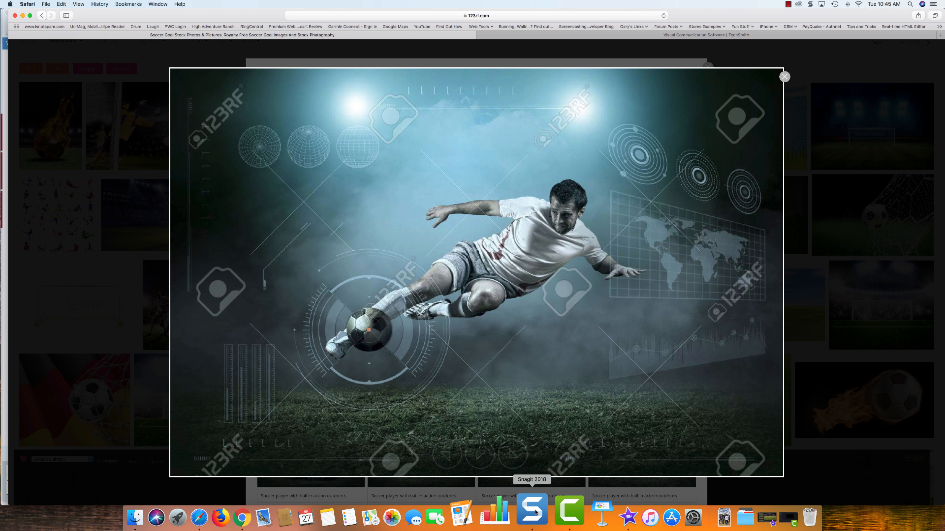
click(530, 517)
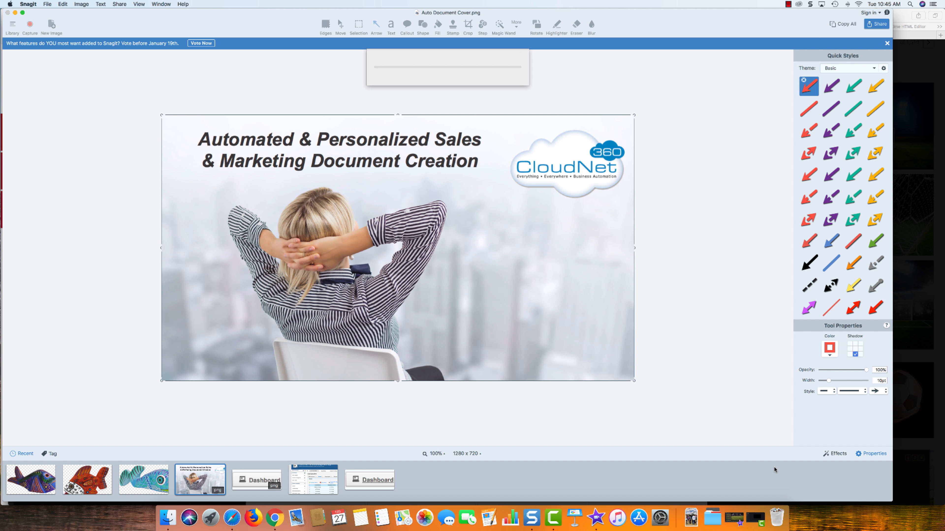
Step: Capture the soccer photo and resize it to 1280 × 852 pixels with aspect ratio locked
click(31, 478)
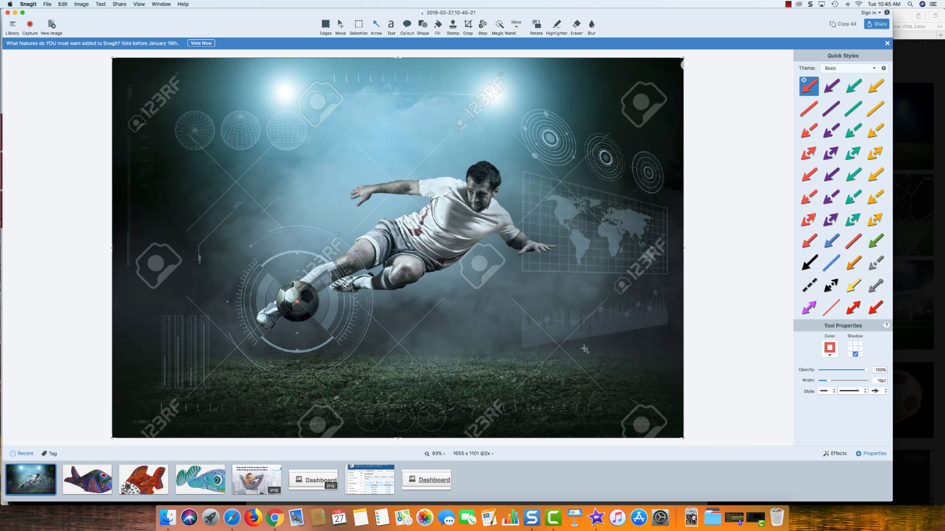
mouse_move(579, 346)
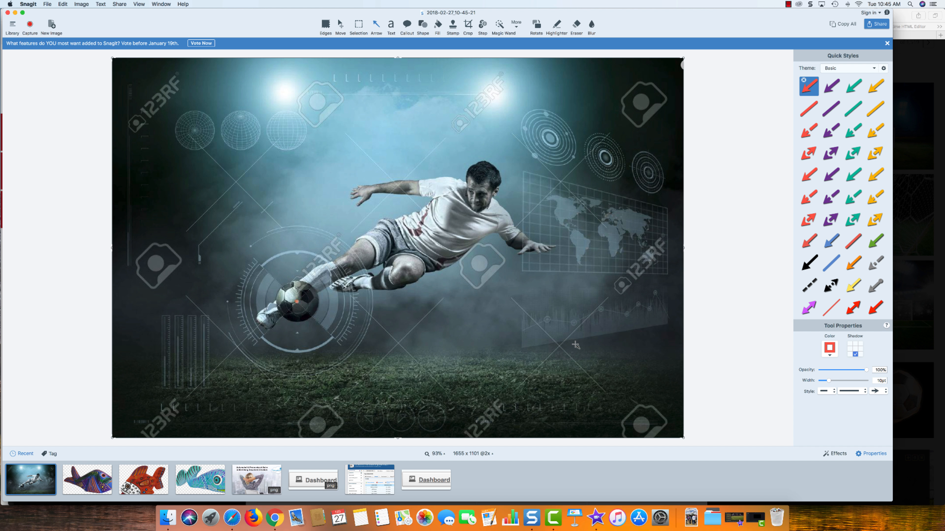
mouse_move(574, 342)
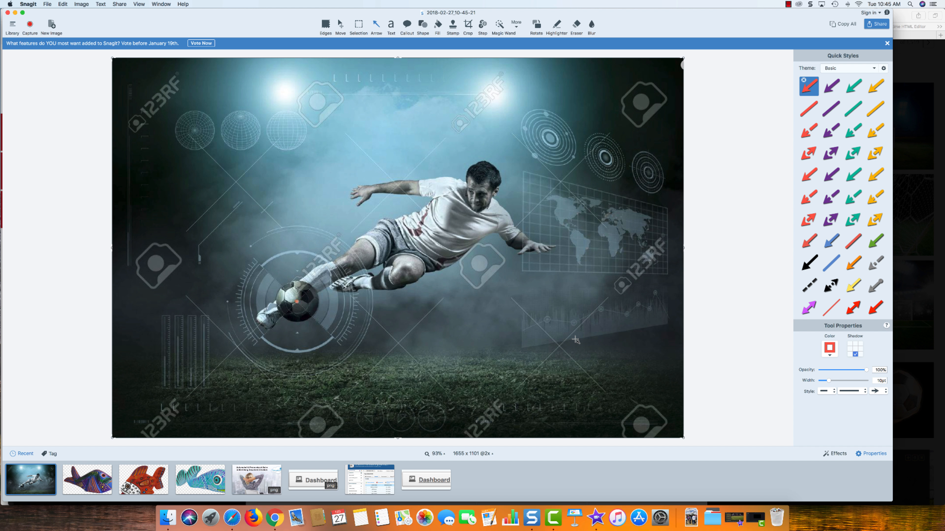
mouse_move(516, 297)
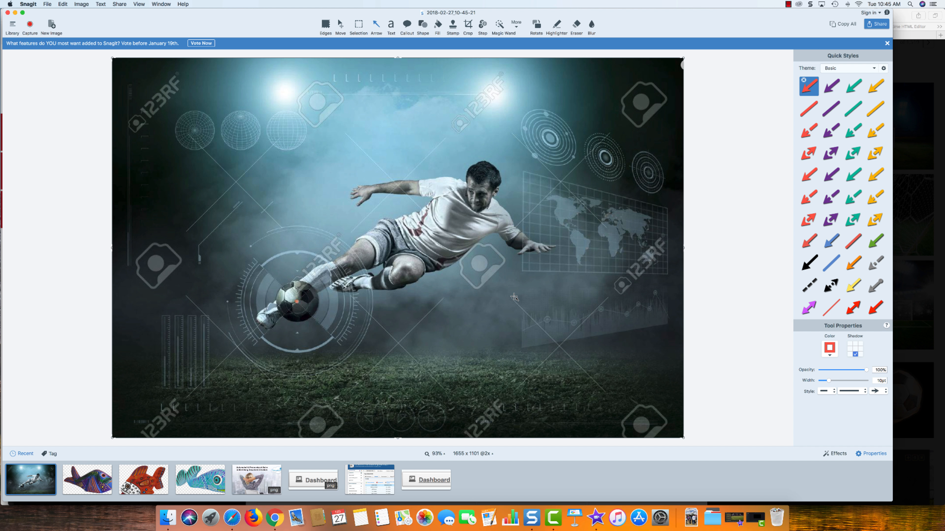
mouse_move(527, 290)
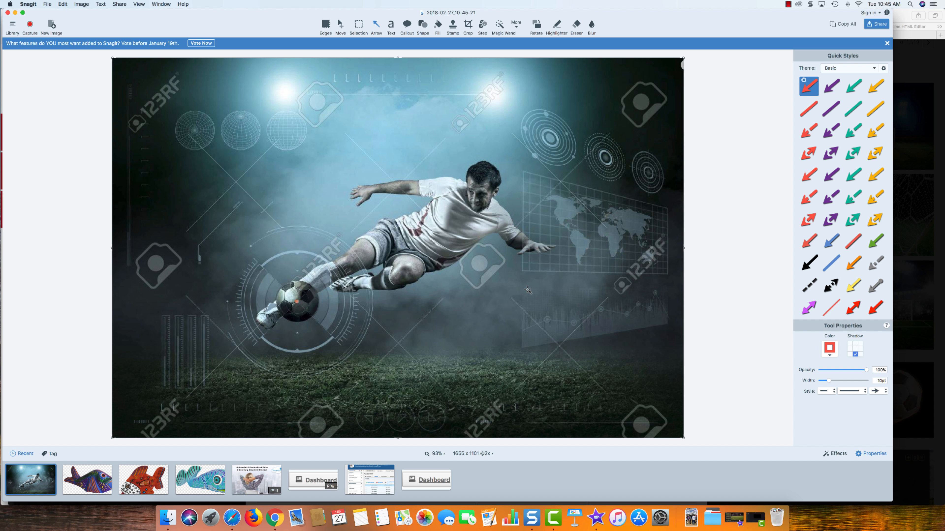
mouse_move(484, 314)
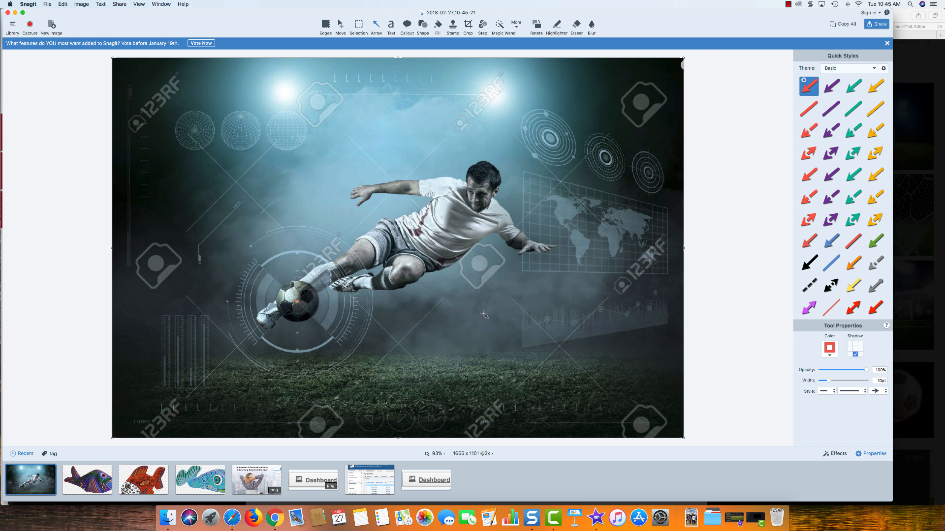
mouse_move(485, 314)
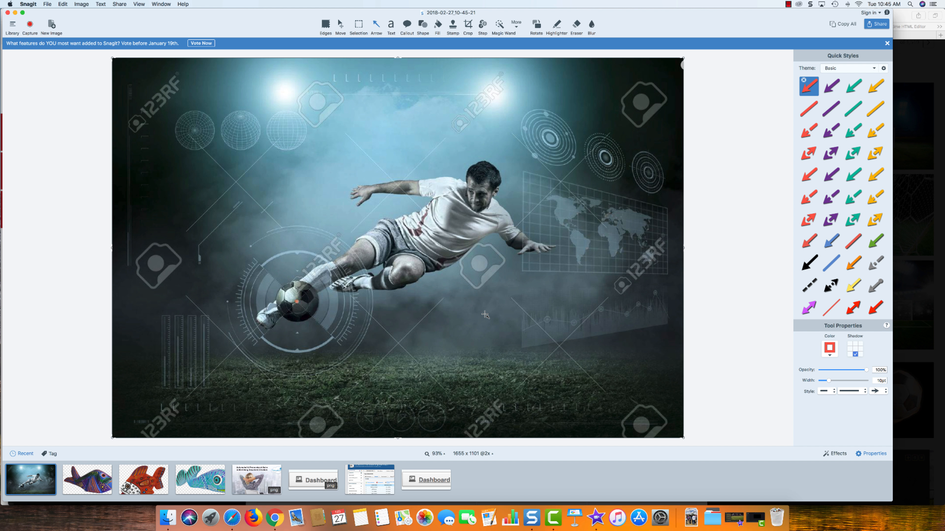
click(80, 5)
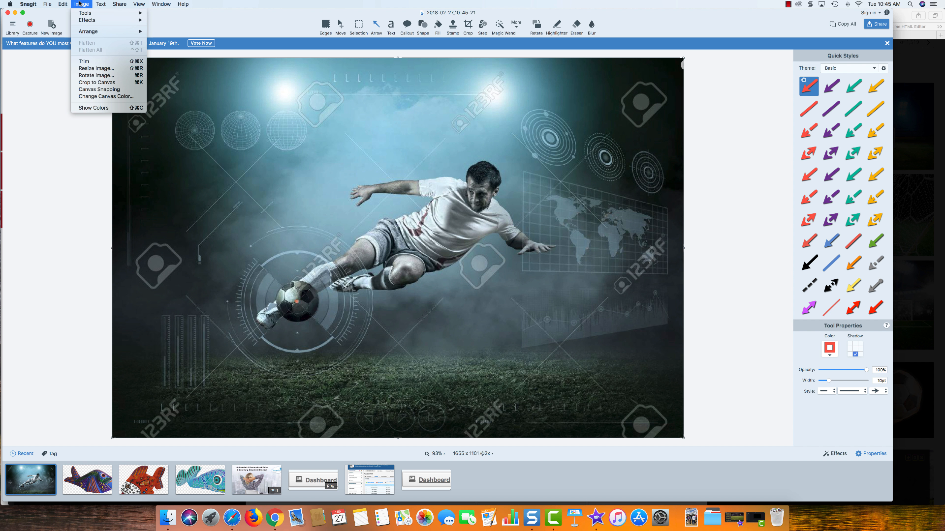
click(95, 67)
text(1280)
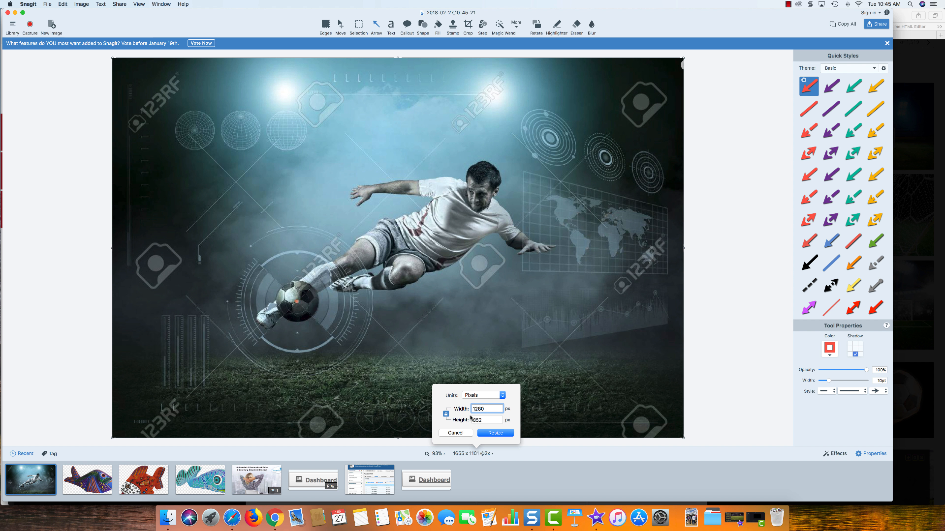
click(494, 433)
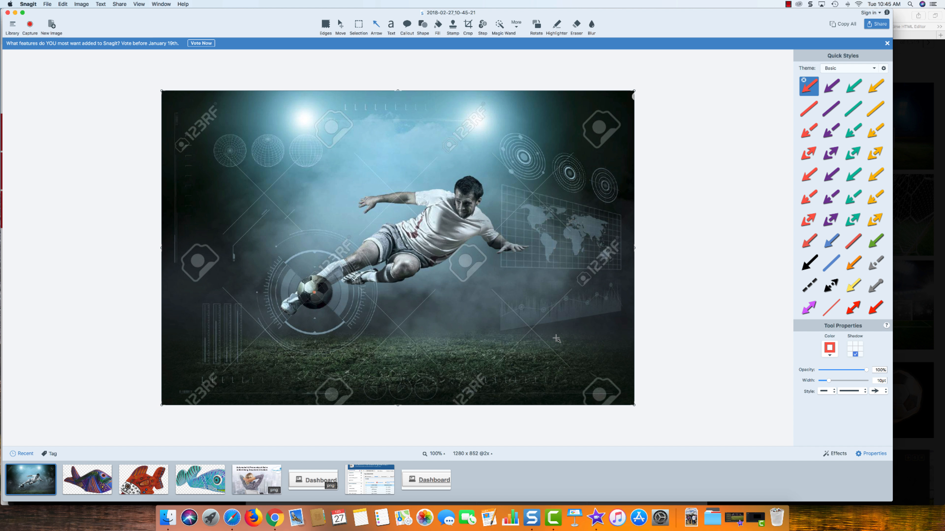
mouse_move(475, 431)
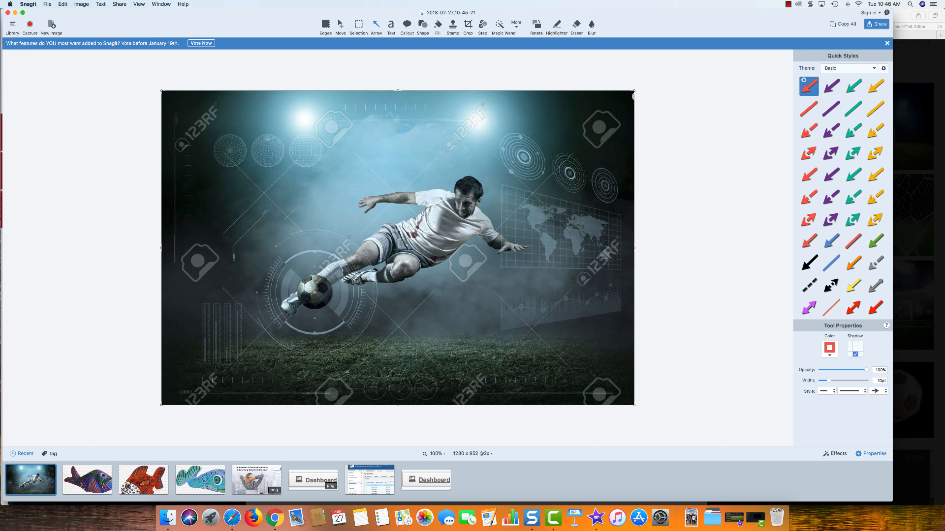
mouse_move(402, 75)
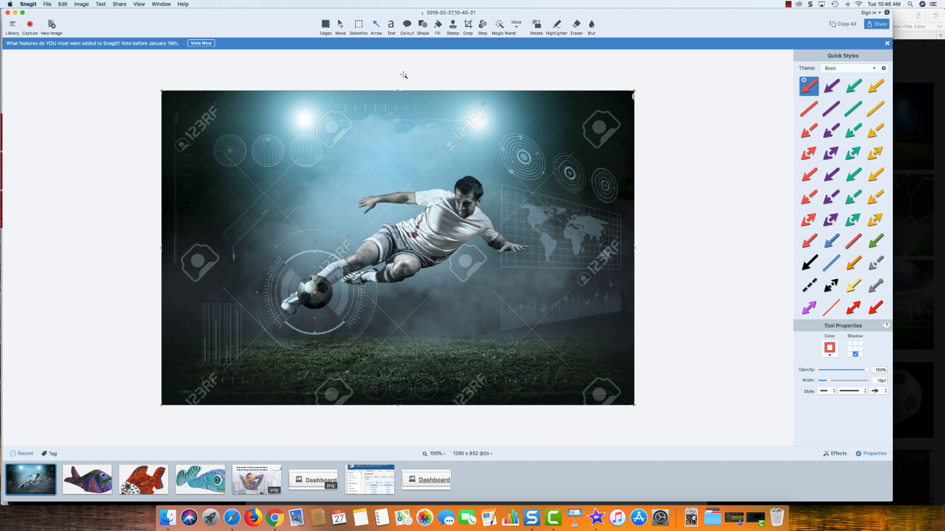
Step: Crop the soccer photo's top and bottom down to 1280 x 720 pixels
click(467, 24)
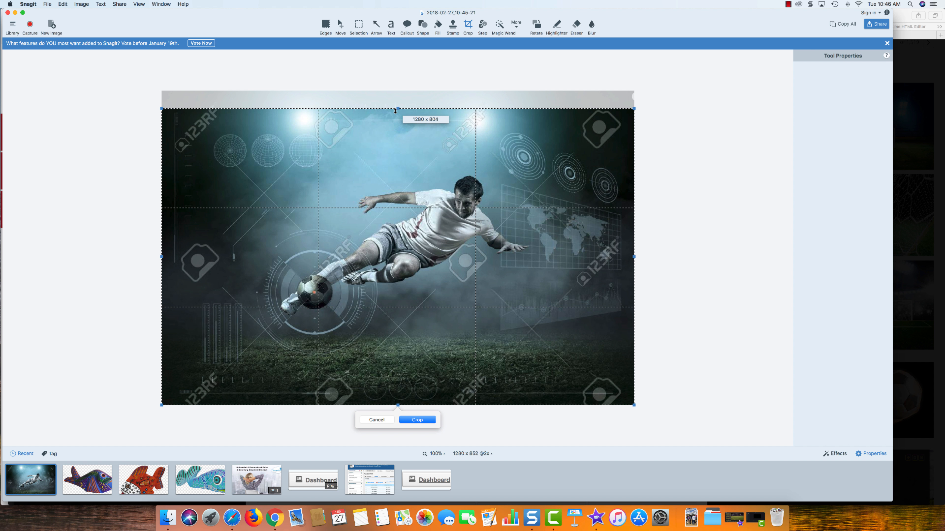
drag(397, 109, 397, 101)
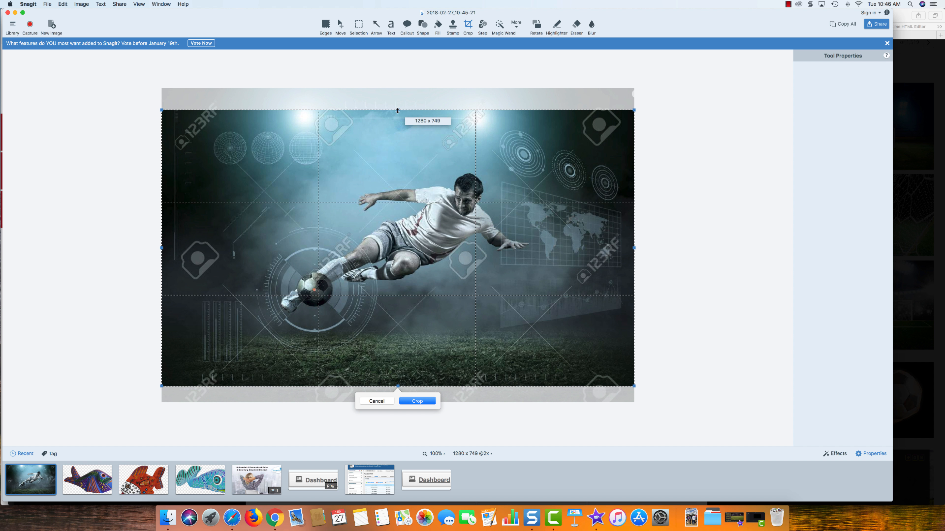
drag(397, 111, 398, 117)
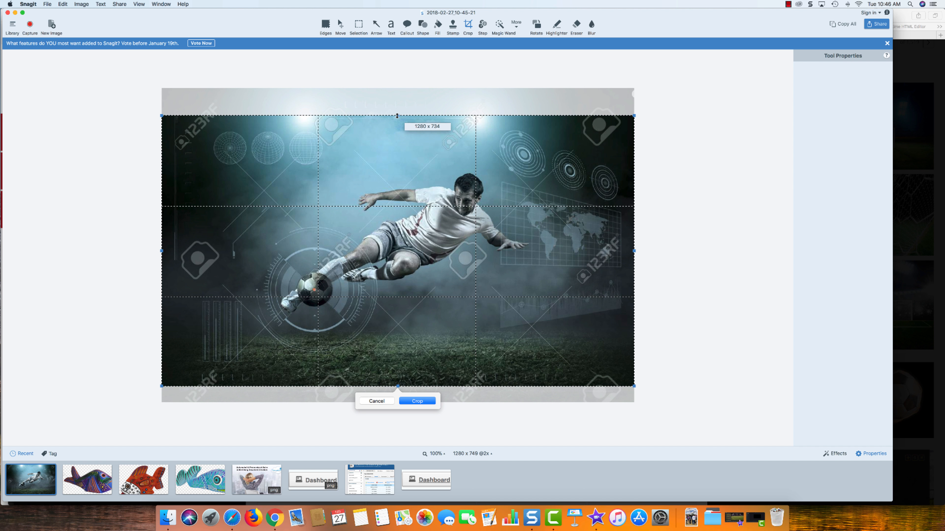
drag(397, 116, 397, 124)
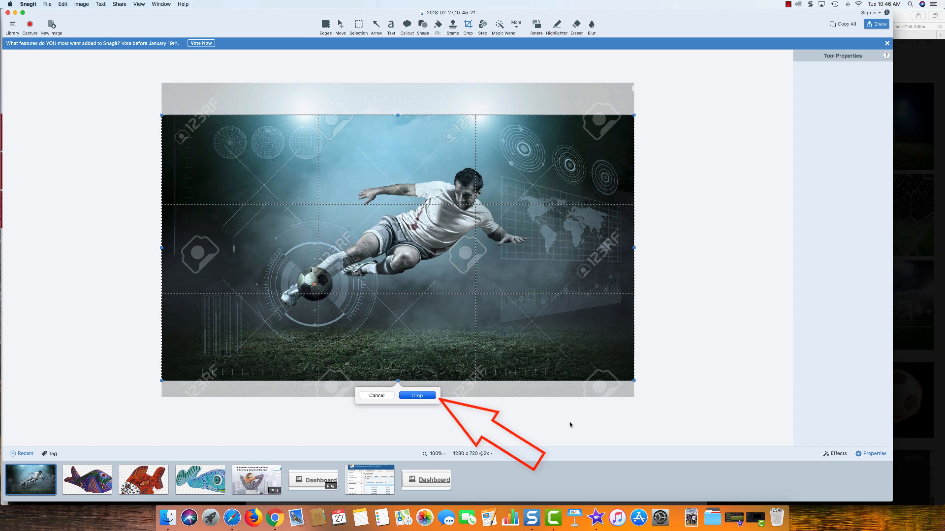
click(417, 395)
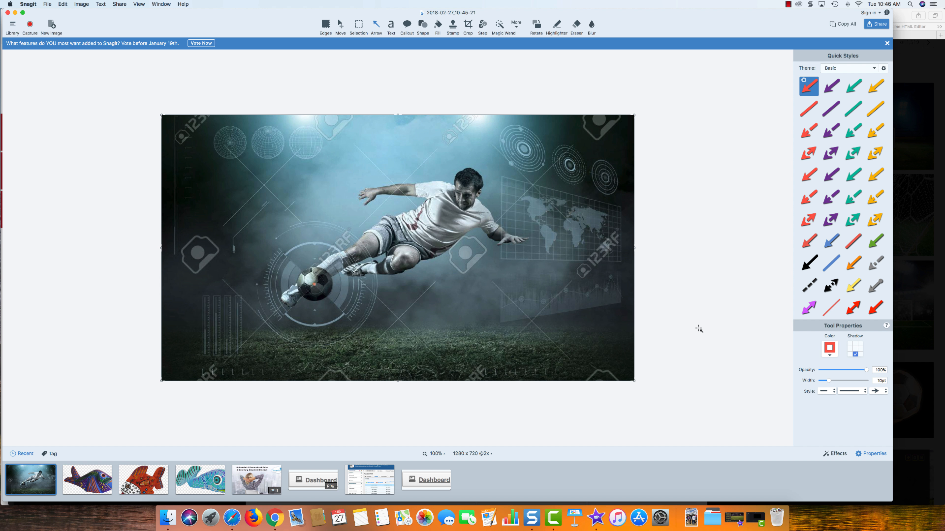
mouse_move(720, 154)
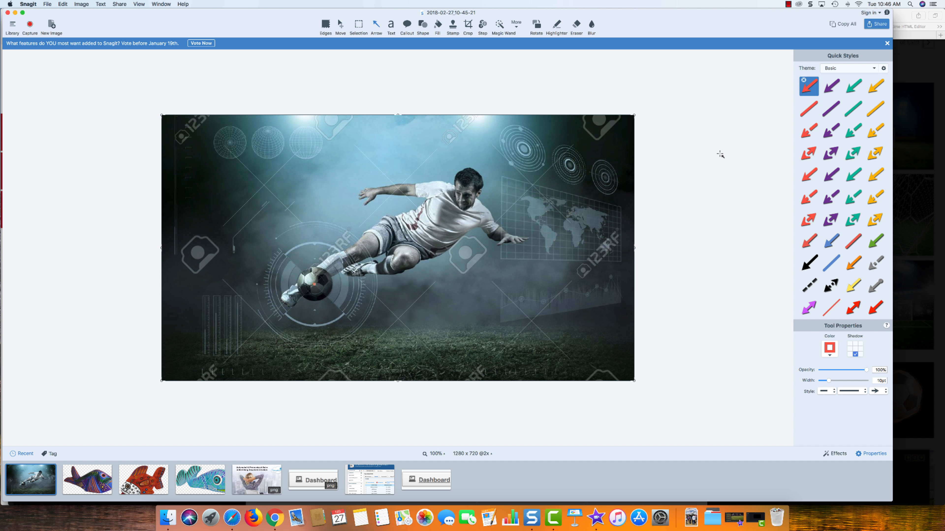
mouse_move(696, 142)
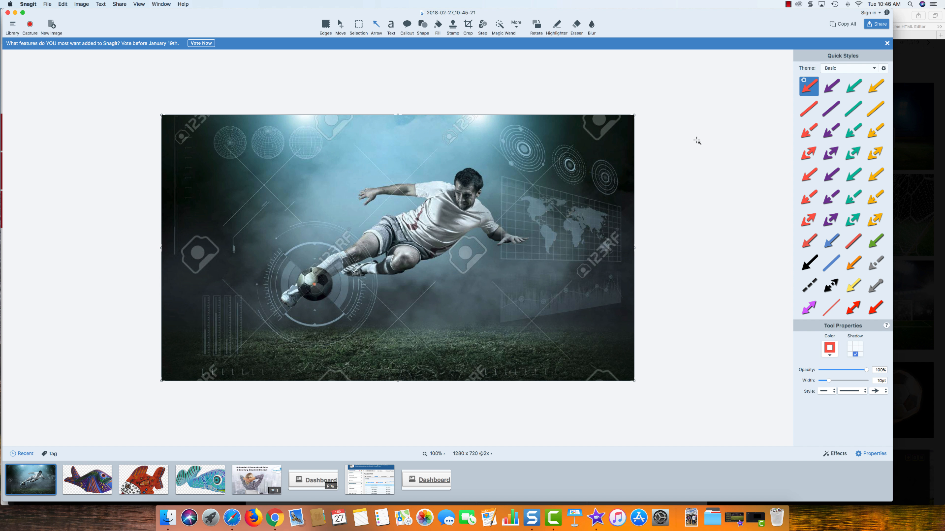
mouse_move(465, 89)
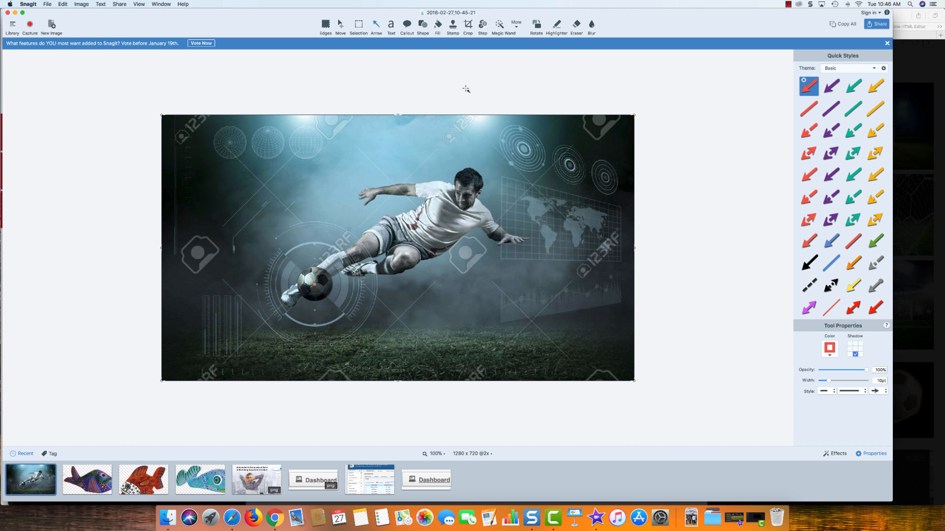
mouse_move(437, 32)
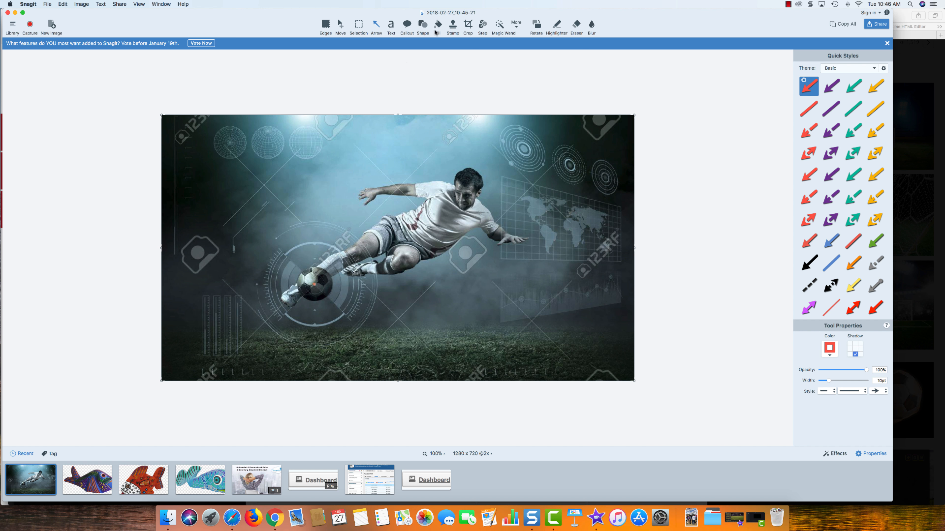
Step: Add a white bold text box at the top reading 'This is my image headline'
click(390, 26)
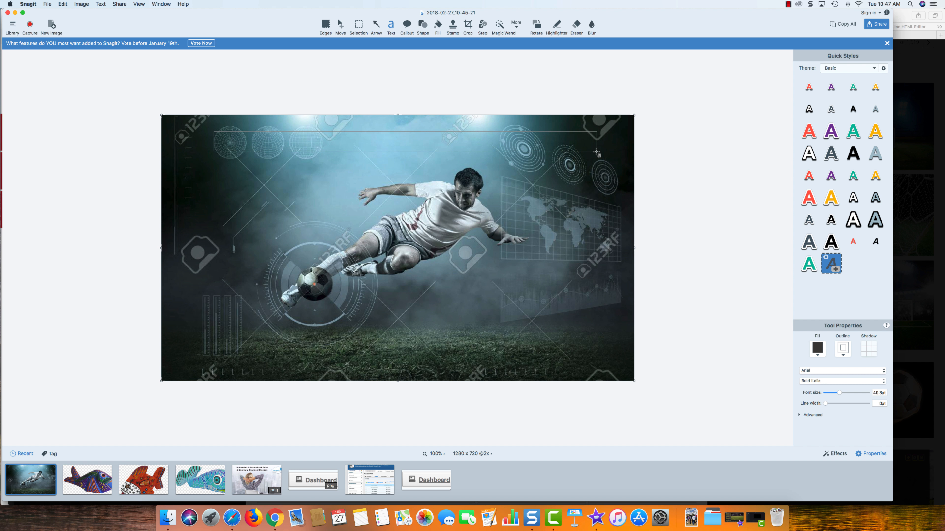
click(404, 139)
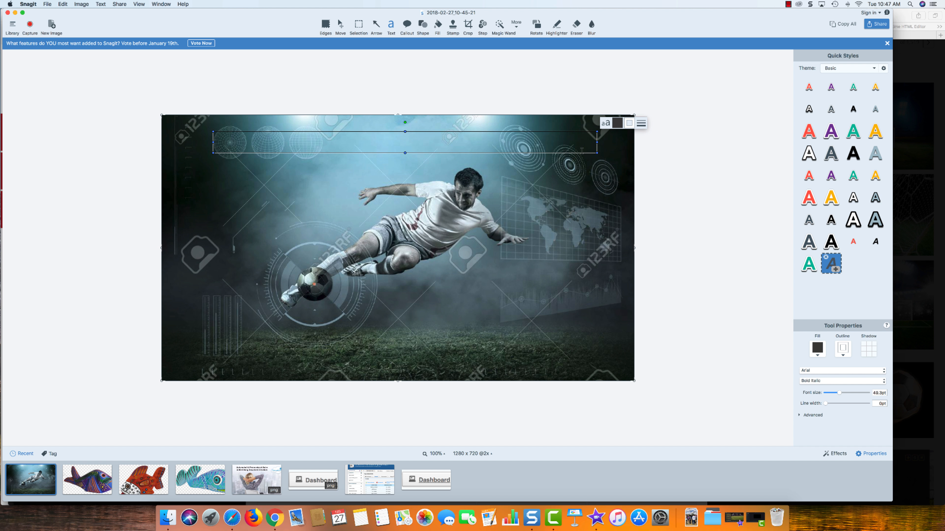
click(853, 220)
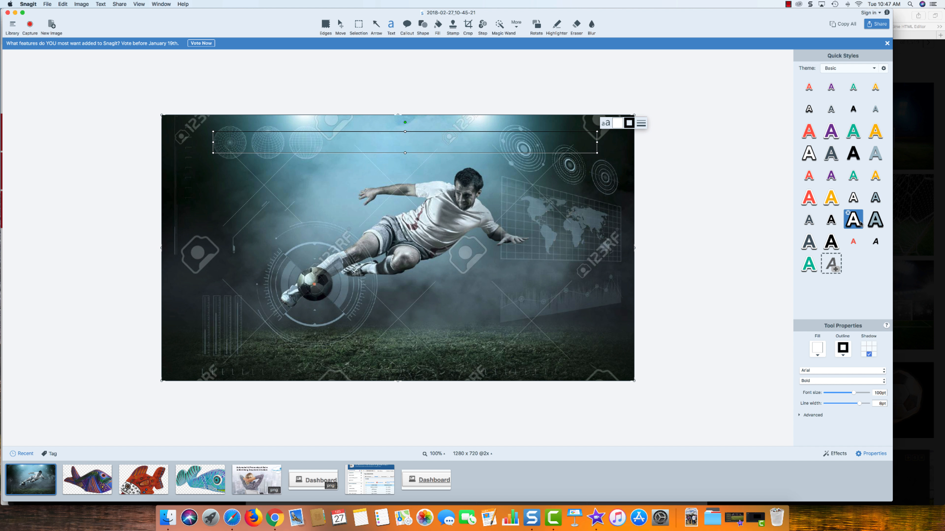
mouse_move(859, 404)
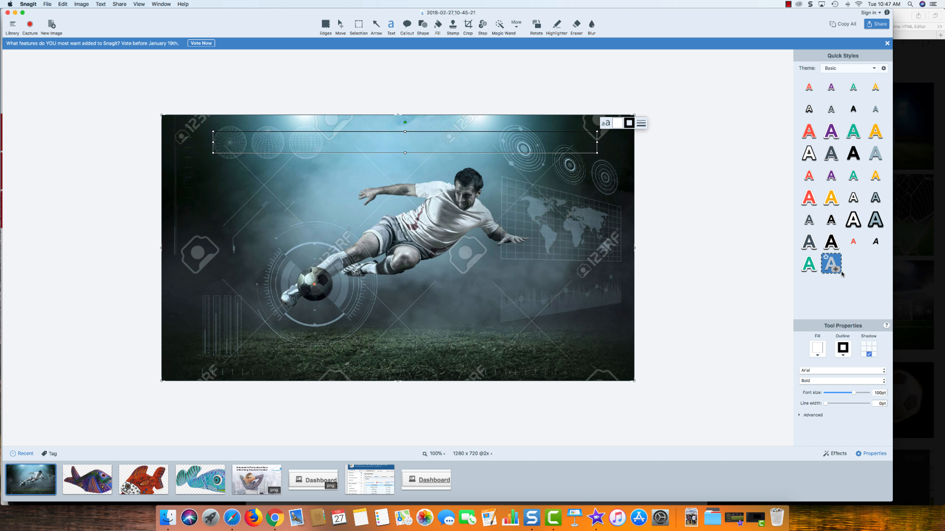
mouse_move(523, 202)
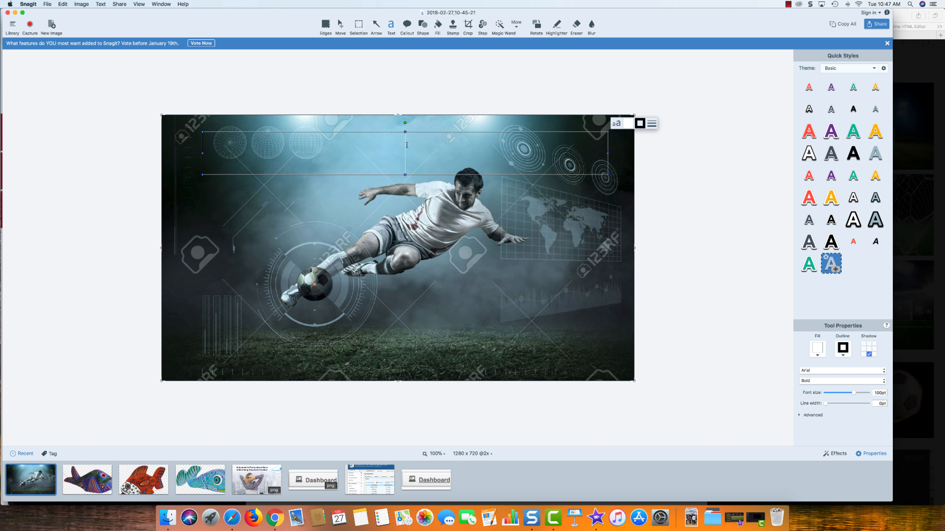
text(This)
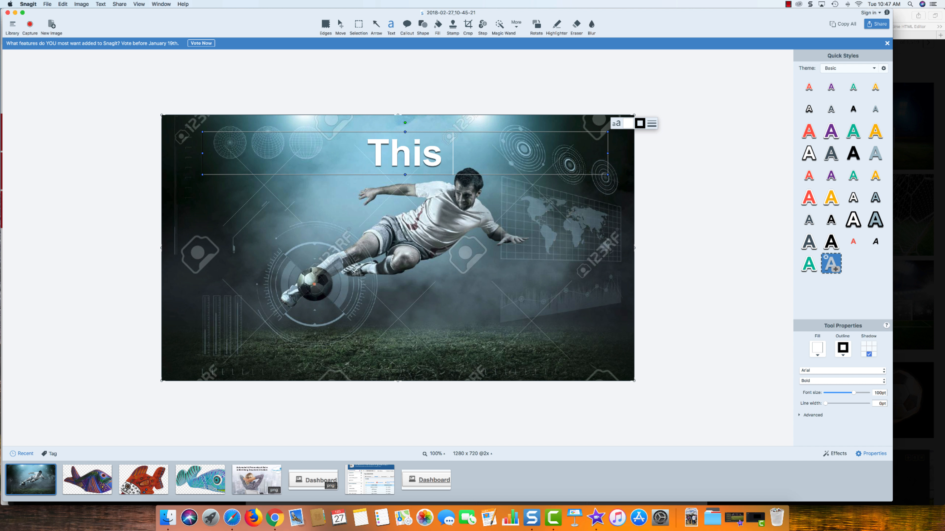
text(is my)
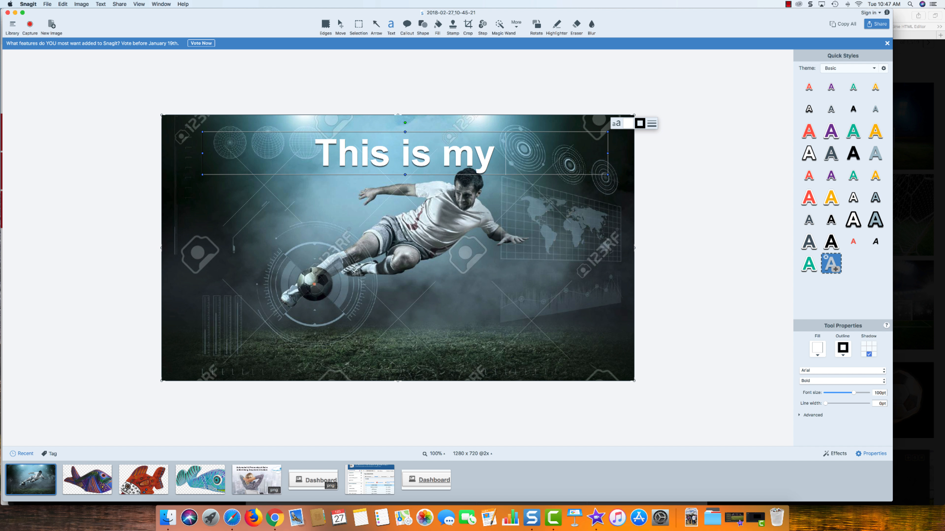
text(image hea)
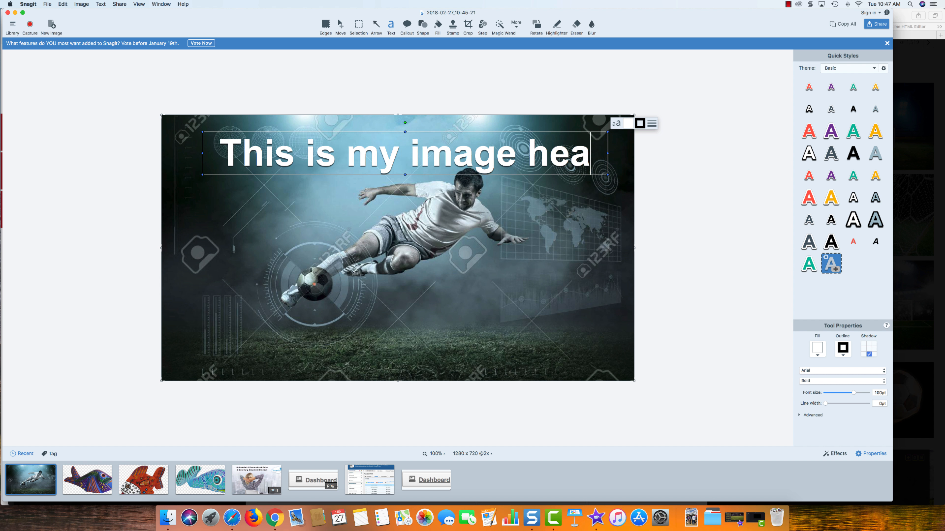
text(dline)
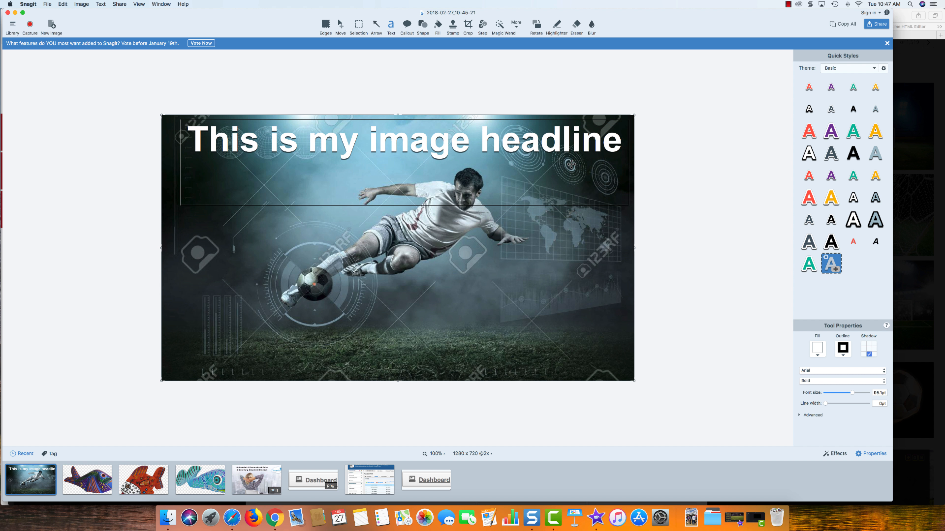
Step: Select the headline text box, then deselect it to commit it in place
click(404, 139)
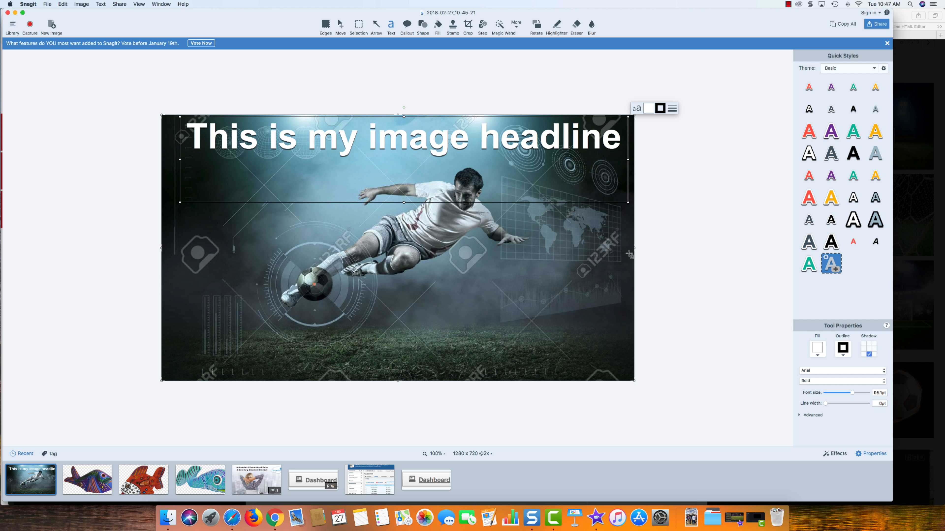
click(698, 304)
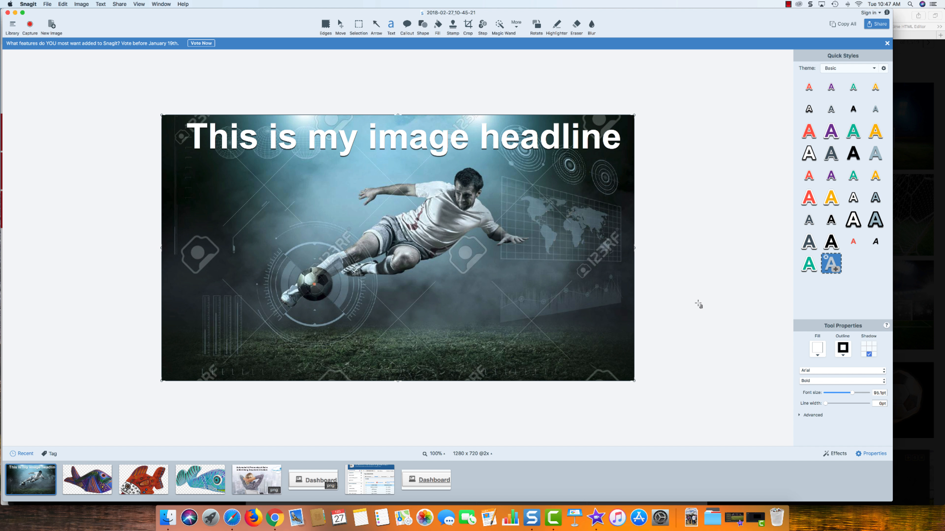
mouse_move(566, 233)
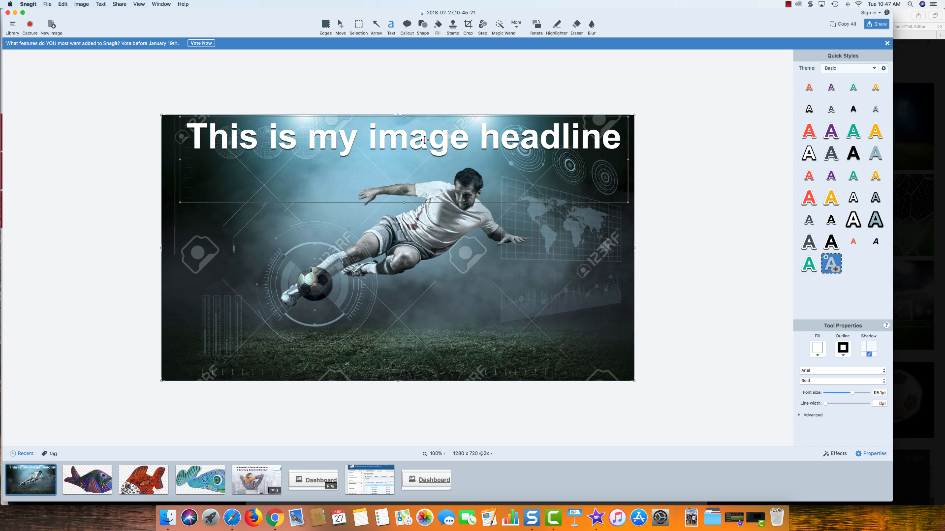
mouse_move(395, 166)
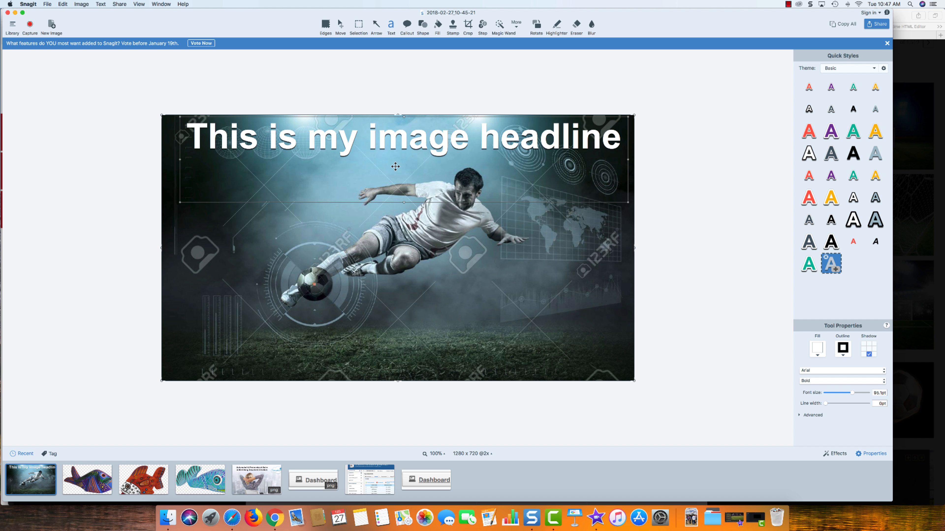
mouse_move(459, 167)
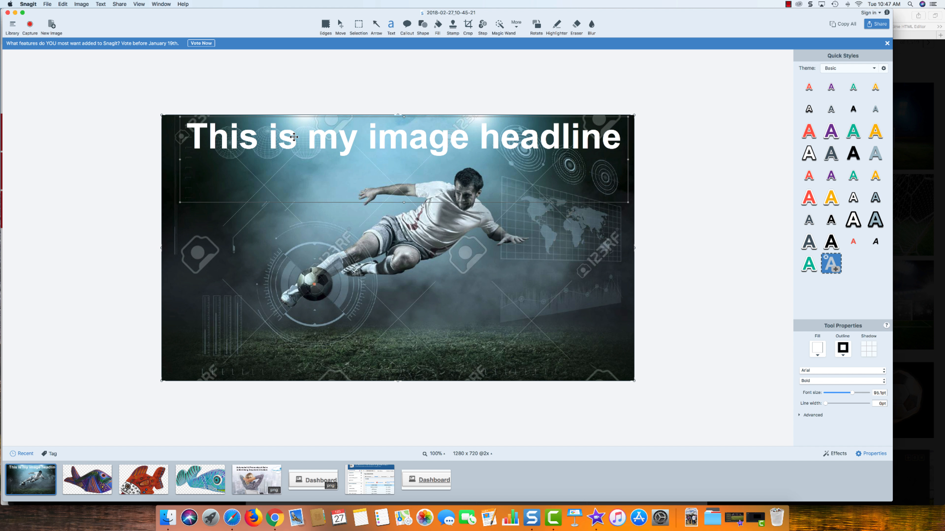
mouse_move(392, 136)
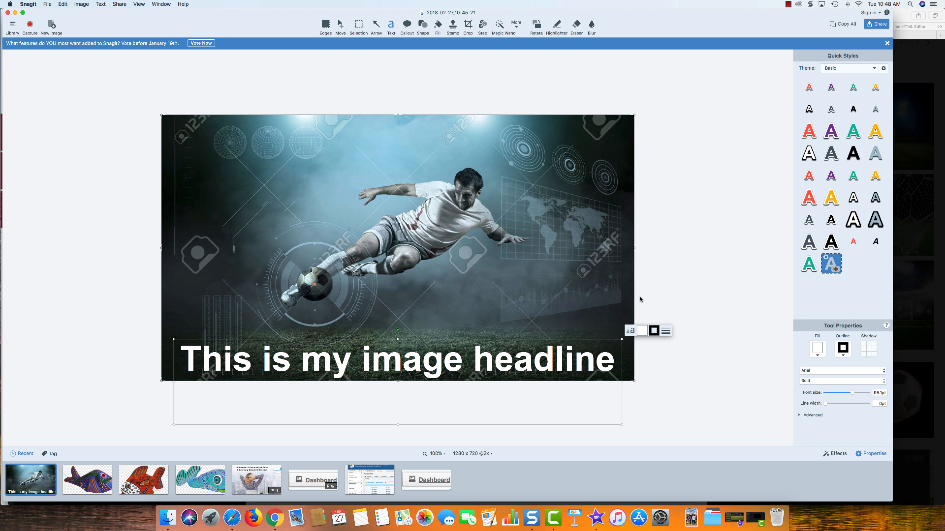
Step: Reduce the headline's font size to about 79pt
click(650, 306)
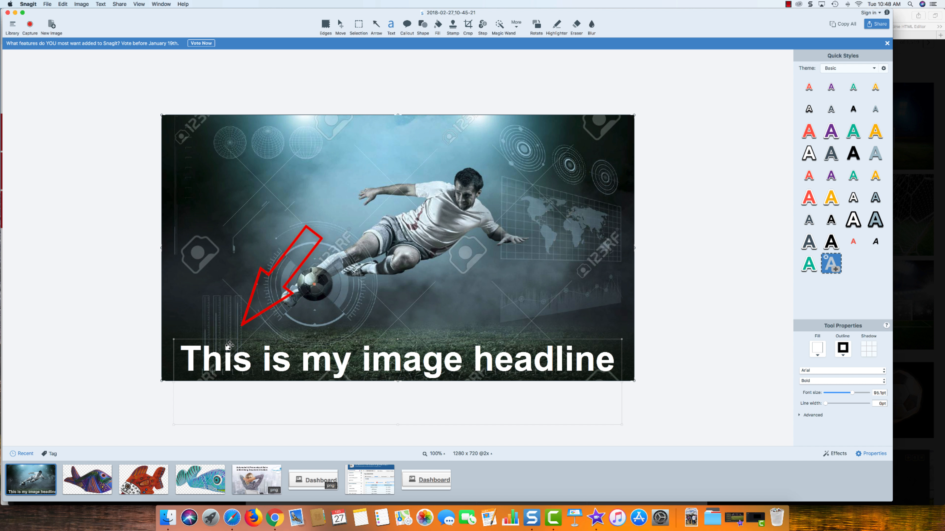
double_click(326, 359)
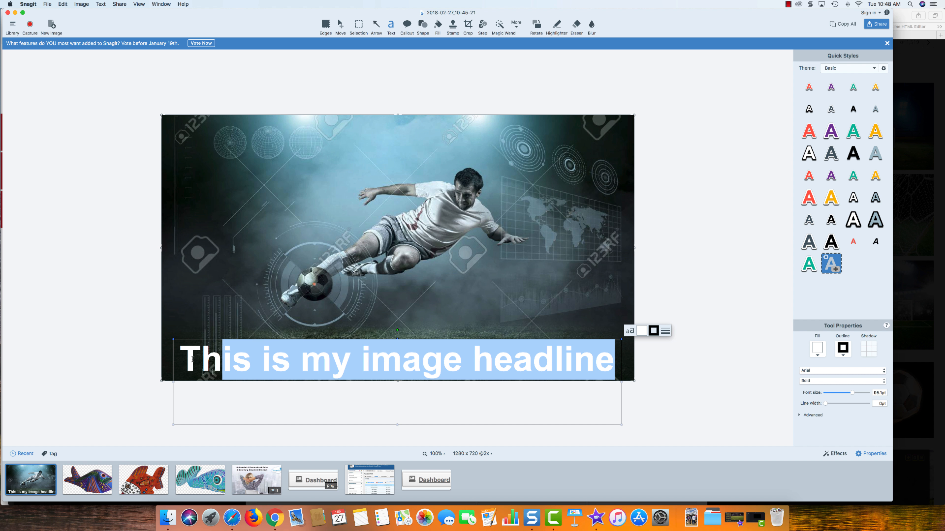
click(629, 331)
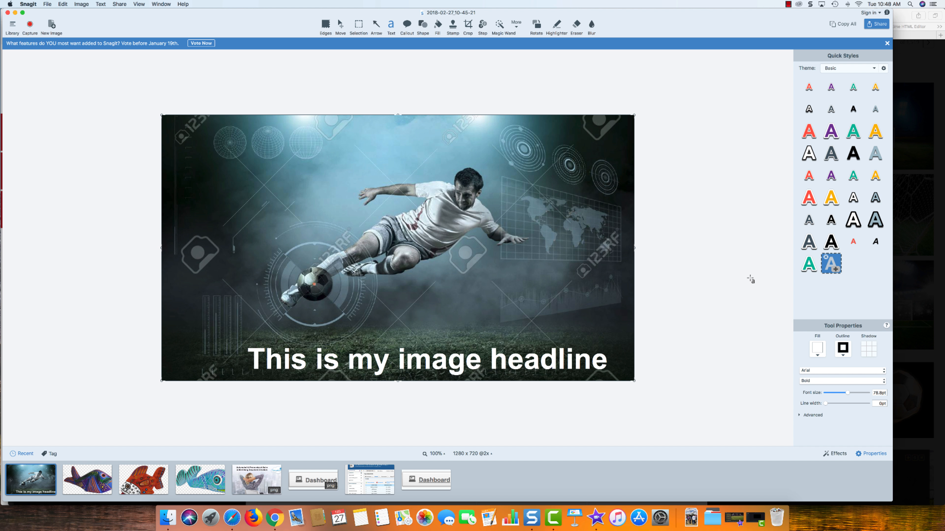
mouse_move(742, 273)
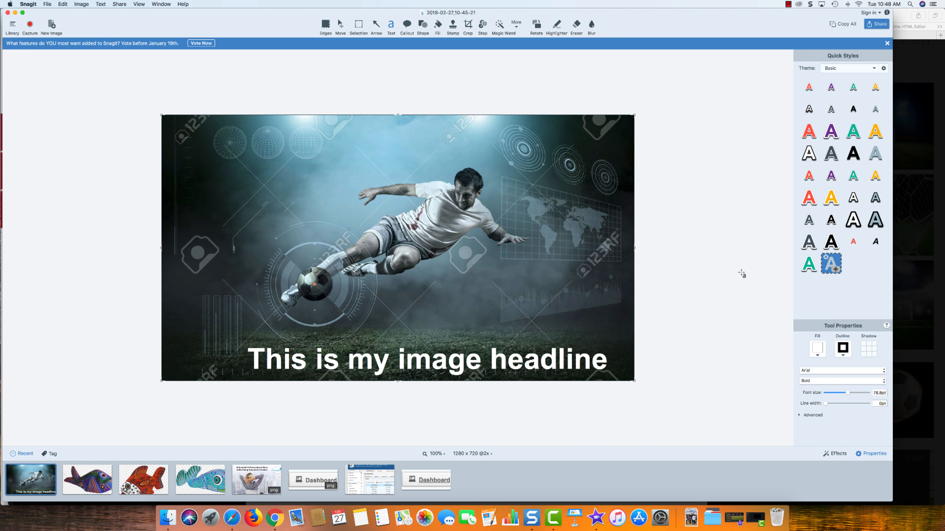
mouse_move(725, 267)
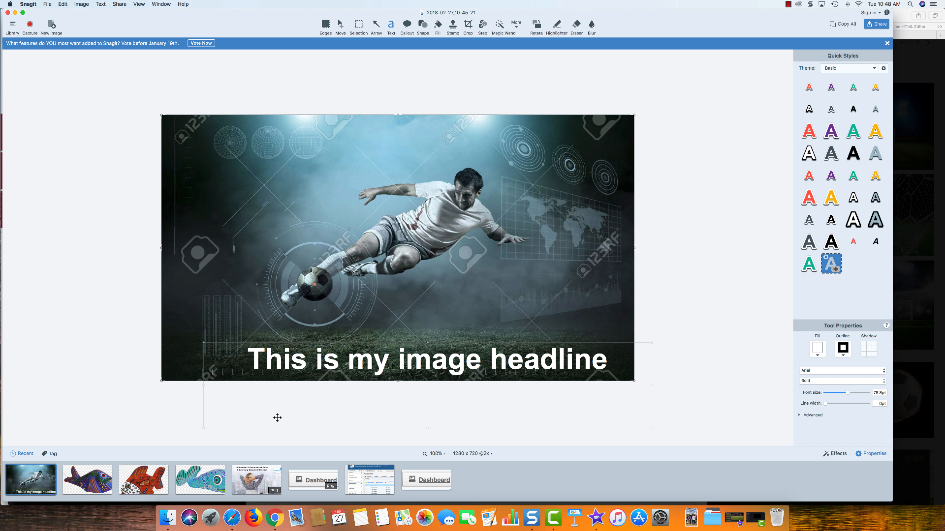
Step: In Finder, bring up Open With options for the CloudNet logo PNG
click(170, 517)
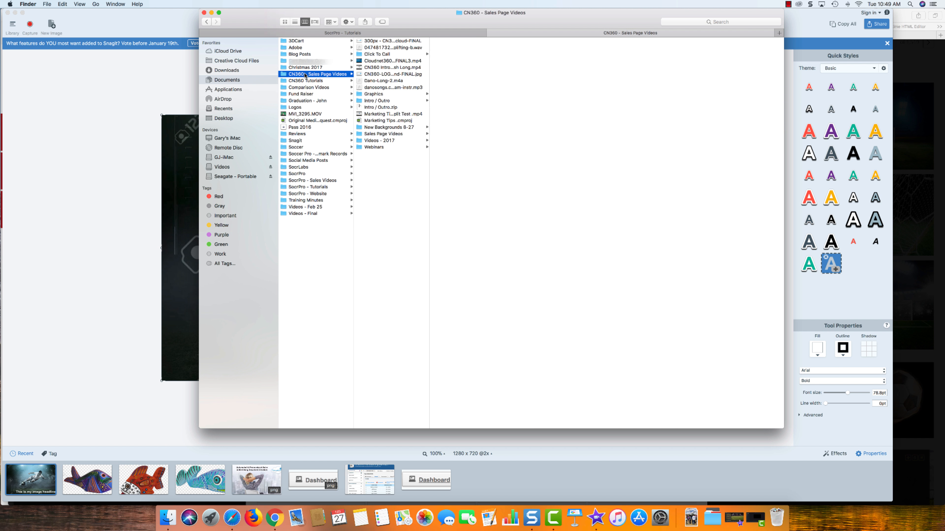
right_click(366, 41)
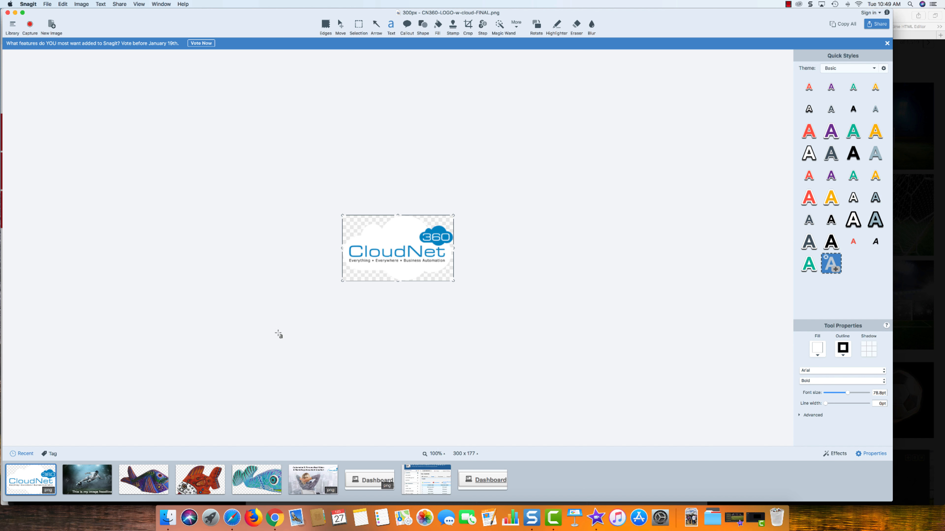
click(87, 480)
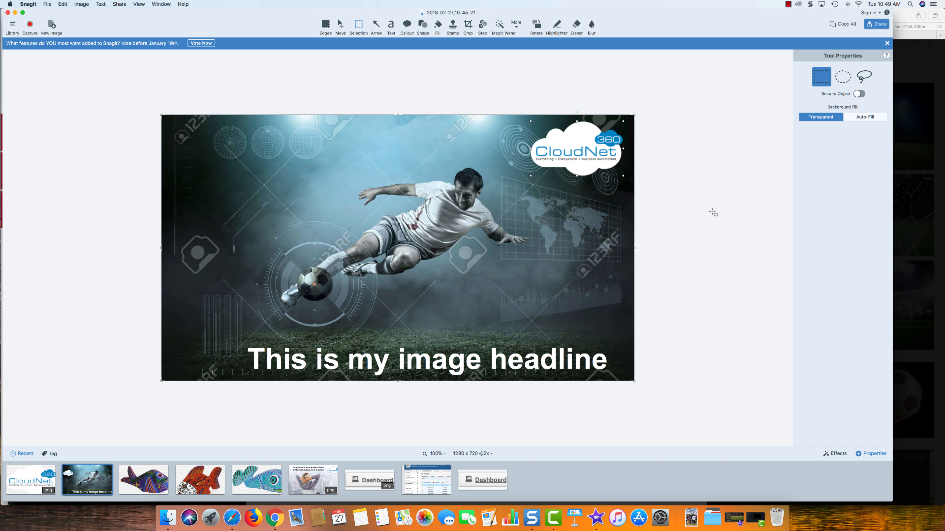
mouse_move(713, 213)
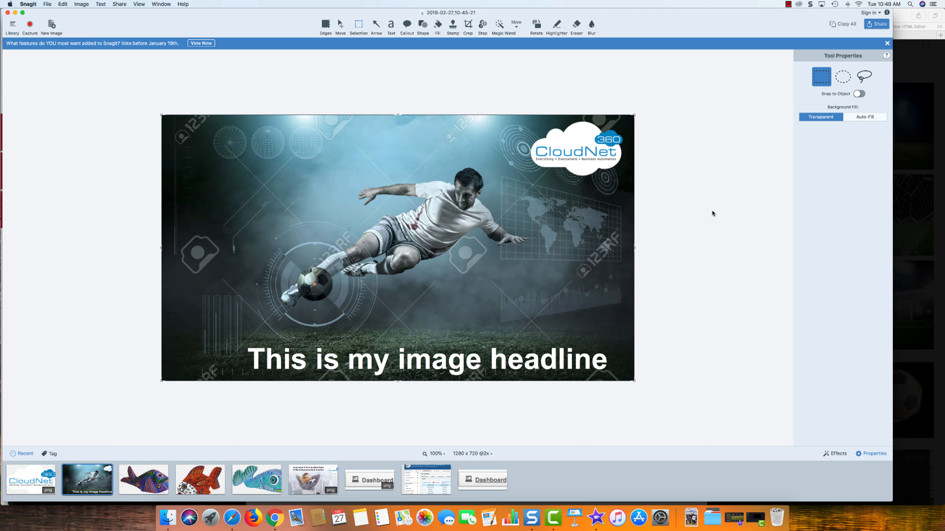
mouse_move(611, 160)
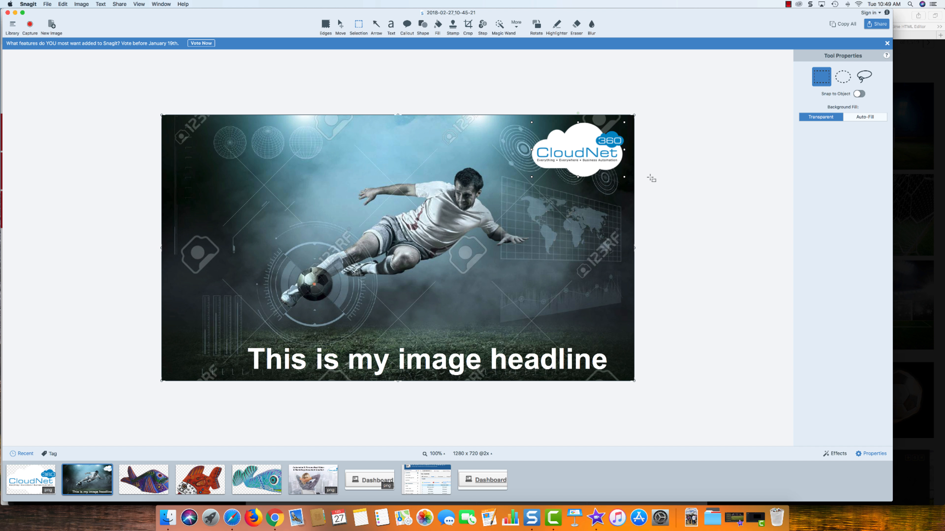
mouse_move(594, 167)
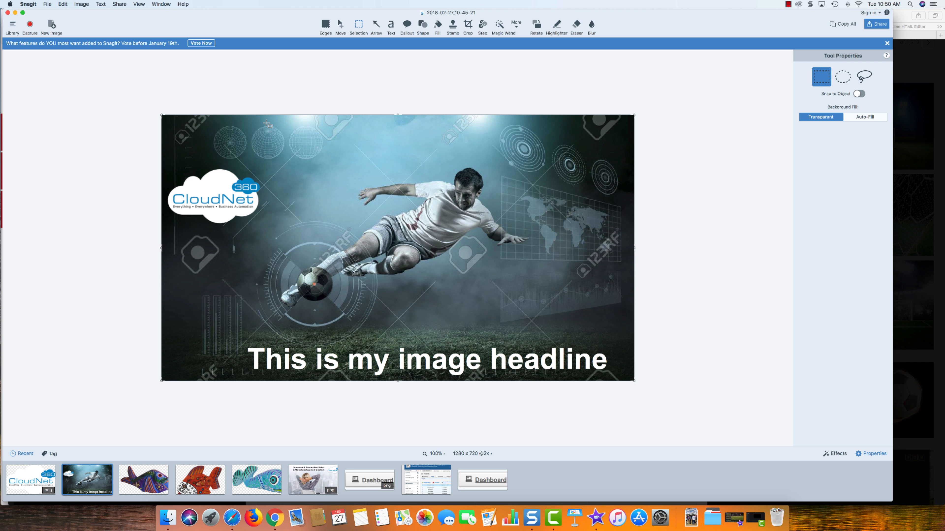
mouse_move(603, 171)
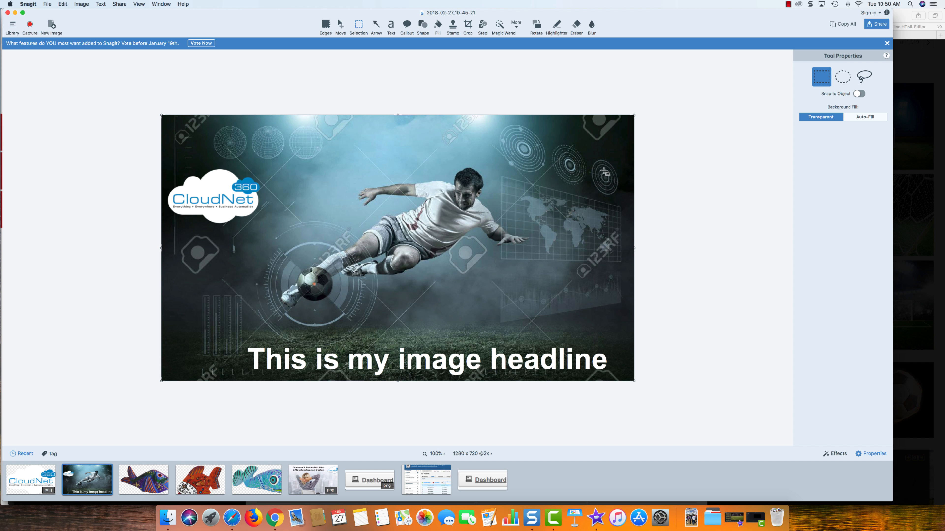
mouse_move(300, 218)
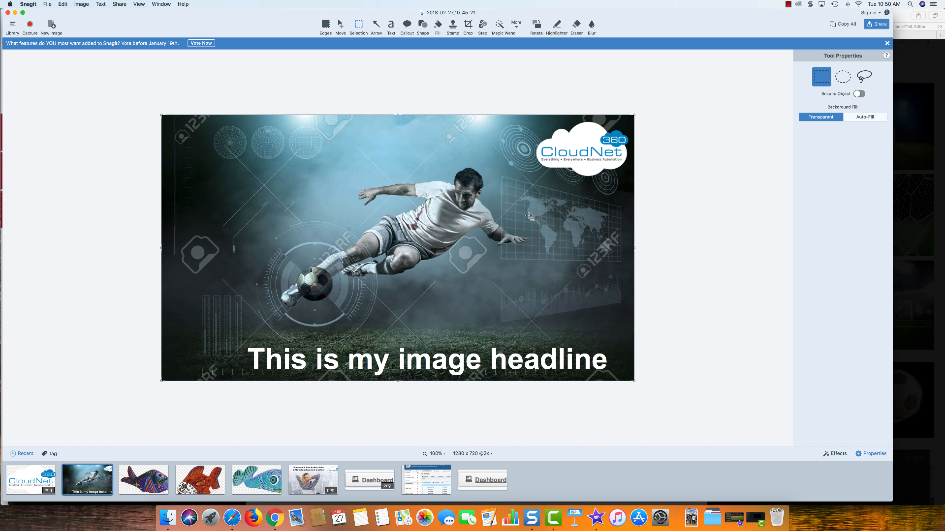
mouse_move(529, 235)
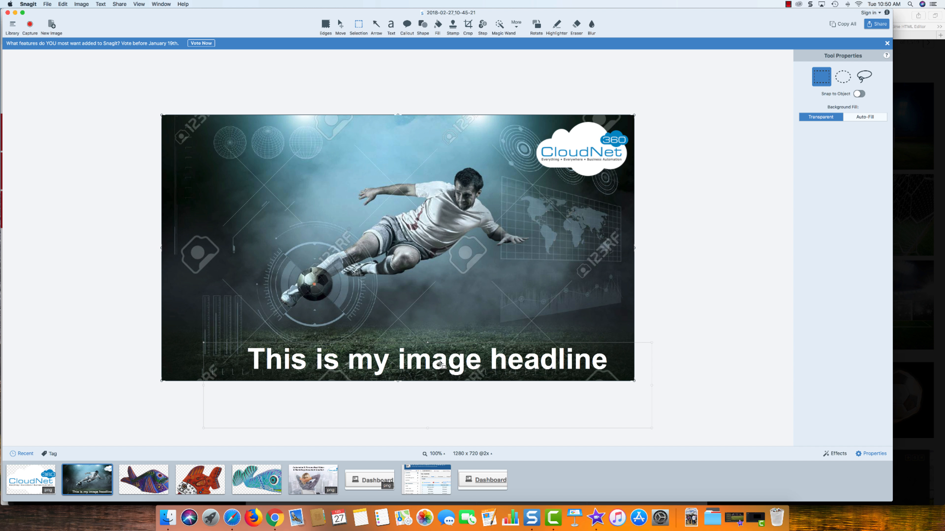
mouse_move(252, 454)
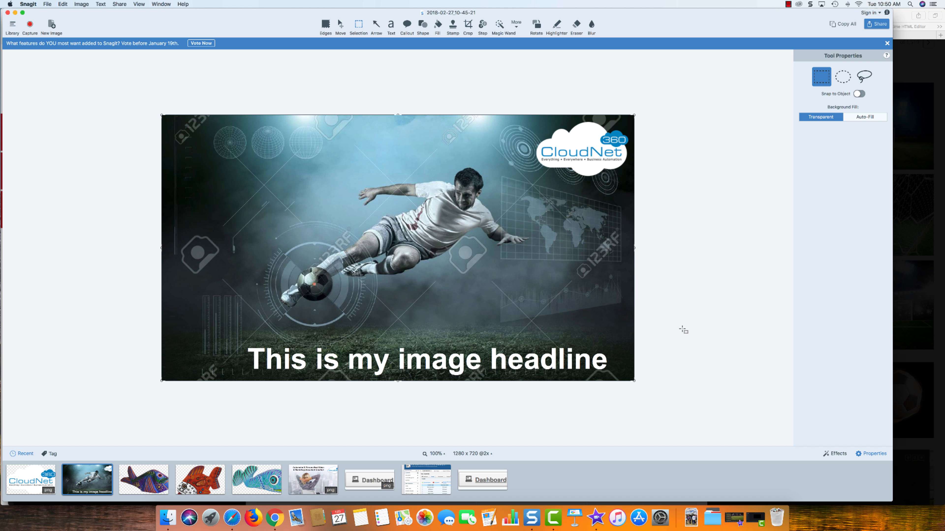
mouse_move(431, 211)
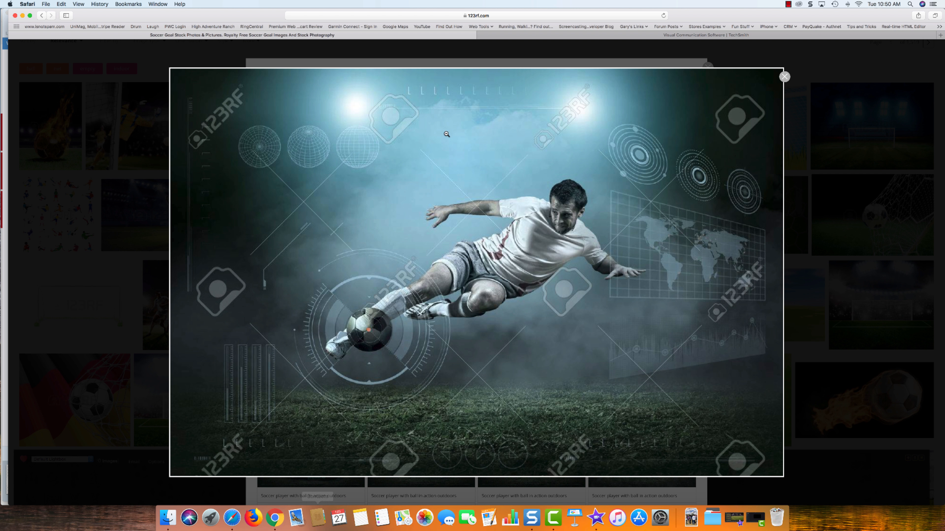
mouse_move(811, 5)
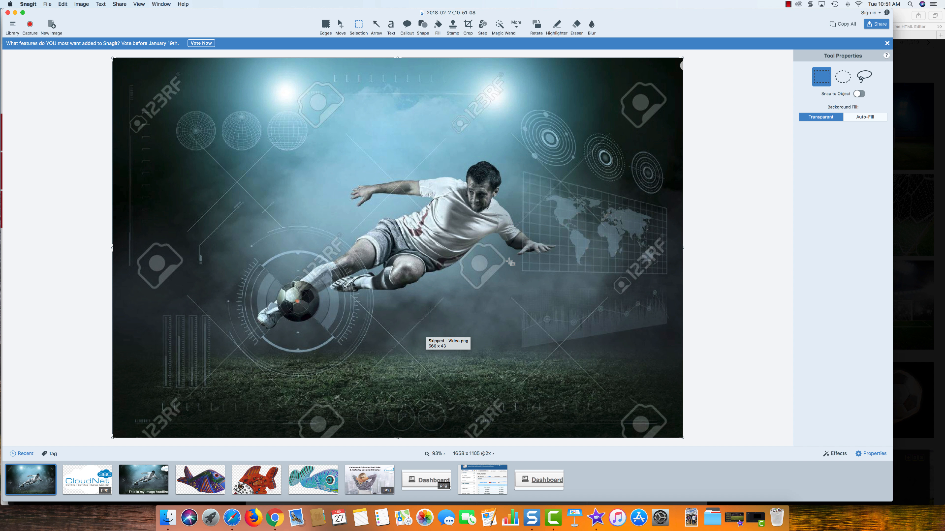
Step: Resize the soccer photo to 1280 pixels wide
click(81, 4)
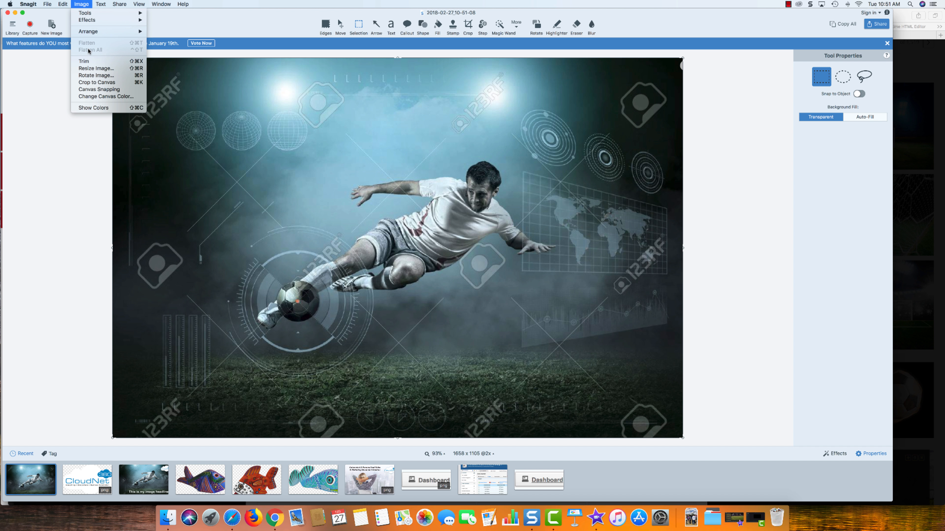
click(95, 68)
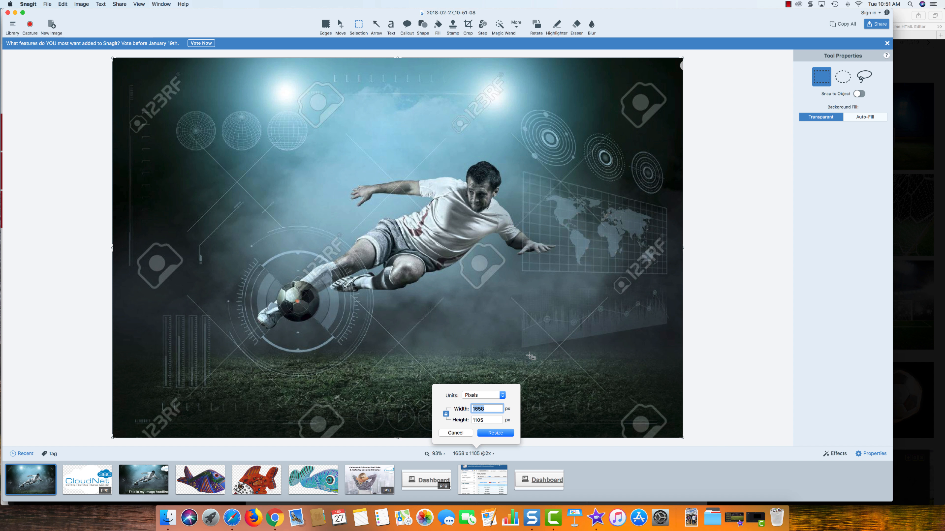
text(1280)
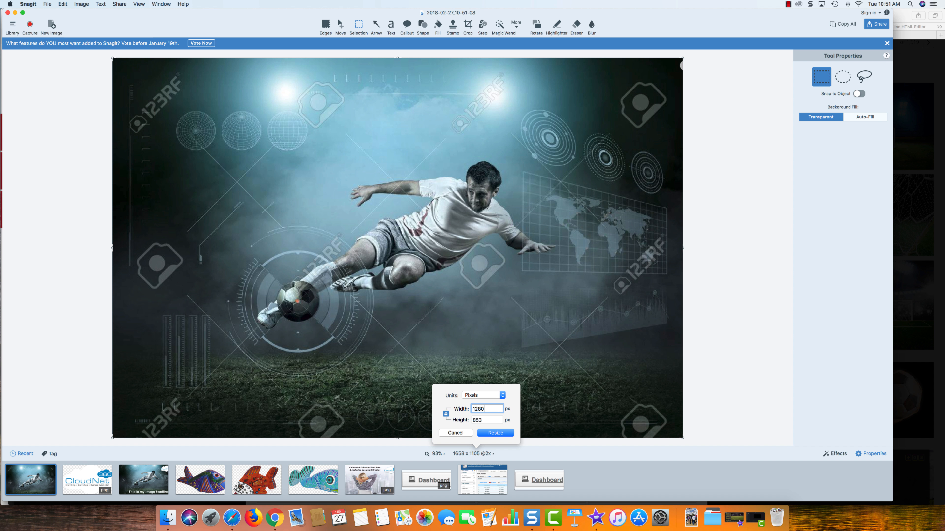
click(494, 433)
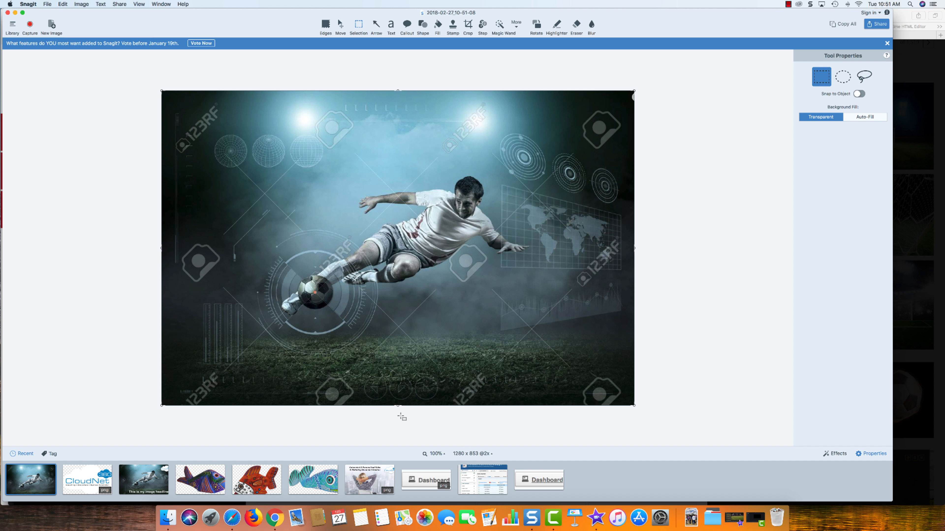
Step: Crop the photo down to 1280 x 720 pixels
click(467, 26)
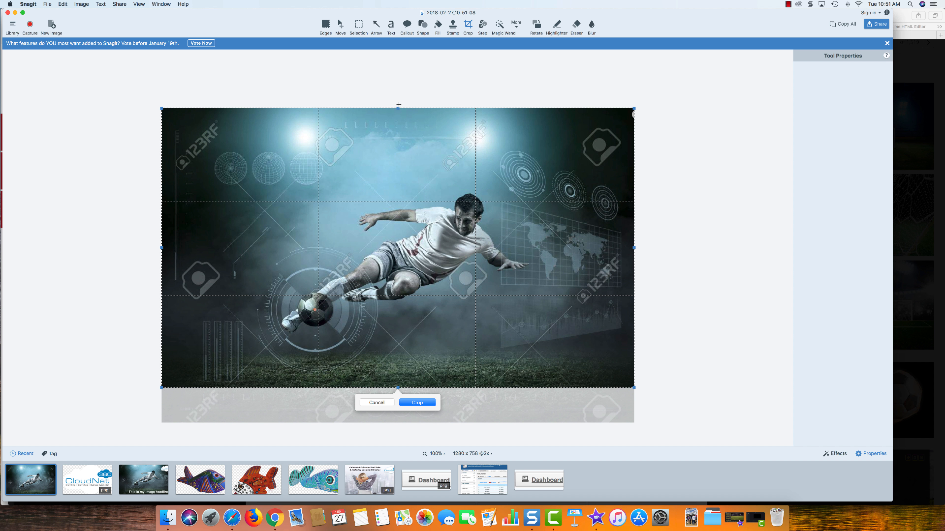
drag(398, 107, 398, 129)
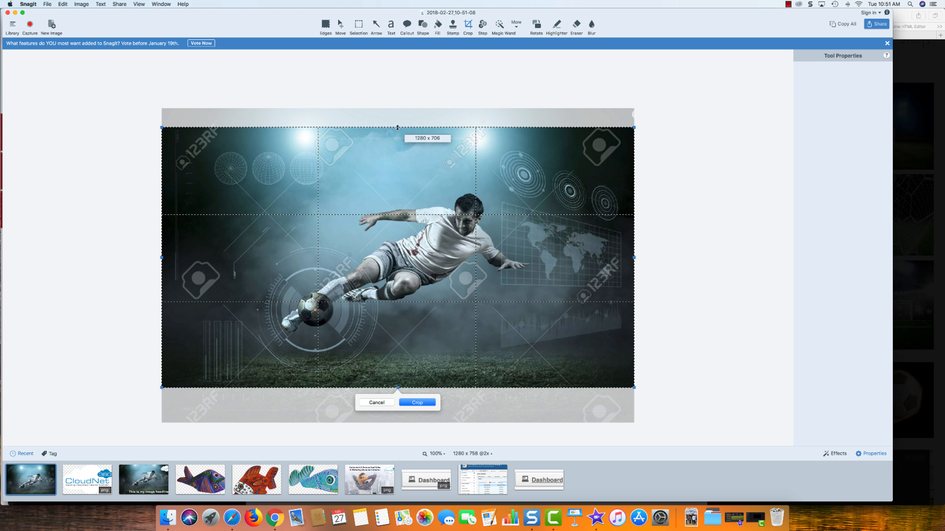
drag(397, 128, 397, 123)
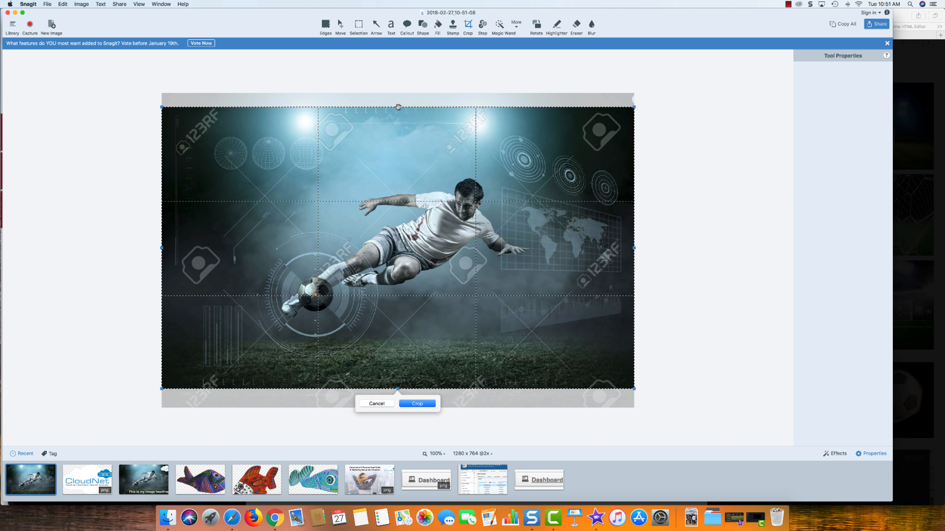
drag(398, 108, 397, 115)
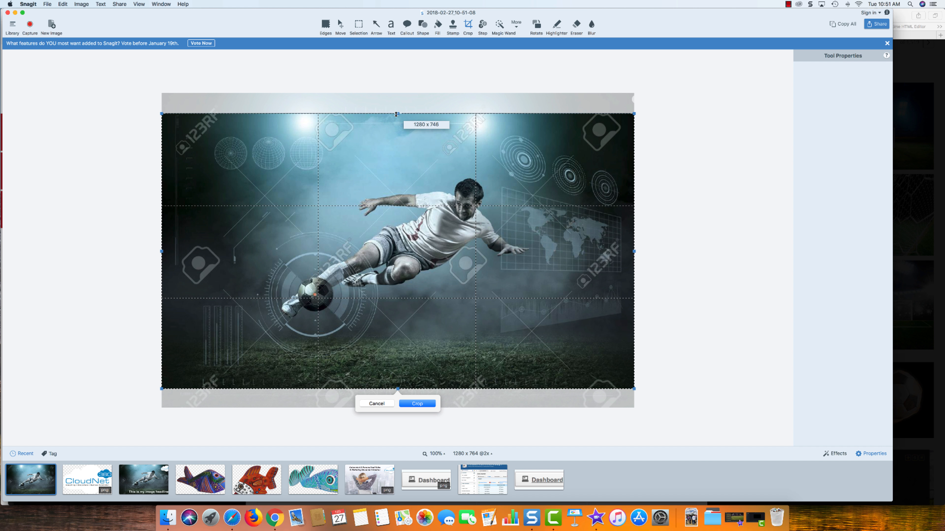
drag(396, 114, 396, 124)
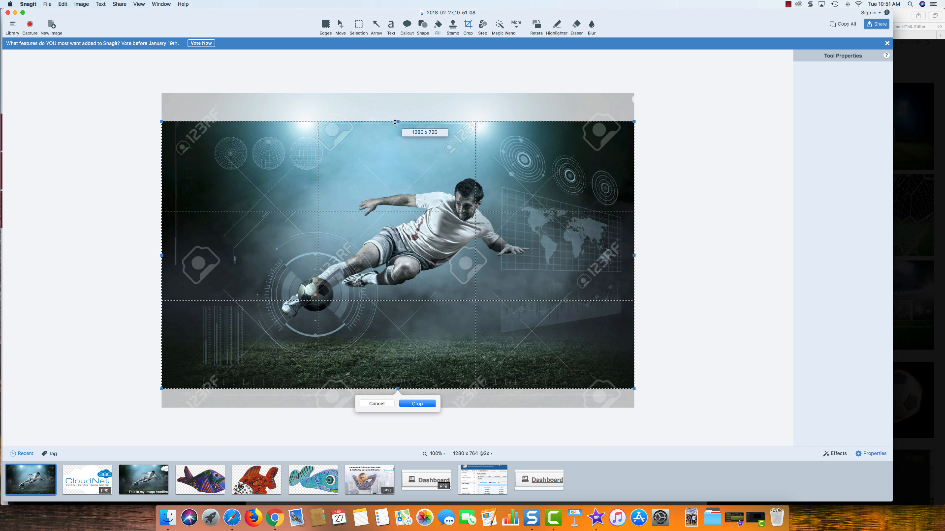
drag(397, 122, 397, 115)
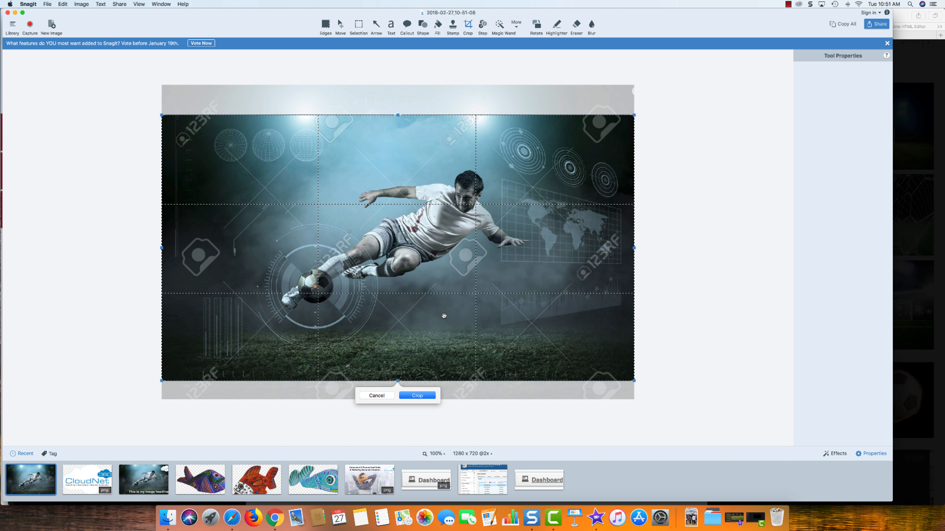
click(417, 395)
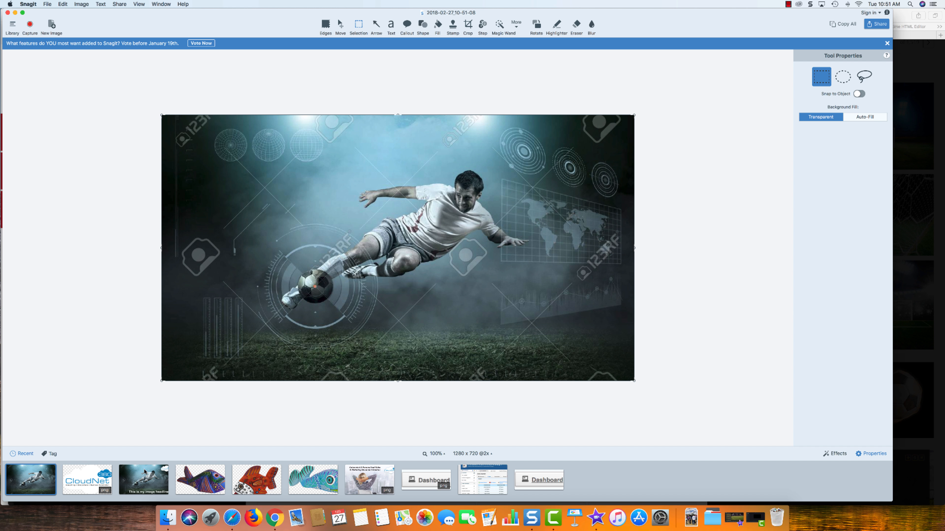
Step: Copy the white bold headline from the earlier image onto the new 1280x720 soccer photo
click(143, 480)
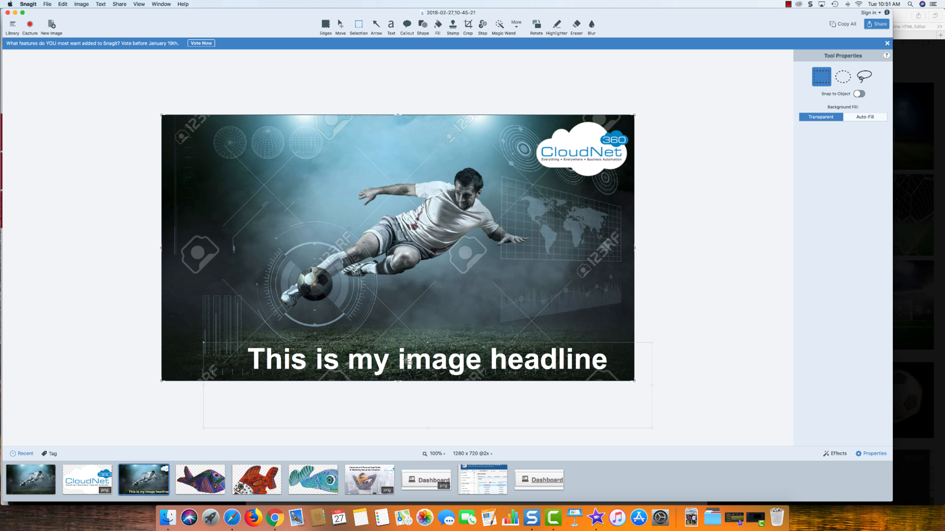
click(390, 25)
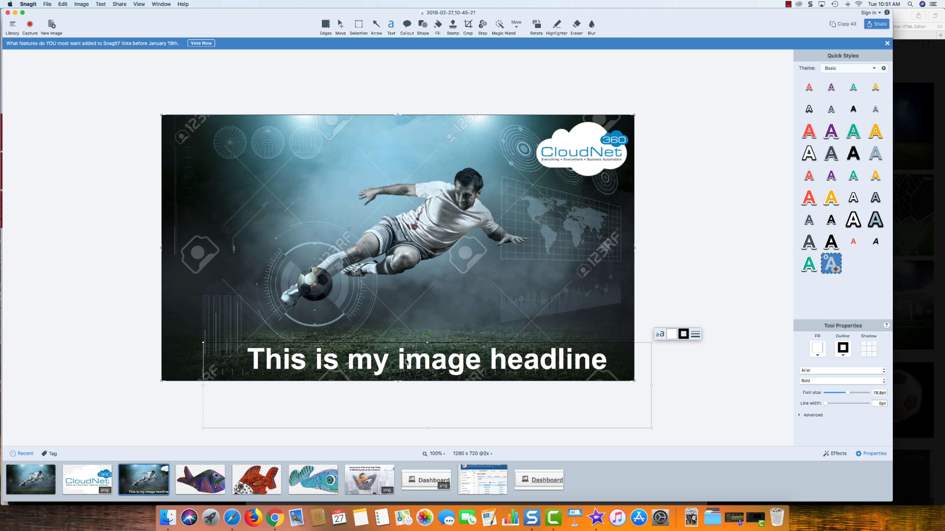
click(62, 4)
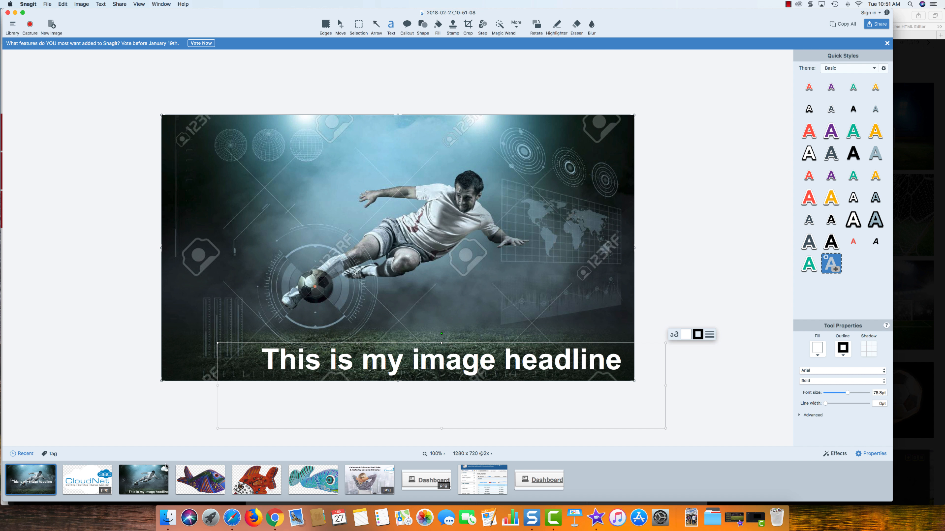
Step: Copy the CloudNet 360 logo from the earlier image onto the new cropped photo
click(87, 479)
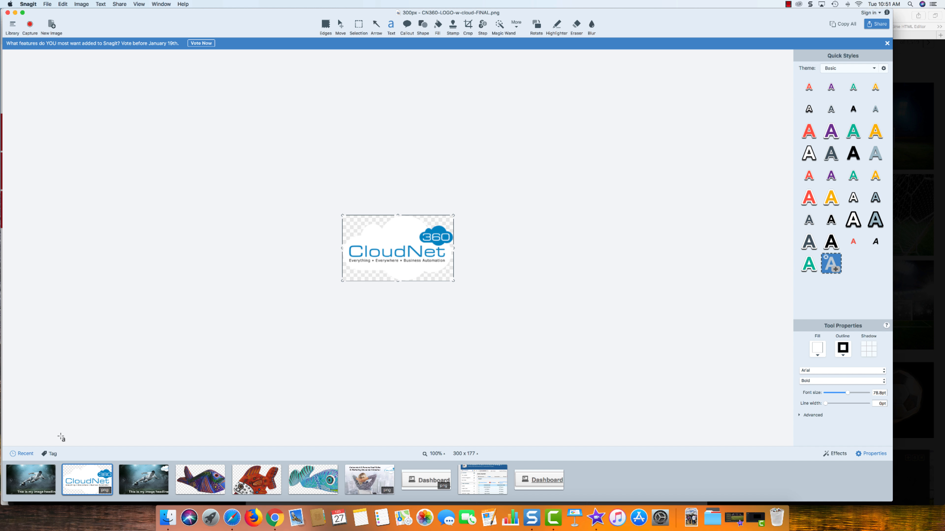
click(143, 480)
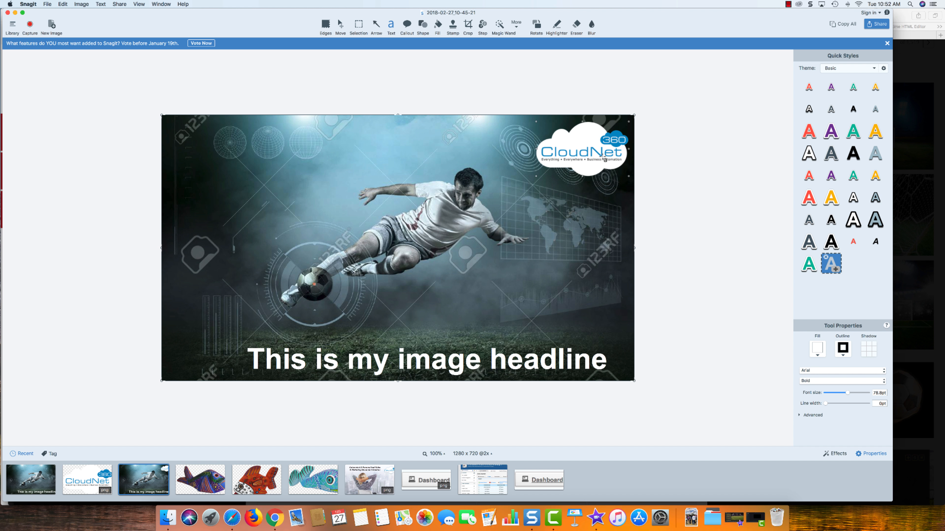
click(357, 26)
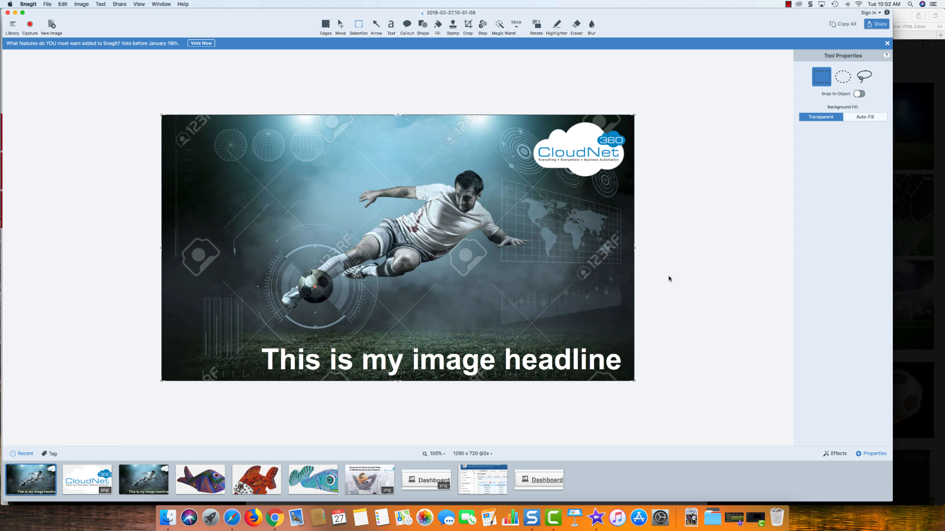
mouse_move(232, 517)
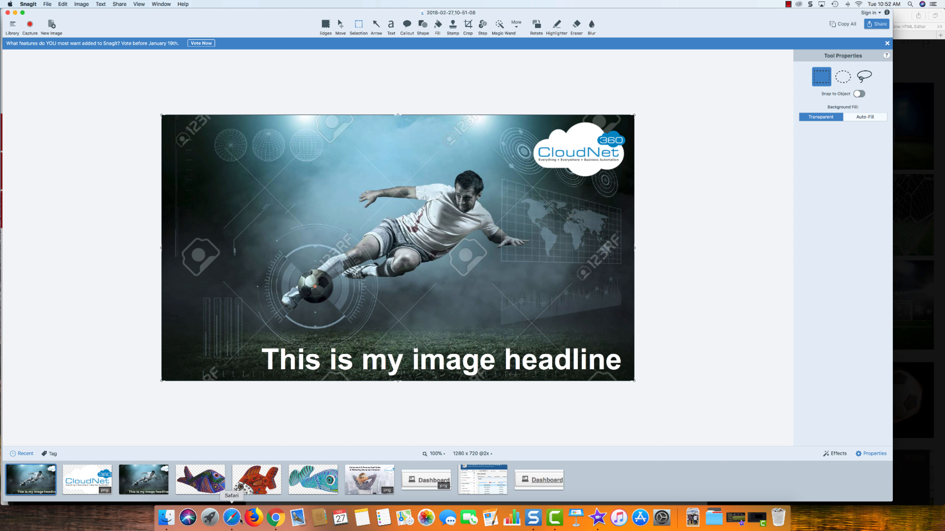
Step: Review the 123RF soccer photo page and preview in Safari, then return to the Snagit composite
click(232, 517)
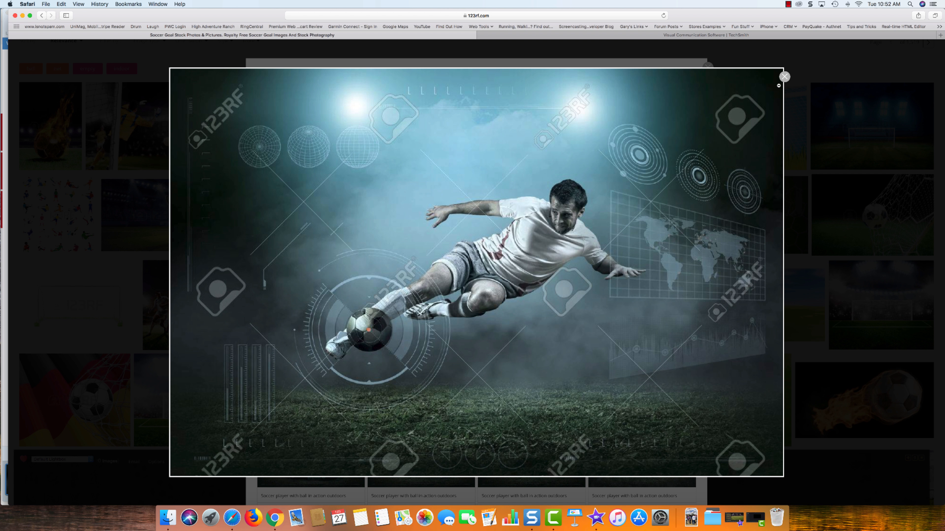
click(784, 77)
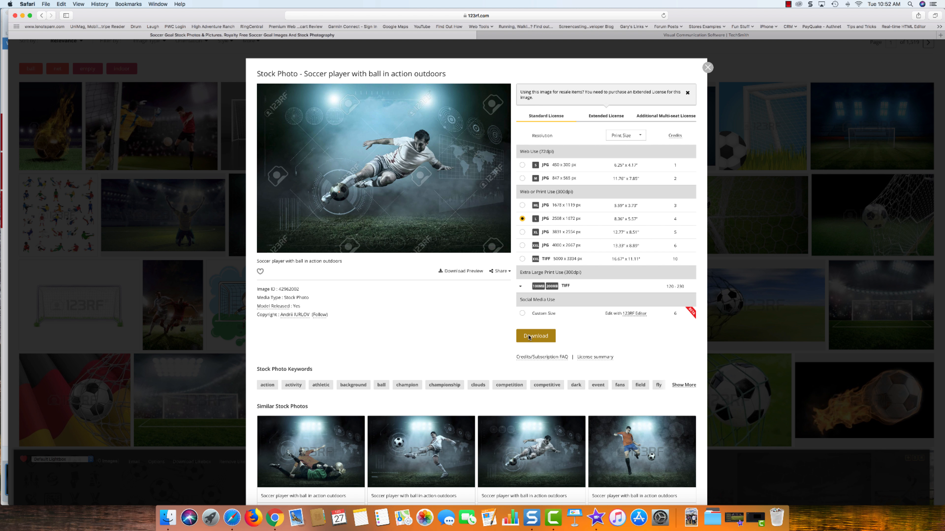
mouse_move(698, 67)
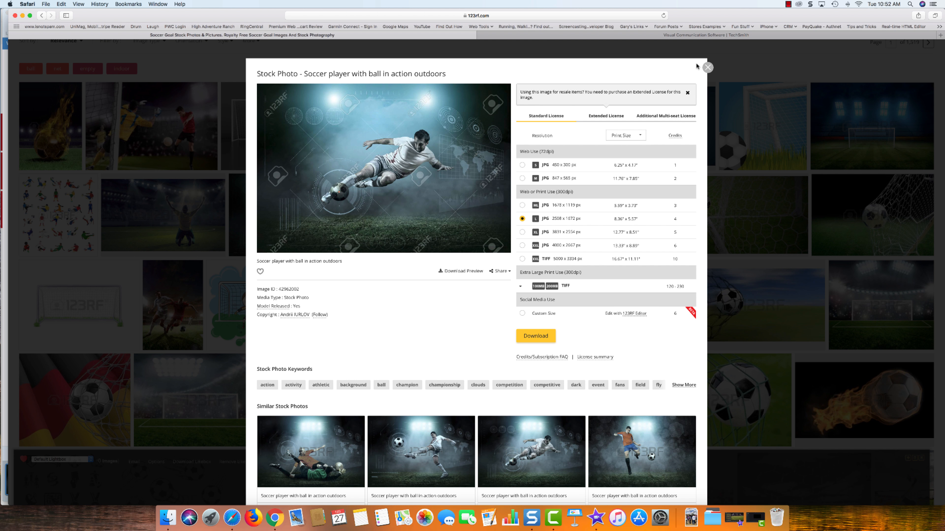
click(383, 168)
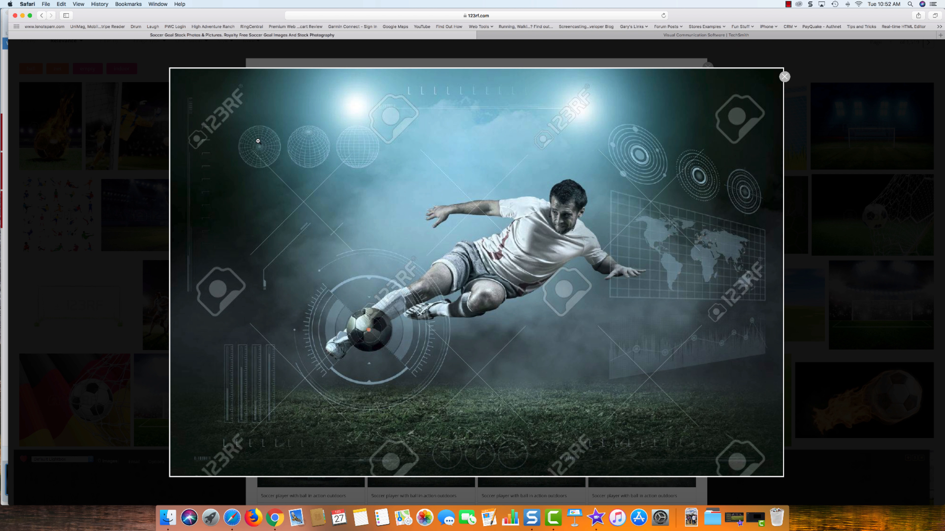
mouse_move(225, 462)
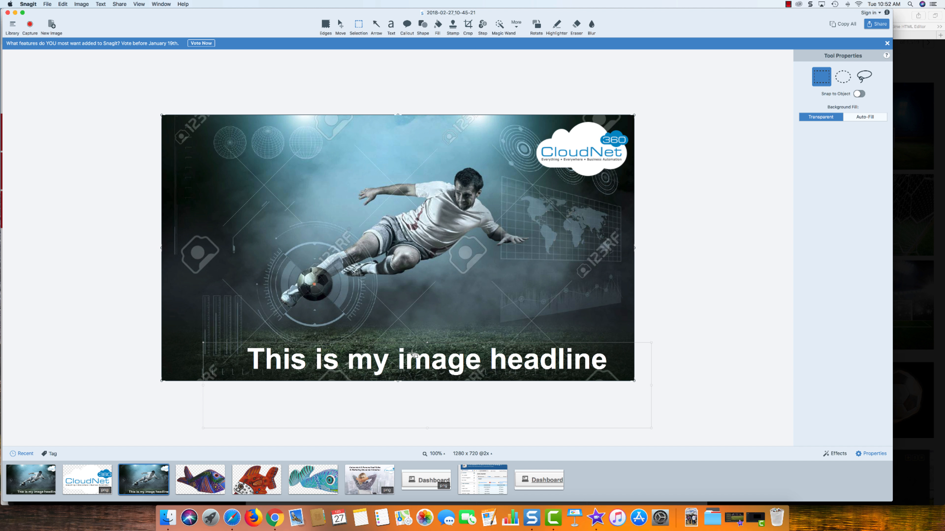
mouse_move(455, 375)
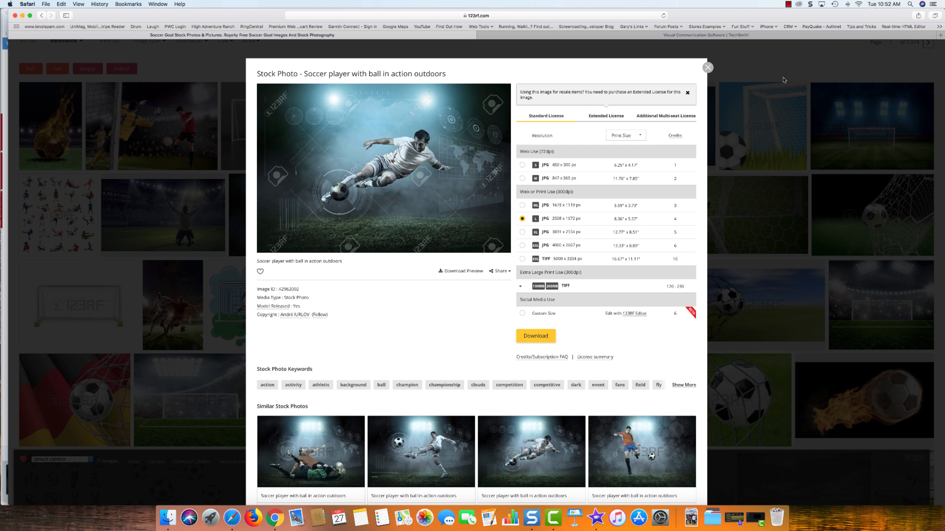
mouse_move(528, 517)
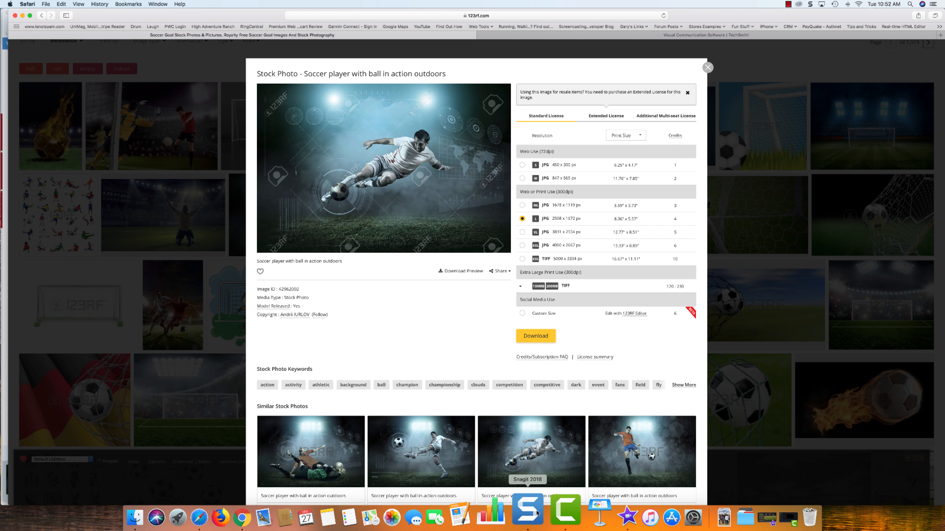
click(527, 517)
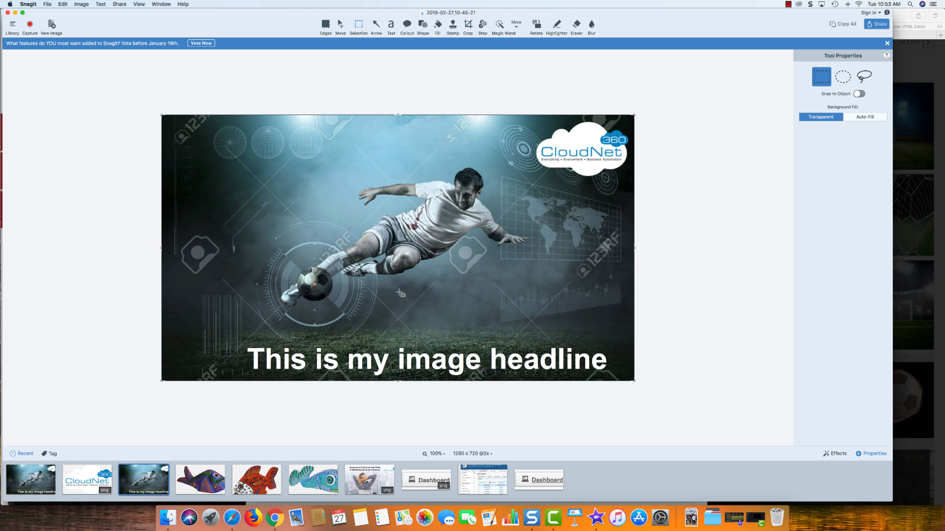
mouse_move(400, 291)
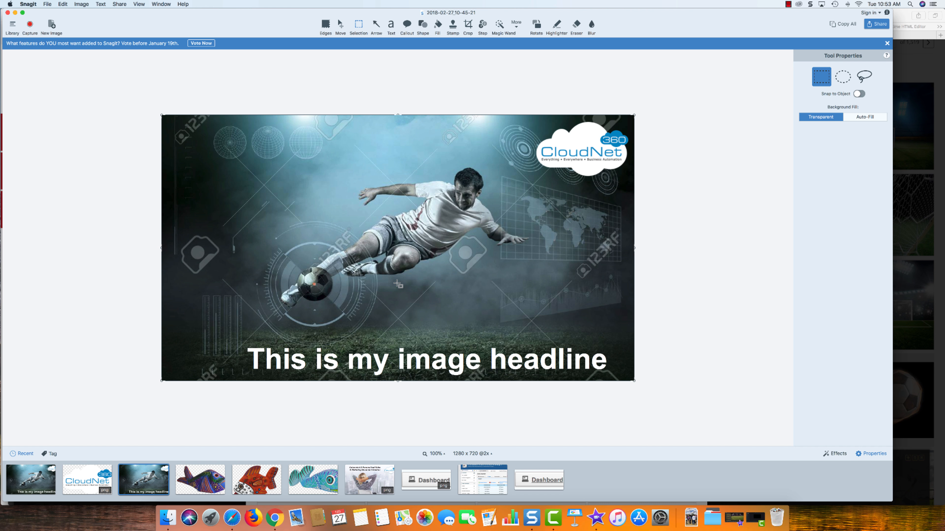
mouse_move(366, 171)
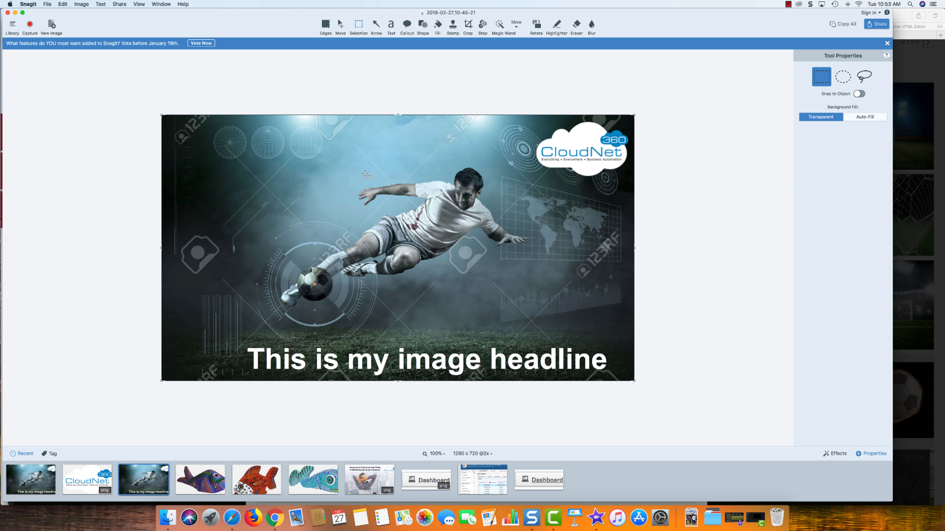
mouse_move(358, 192)
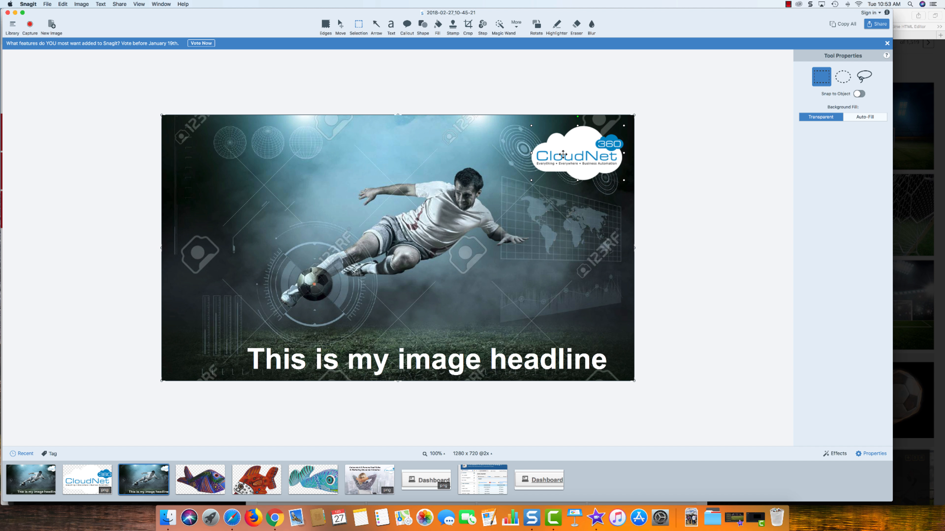
Step: Move the headline up from the bottom edge to the middle of the photo across the player
right_click(563, 155)
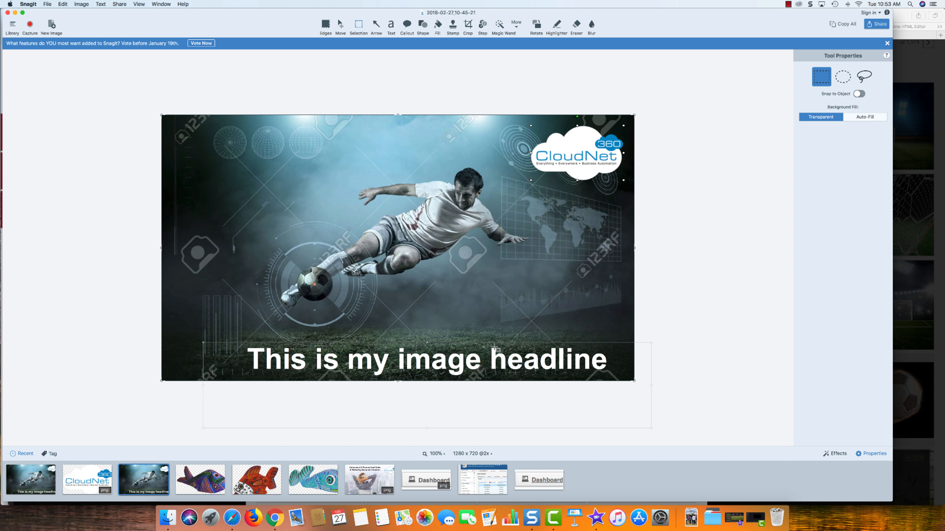
click(390, 24)
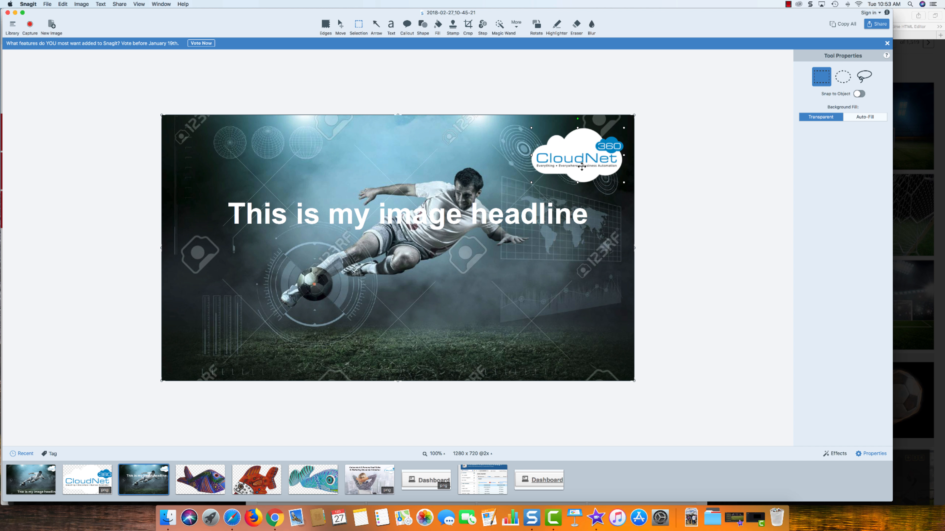
Step: Flatten the CloudNet logo into the photo via its right-click actions
right_click(580, 167)
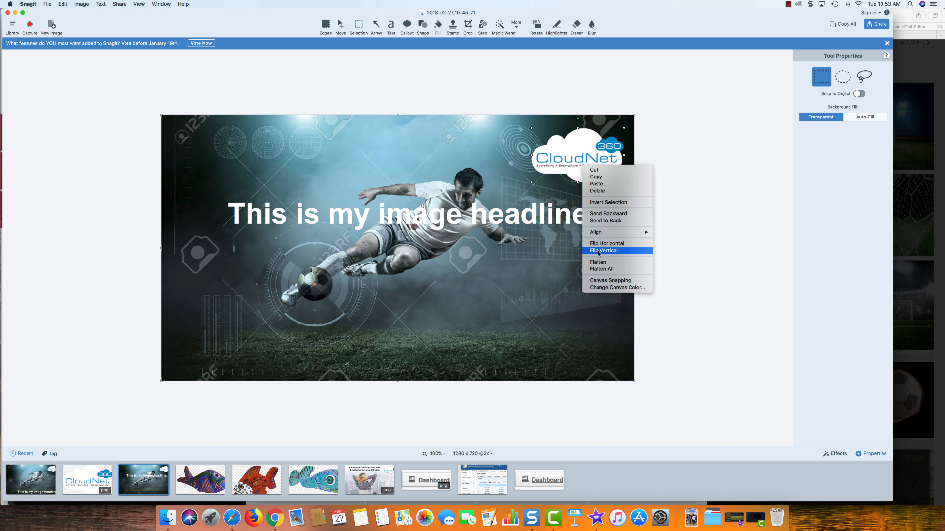
mouse_move(598, 262)
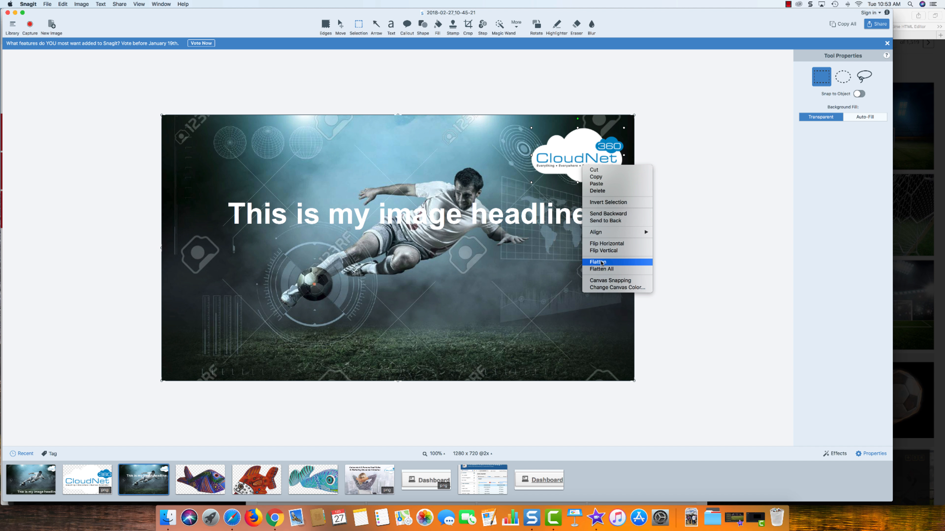
click(597, 261)
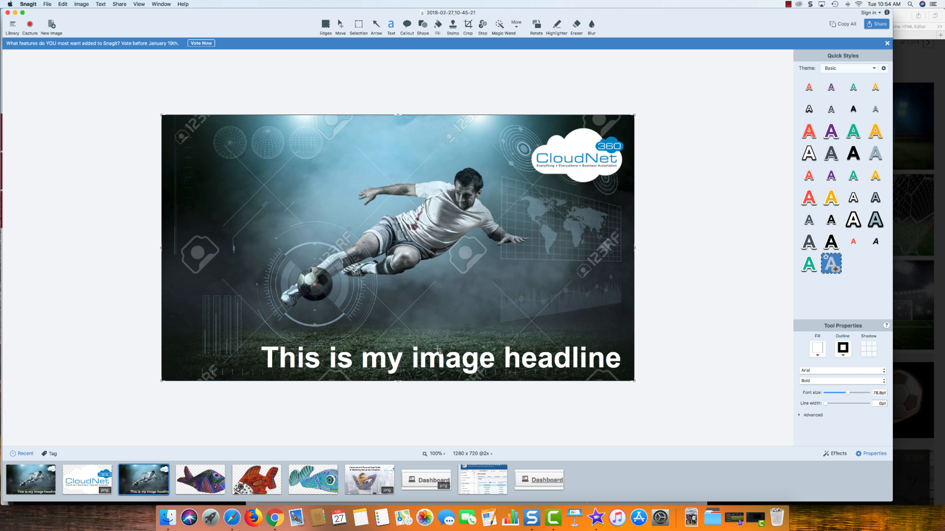
mouse_move(441, 134)
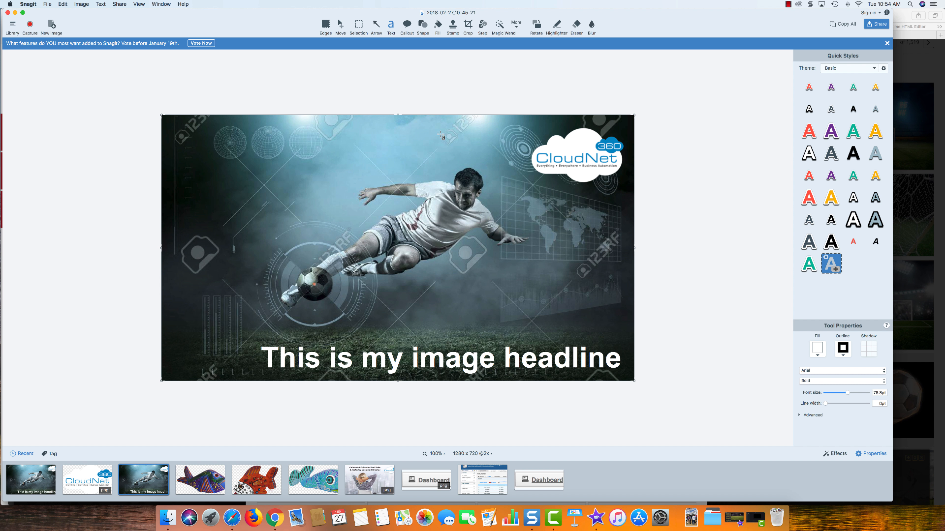
mouse_move(551, 343)
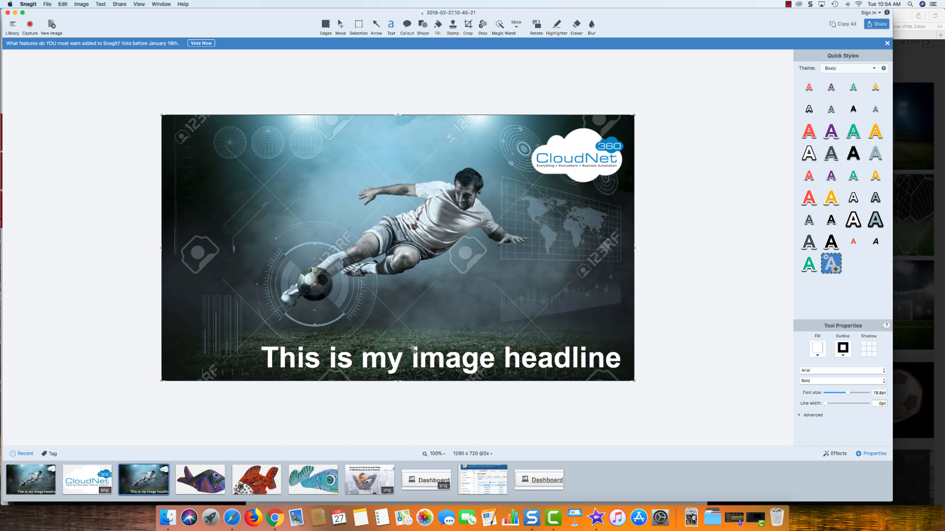
mouse_move(577, 177)
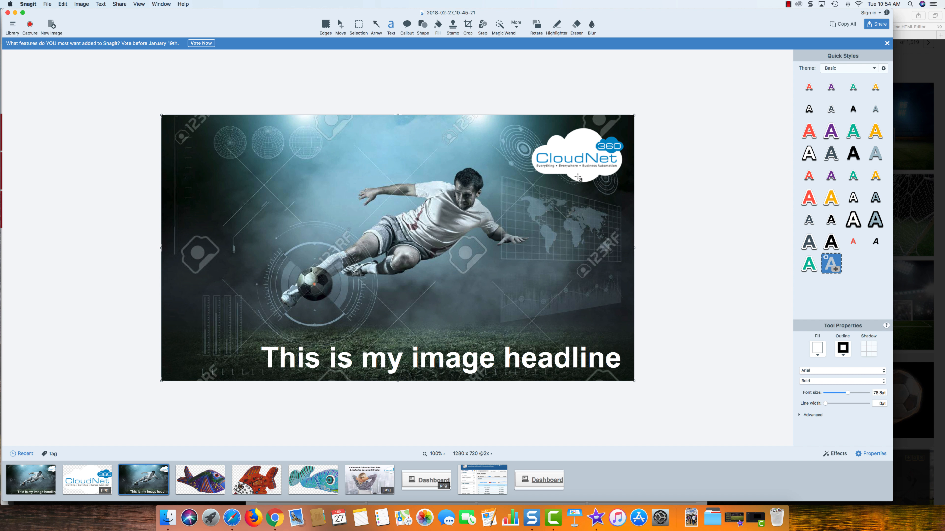
mouse_move(525, 285)
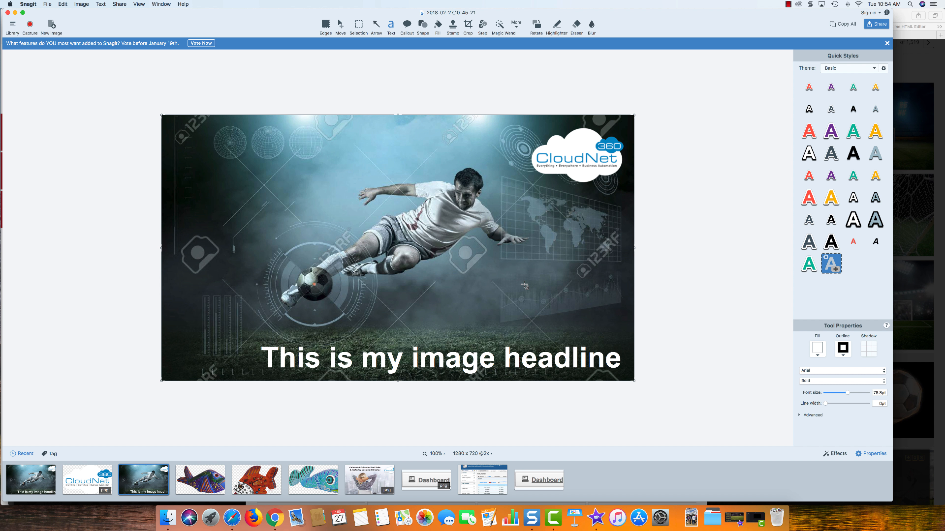
mouse_move(601, 173)
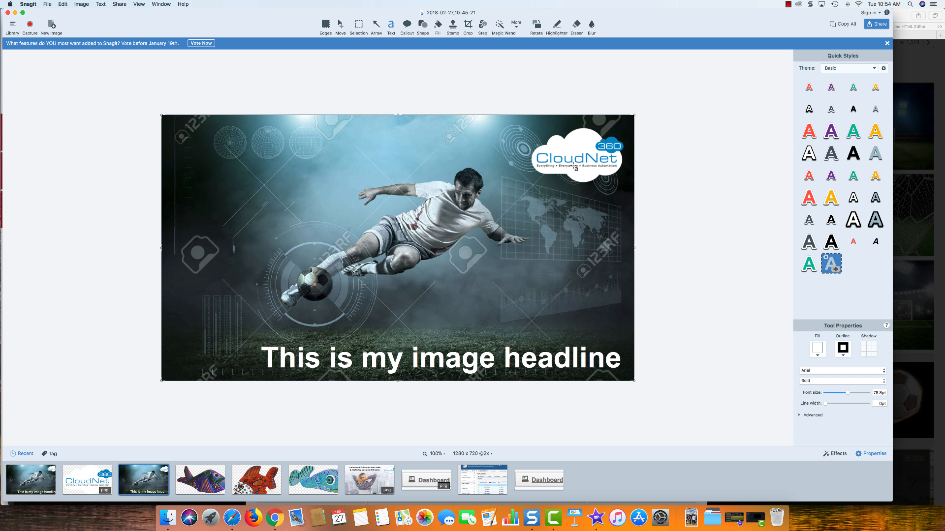
mouse_move(298, 331)
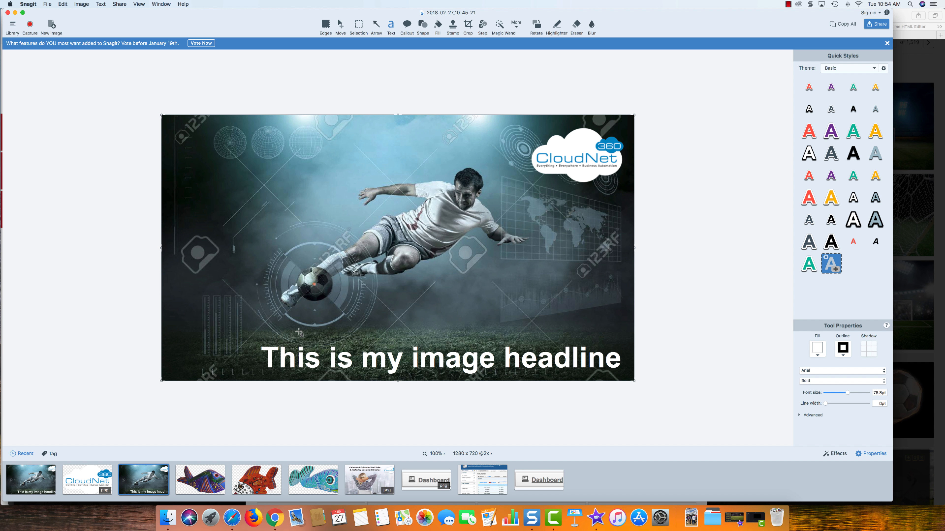
mouse_move(582, 329)
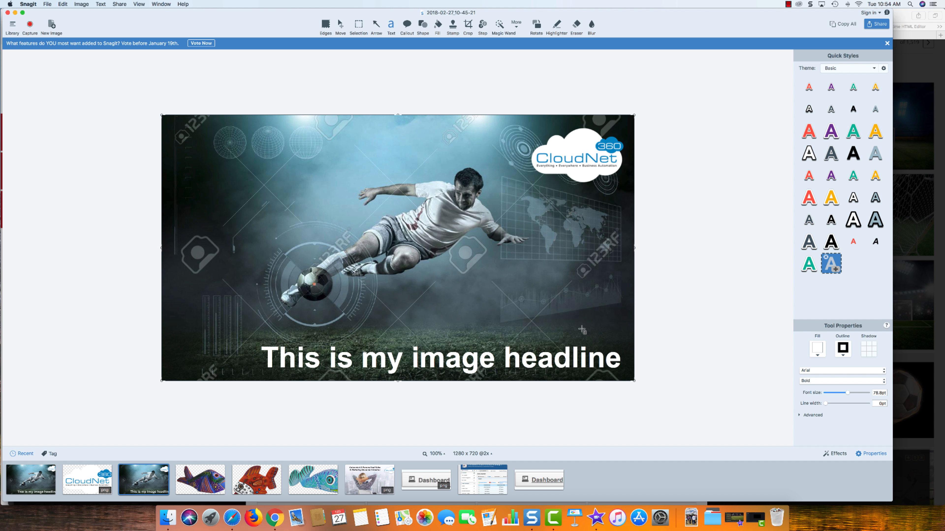
mouse_move(102, 11)
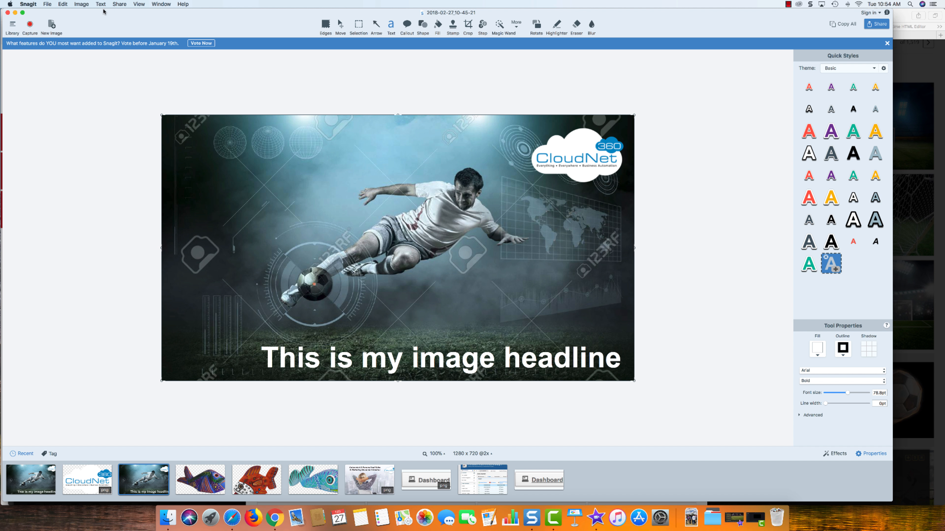
Step: Centre the headline at the photo's bottom, then switch to the 123RF page in Safari
click(62, 4)
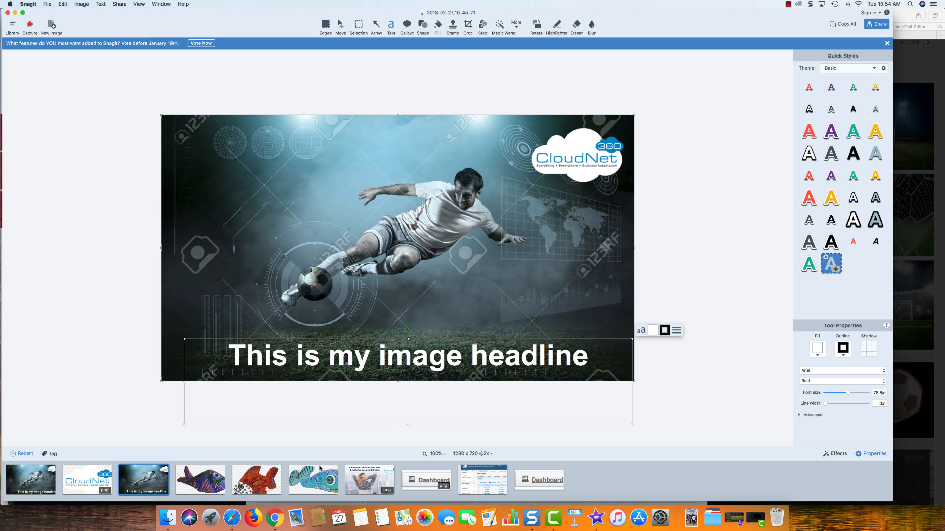
click(231, 516)
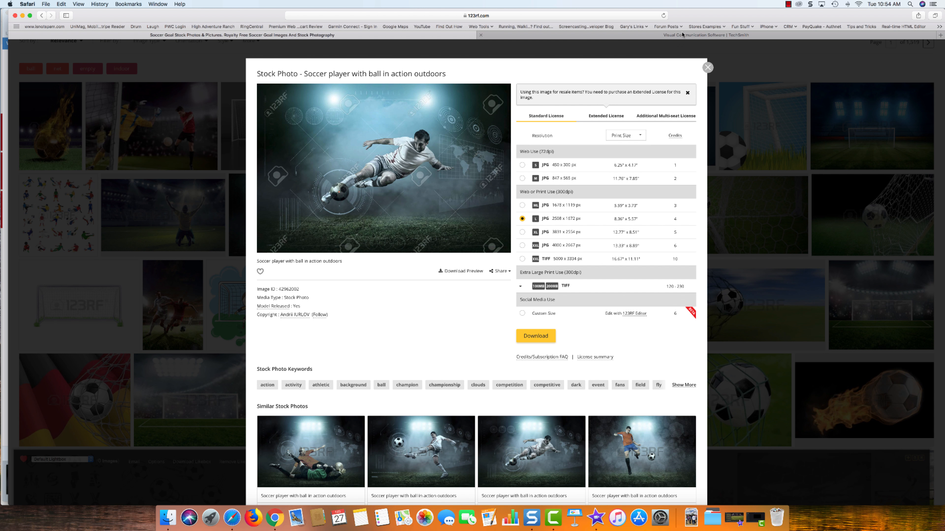
Step: Open the Snagit 2018 store page priced at $49.95 from the TechSmith site
click(705, 34)
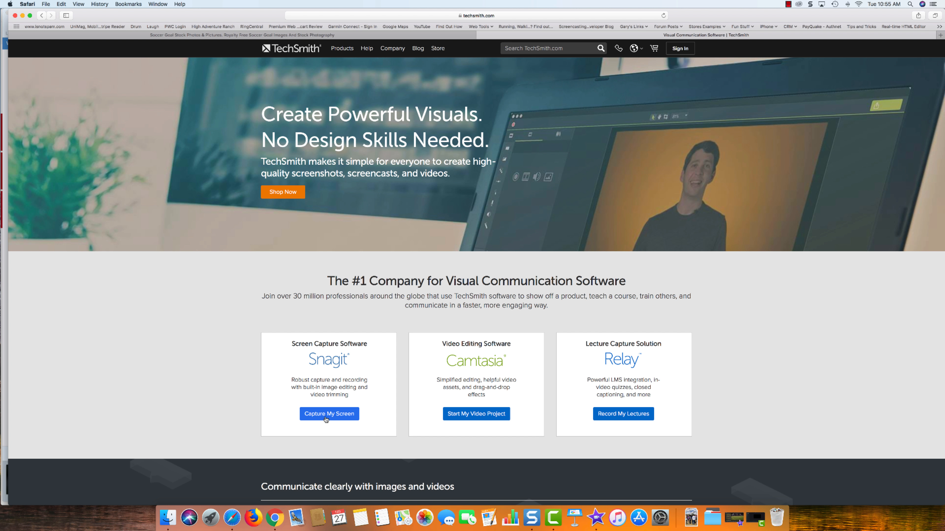
click(329, 414)
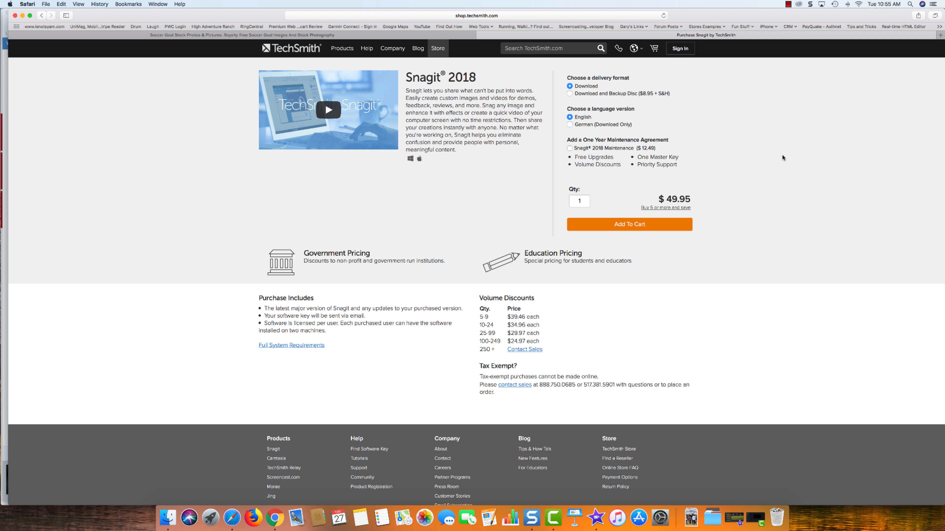
mouse_move(408, 218)
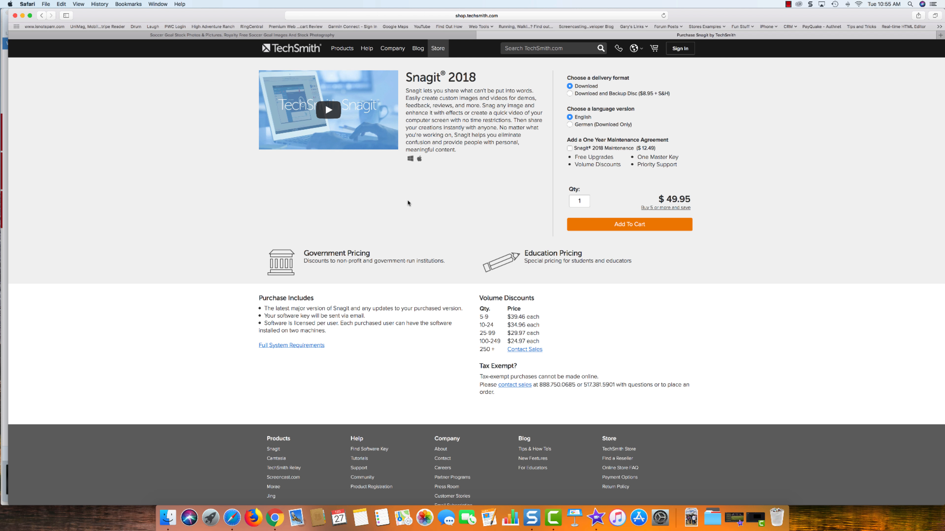
mouse_move(435, 209)
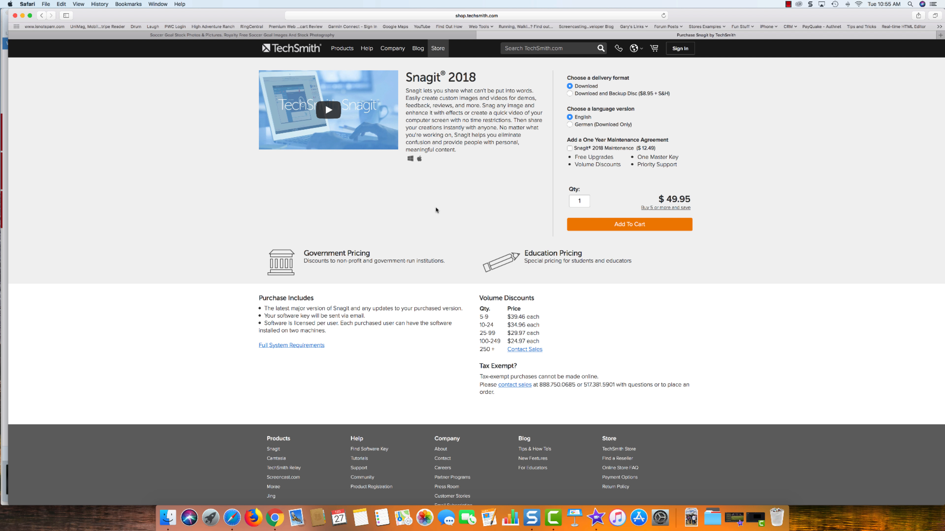
mouse_move(433, 208)
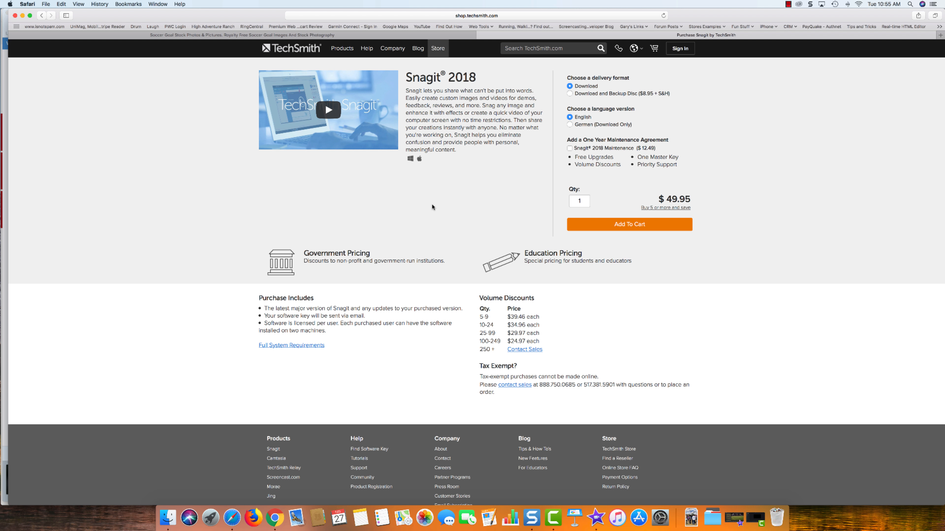
mouse_move(429, 205)
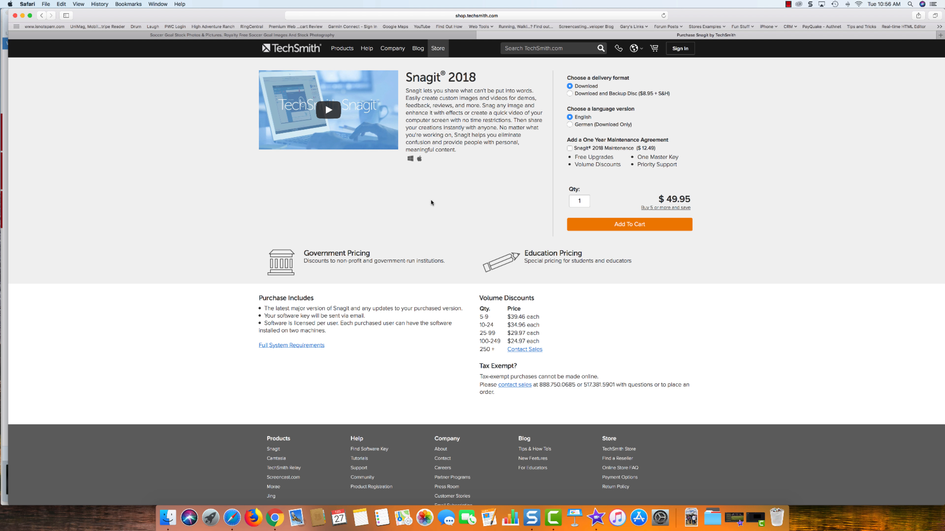
mouse_move(785, 34)
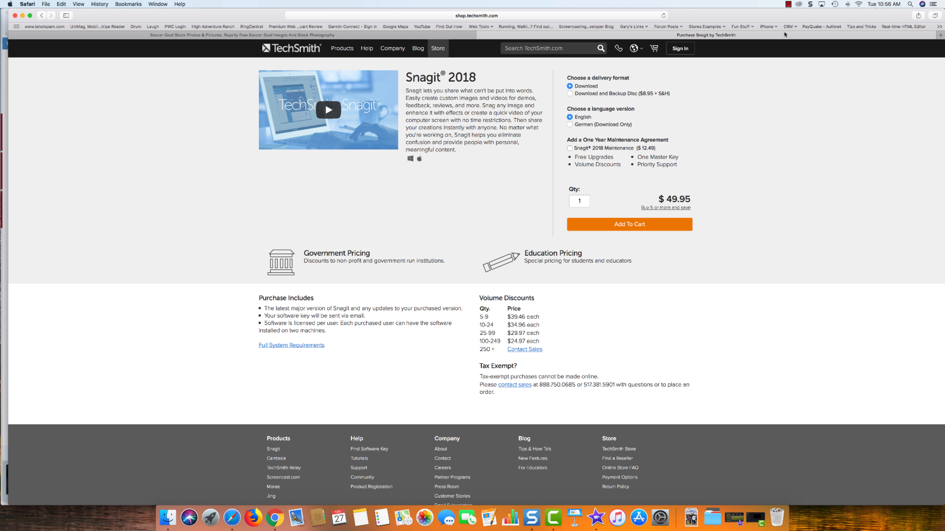
mouse_move(431, 203)
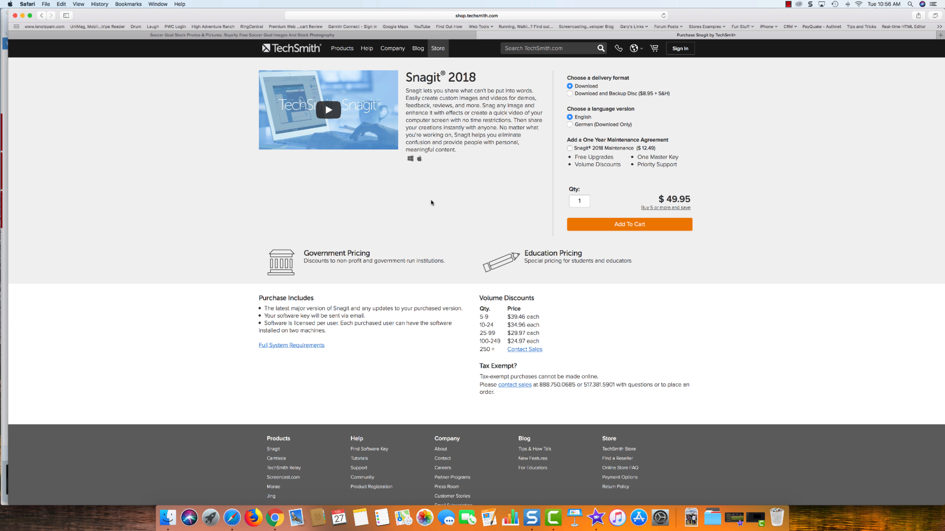